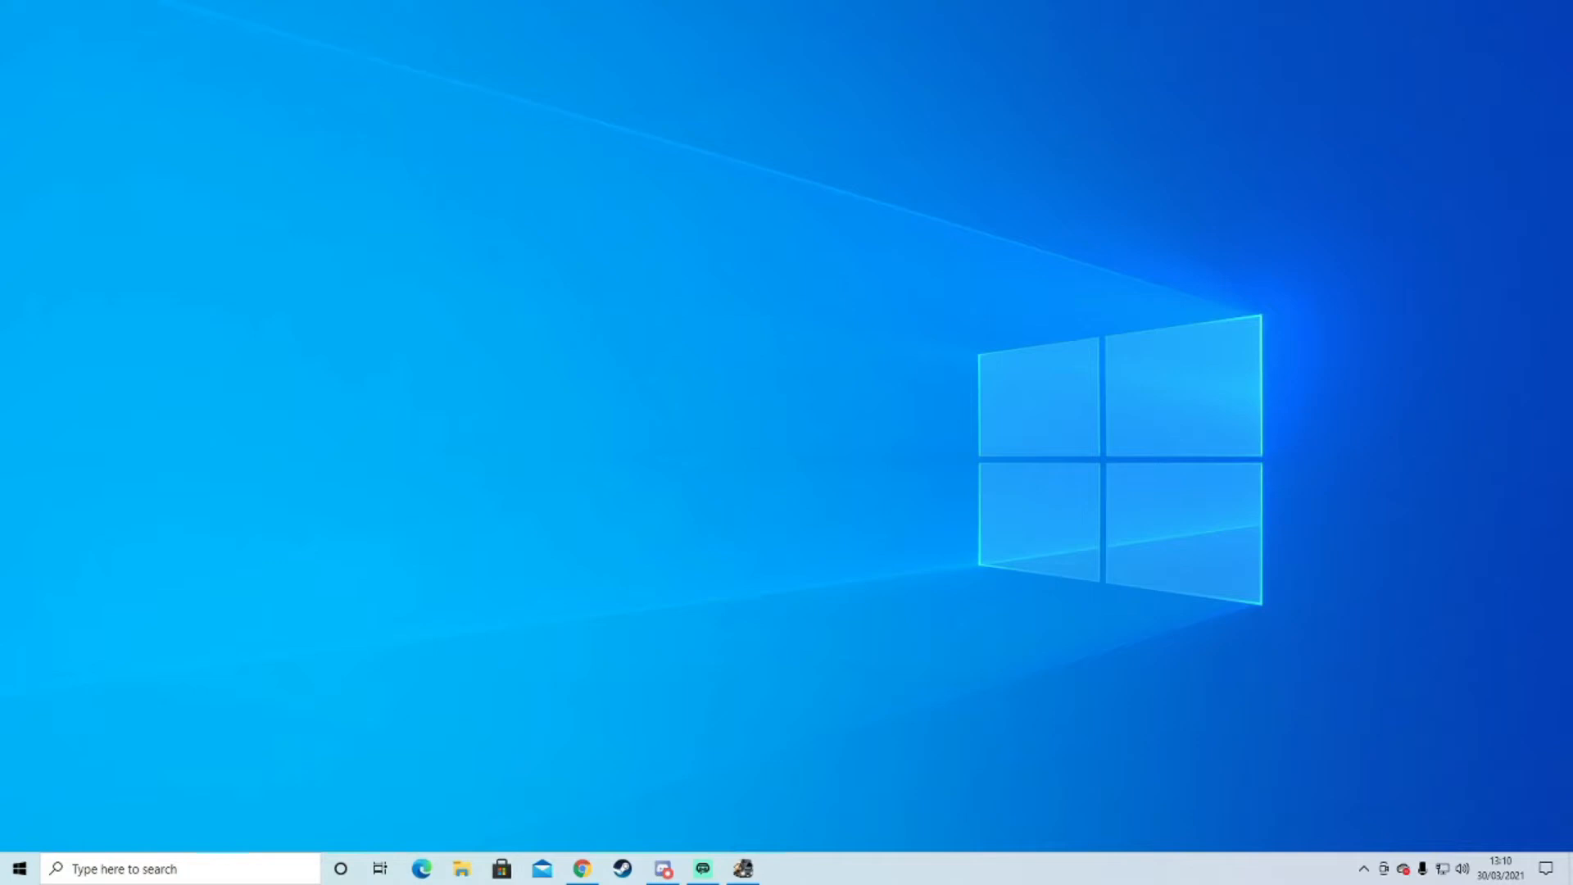
mouse_move(1286, 515)
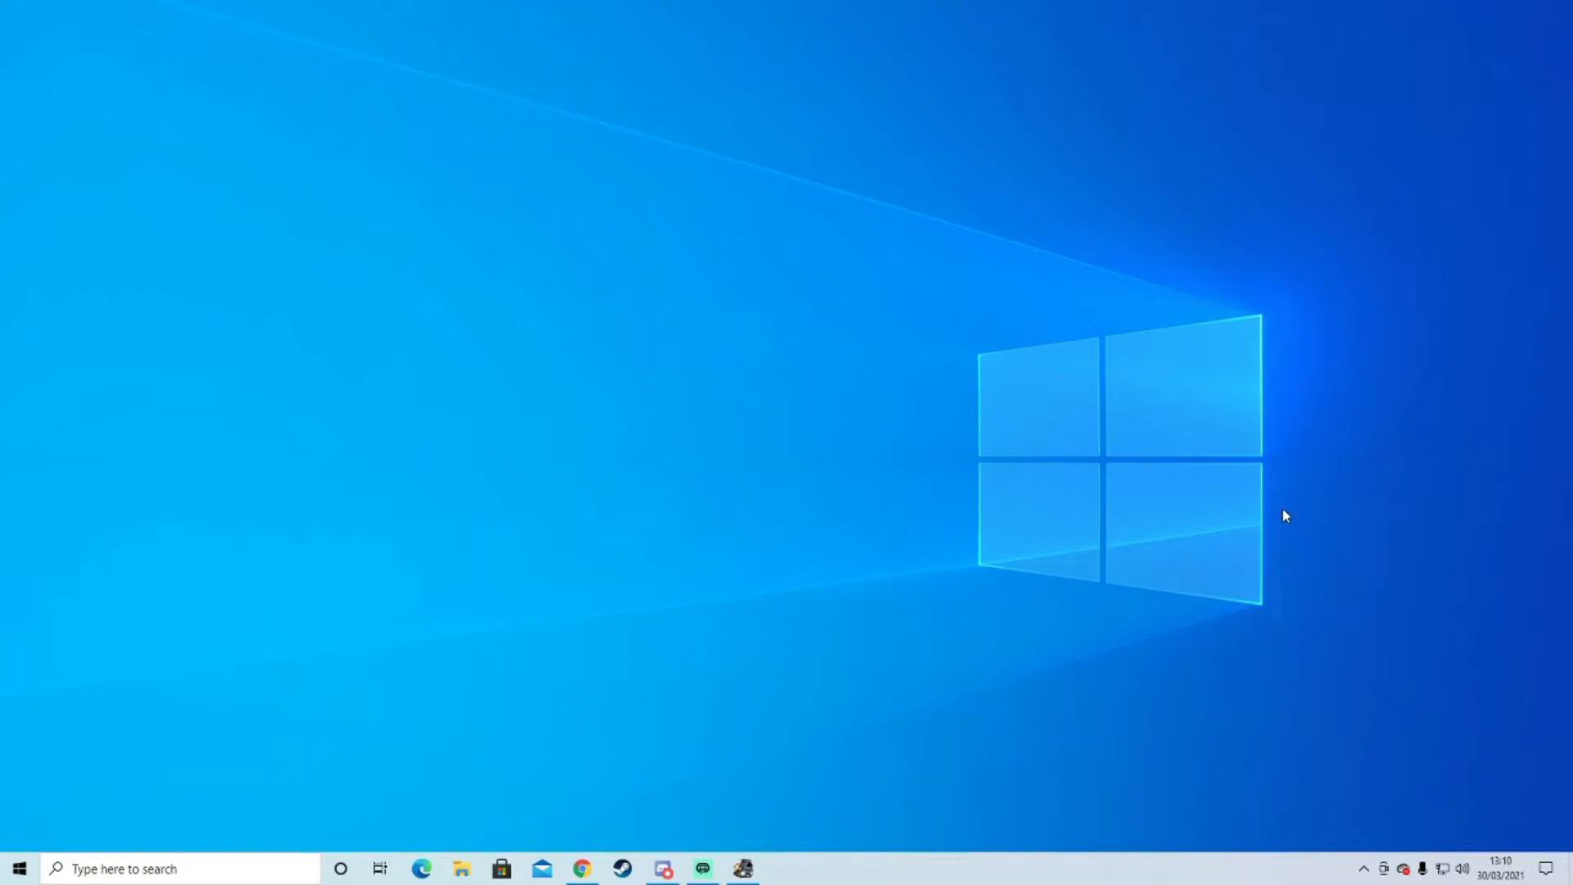
mouse_move(978, 316)
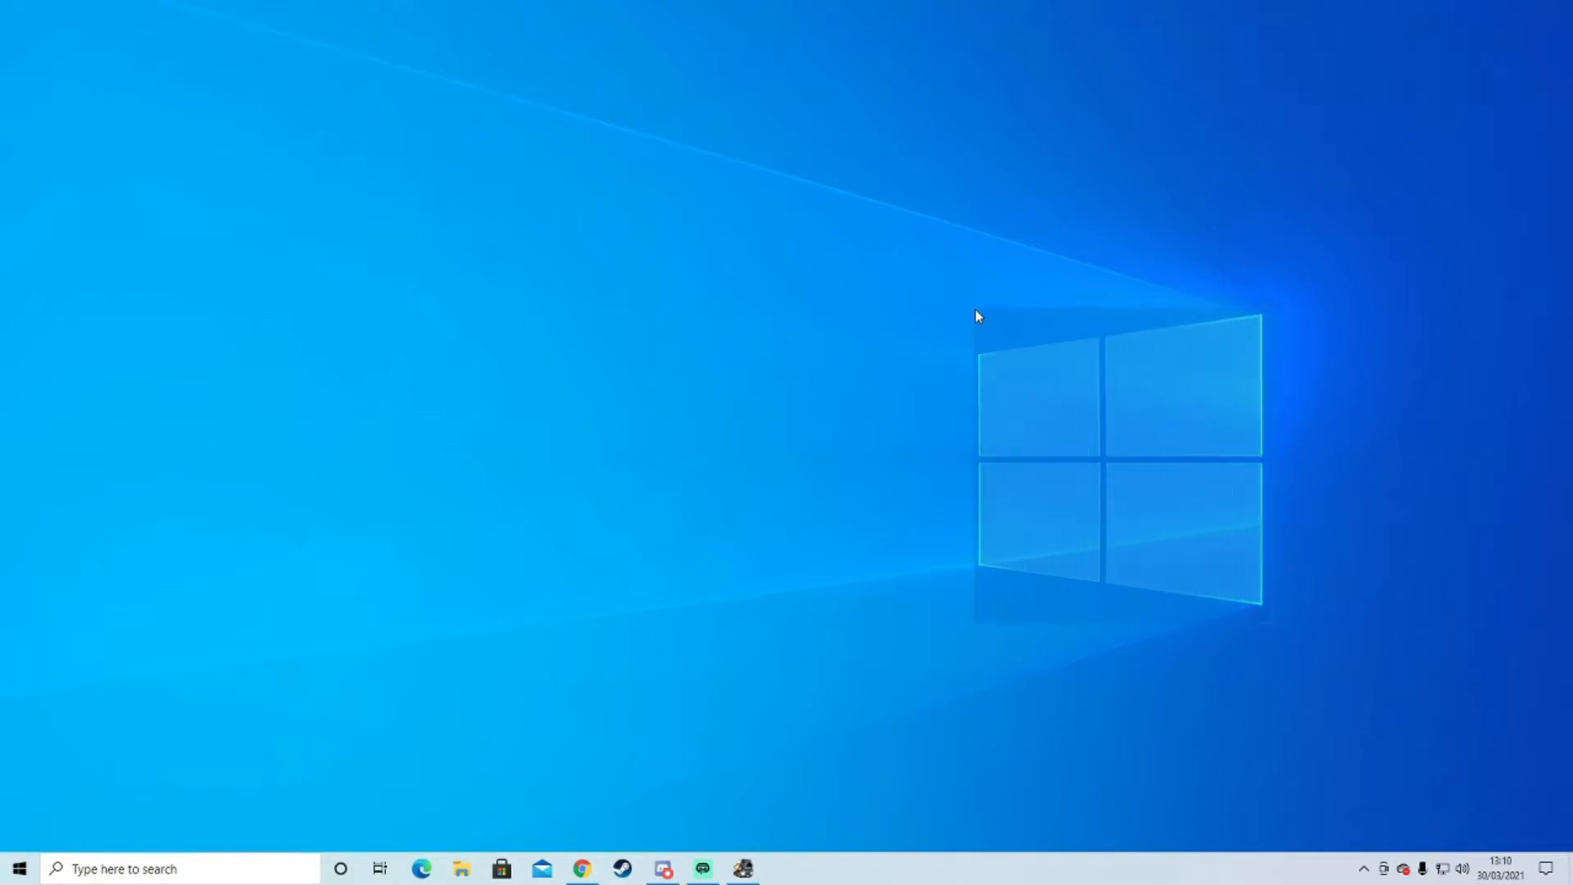
mouse_move(951, 311)
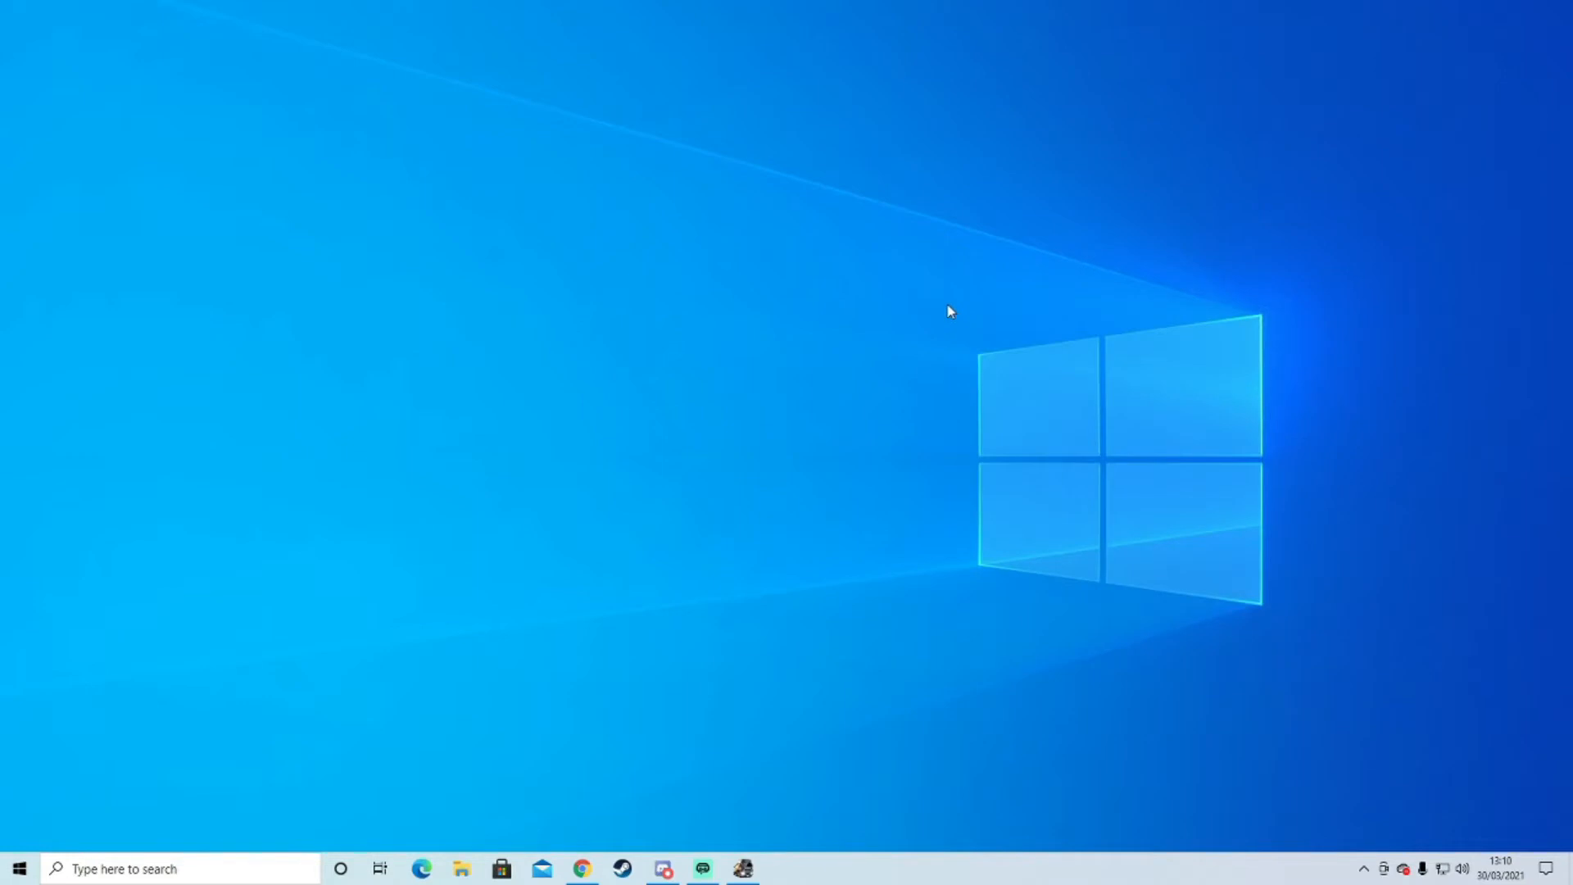
mouse_move(1275, 365)
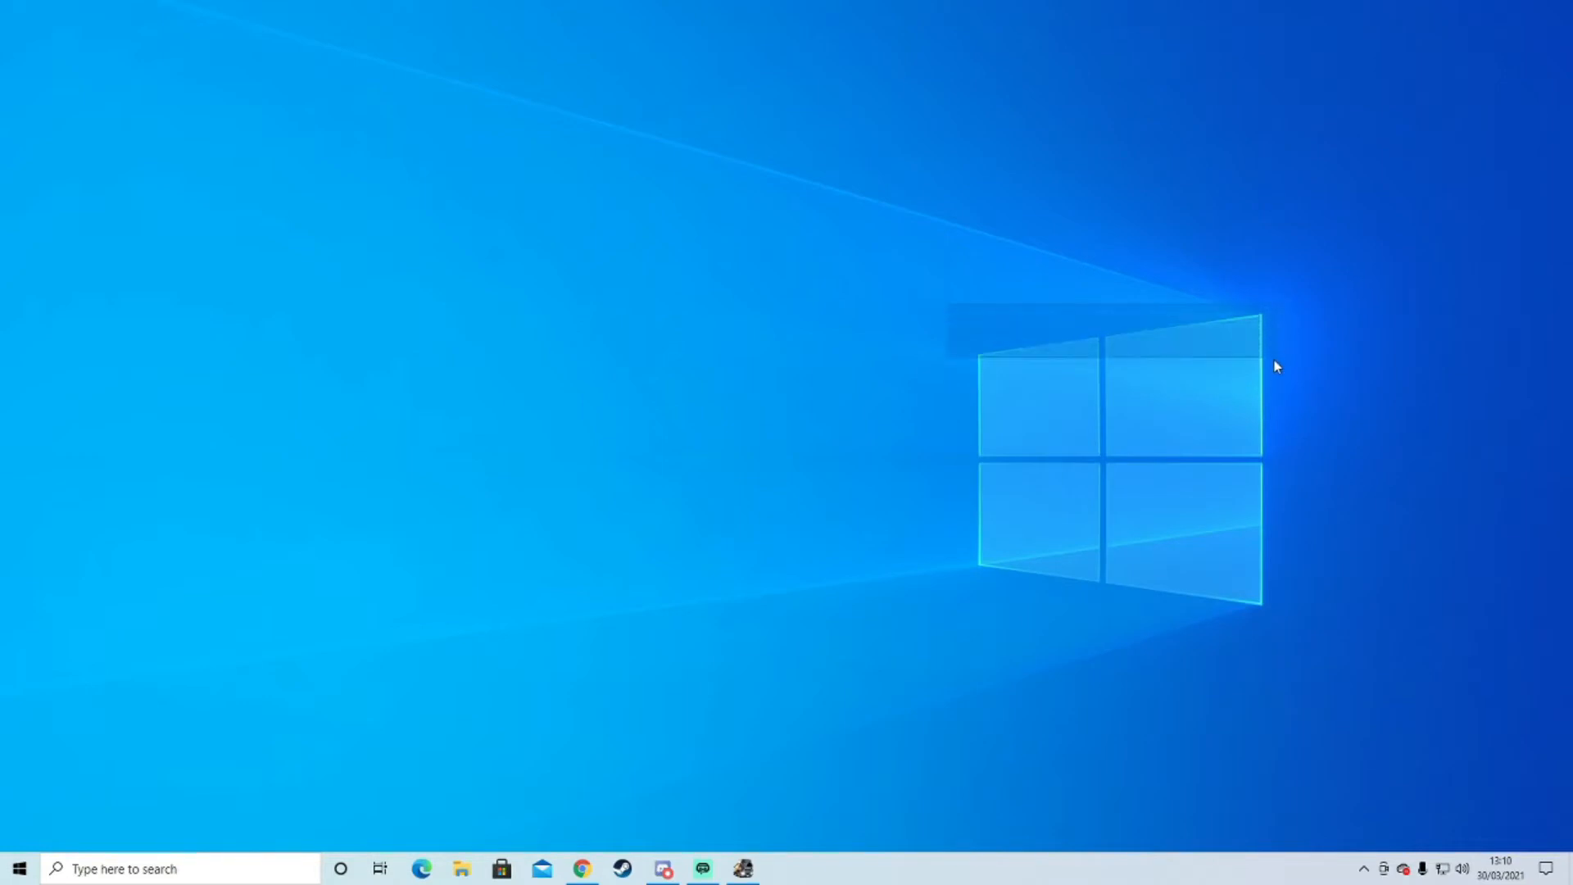
mouse_move(1293, 642)
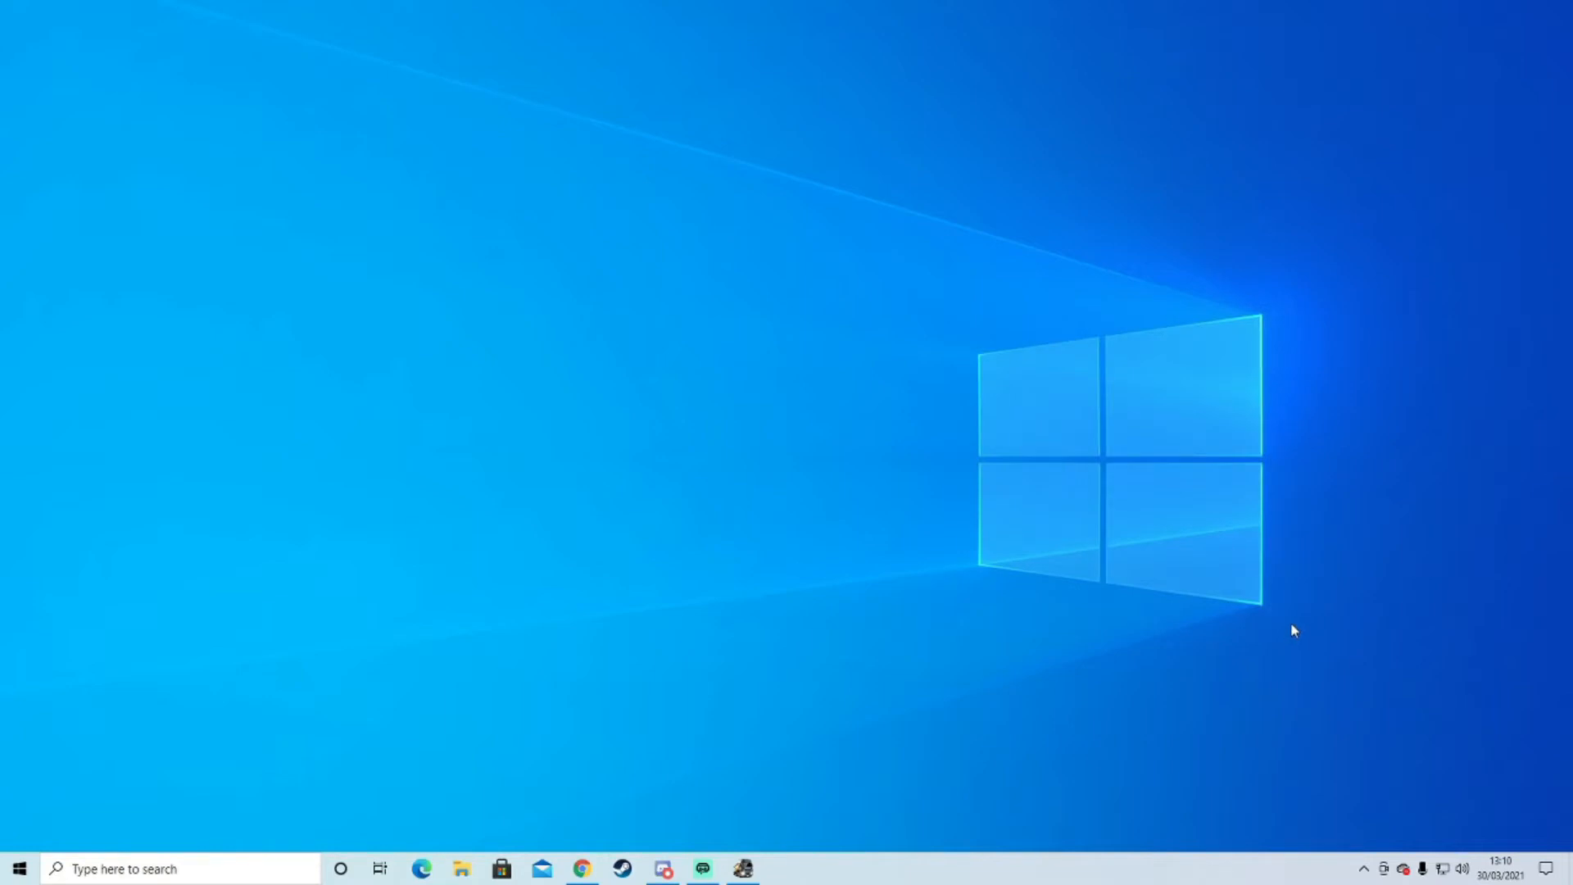
mouse_move(1203, 295)
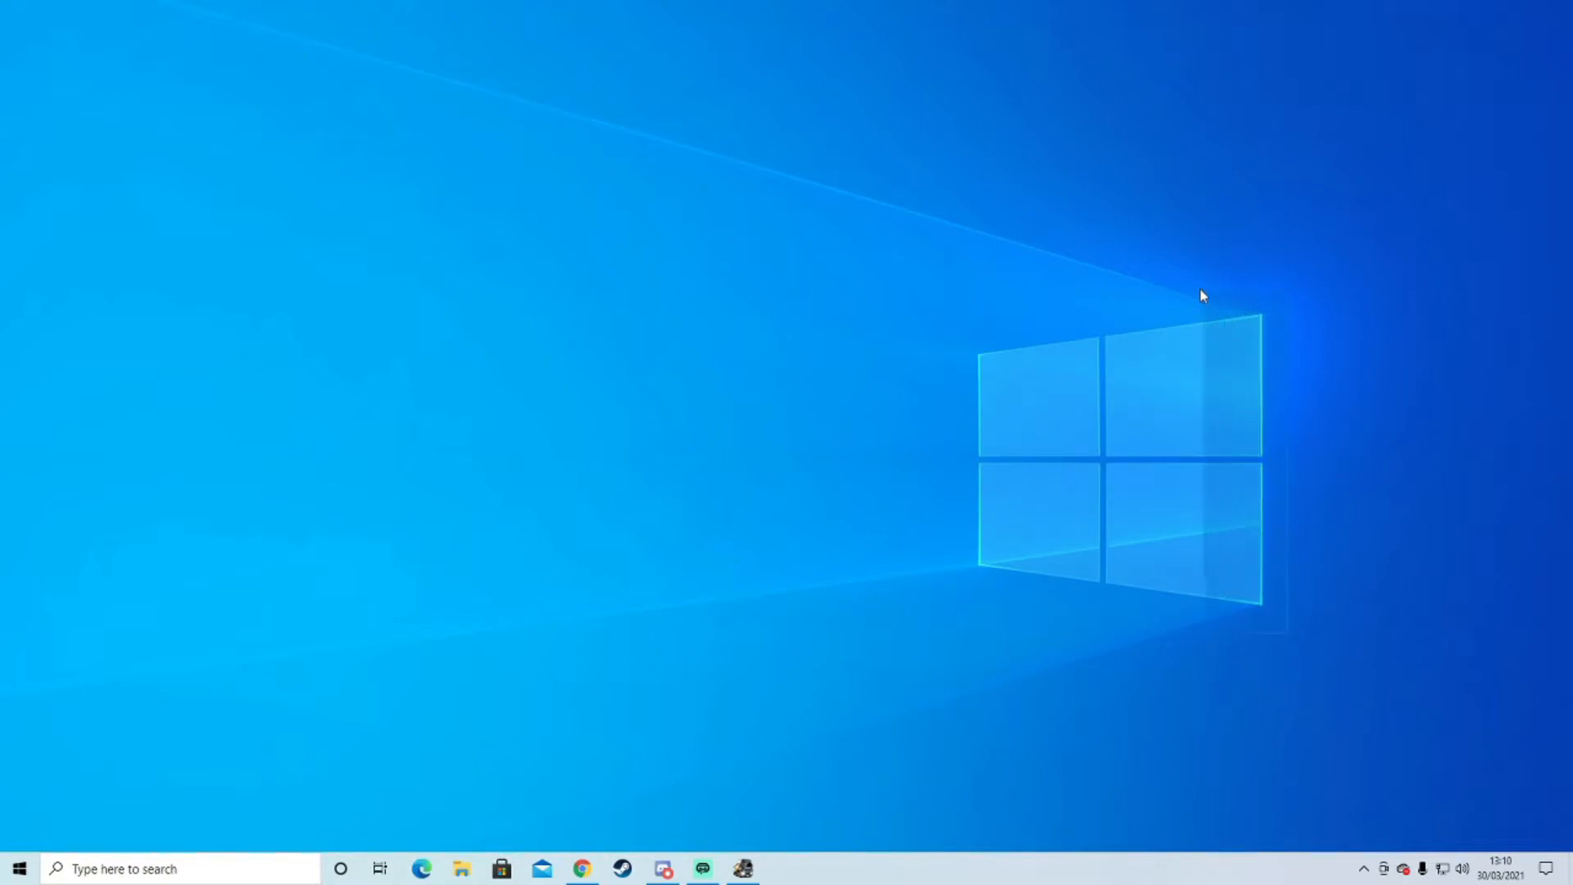
mouse_move(955, 306)
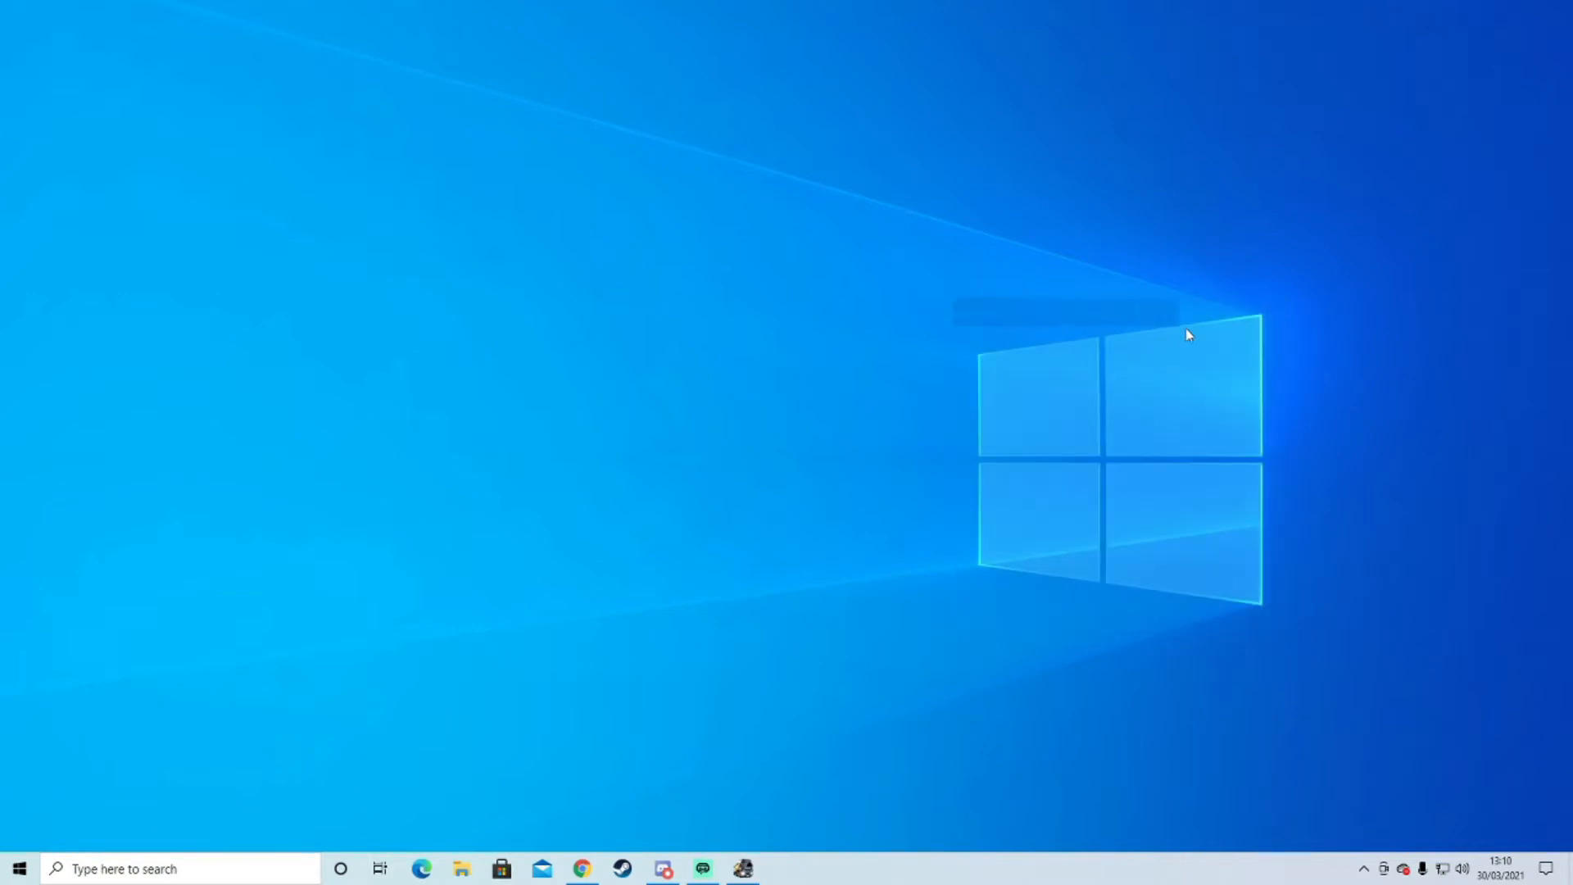
mouse_move(1293, 547)
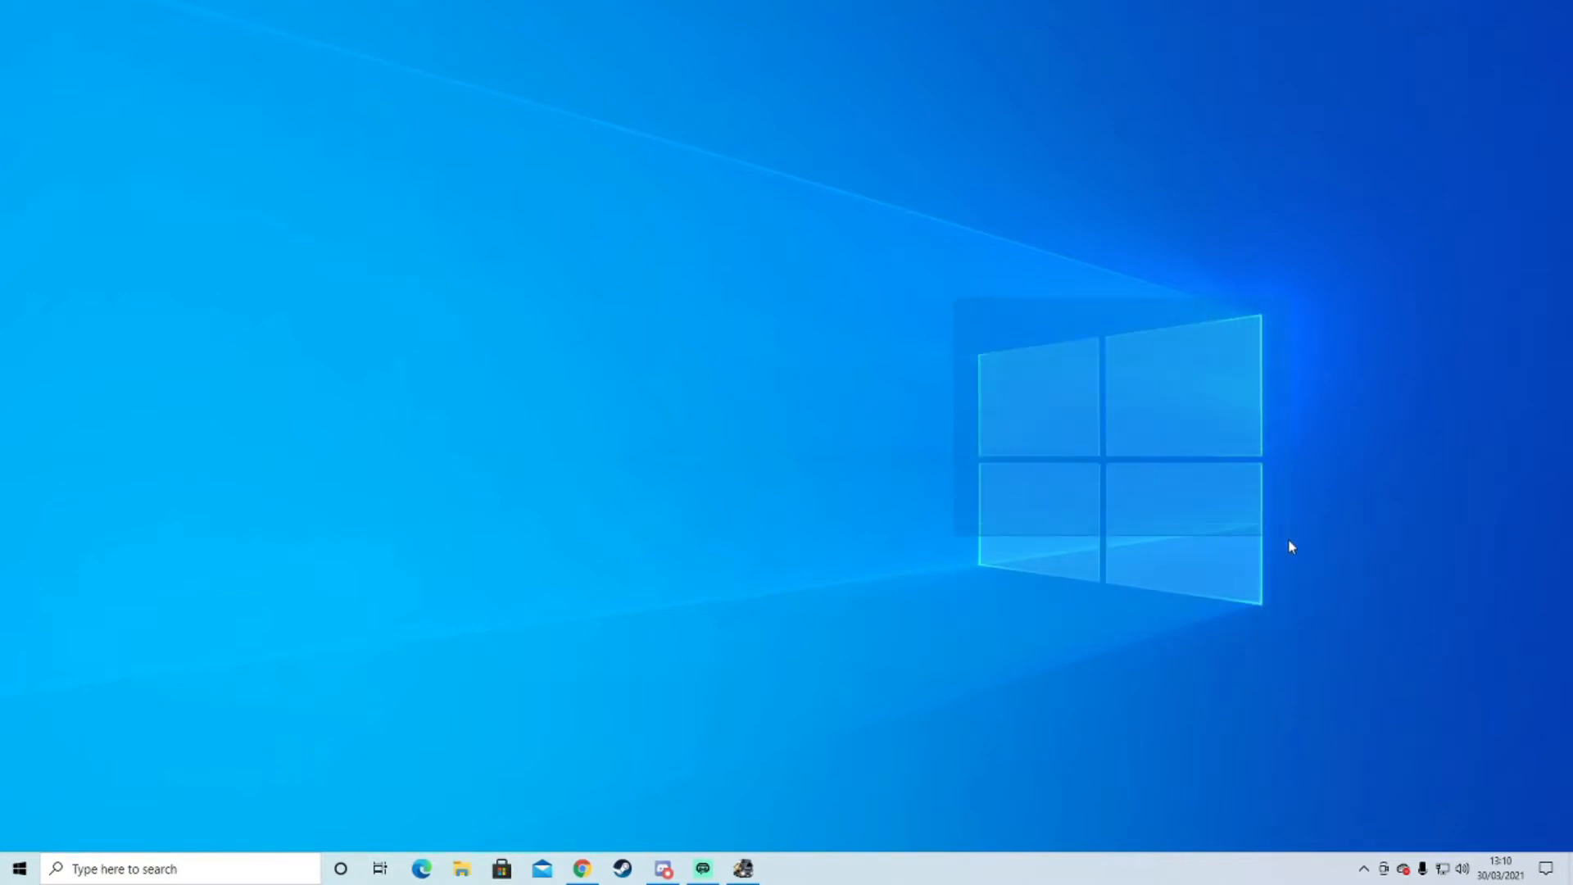
mouse_move(1288, 628)
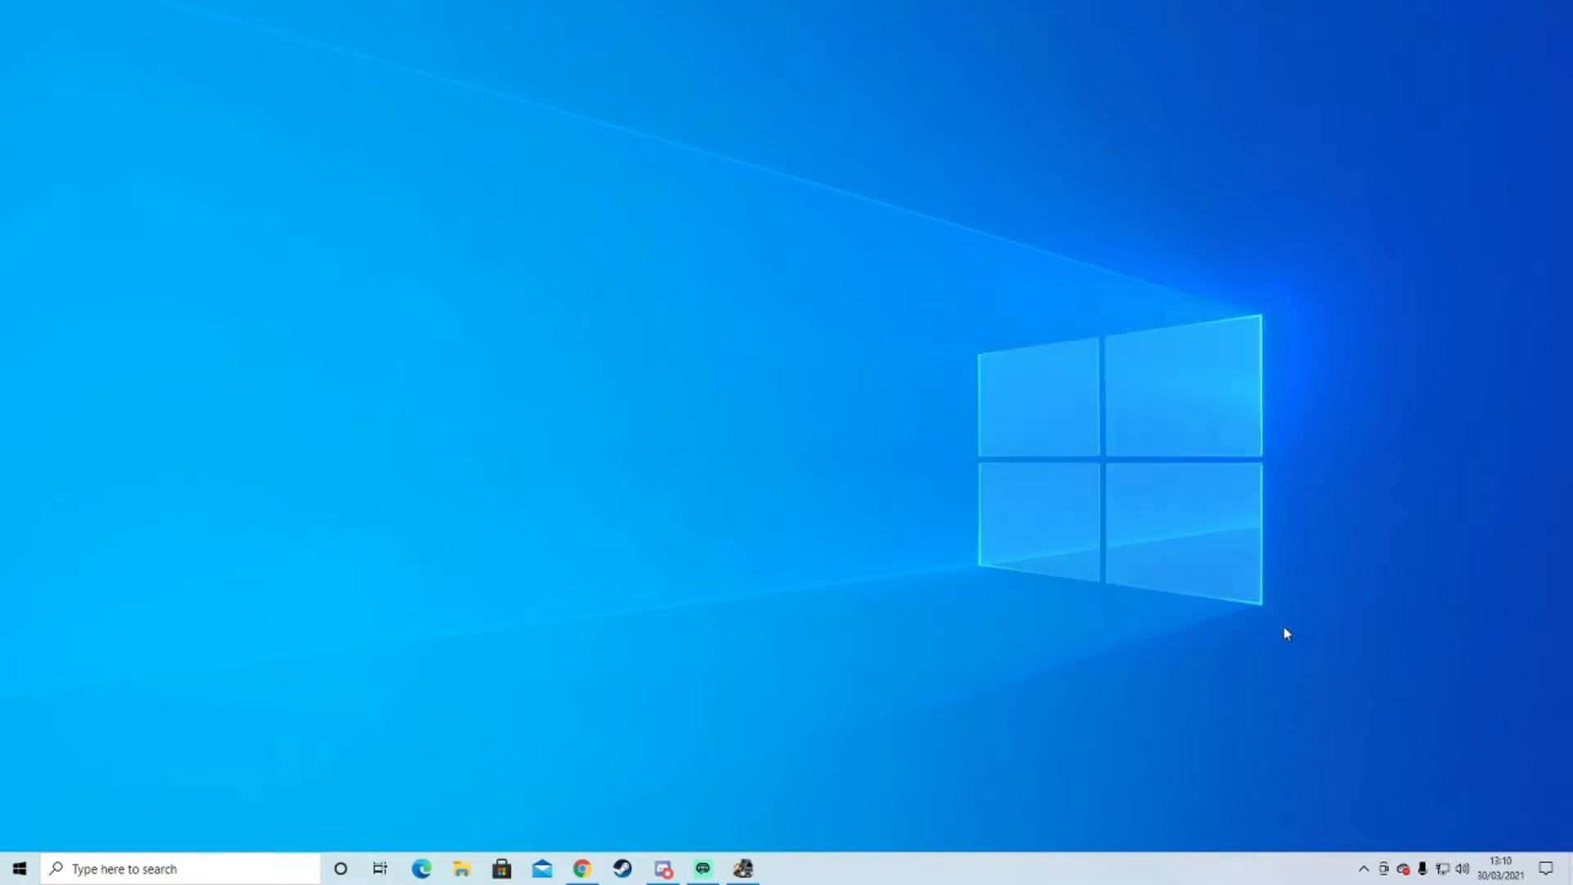
mouse_move(1258, 657)
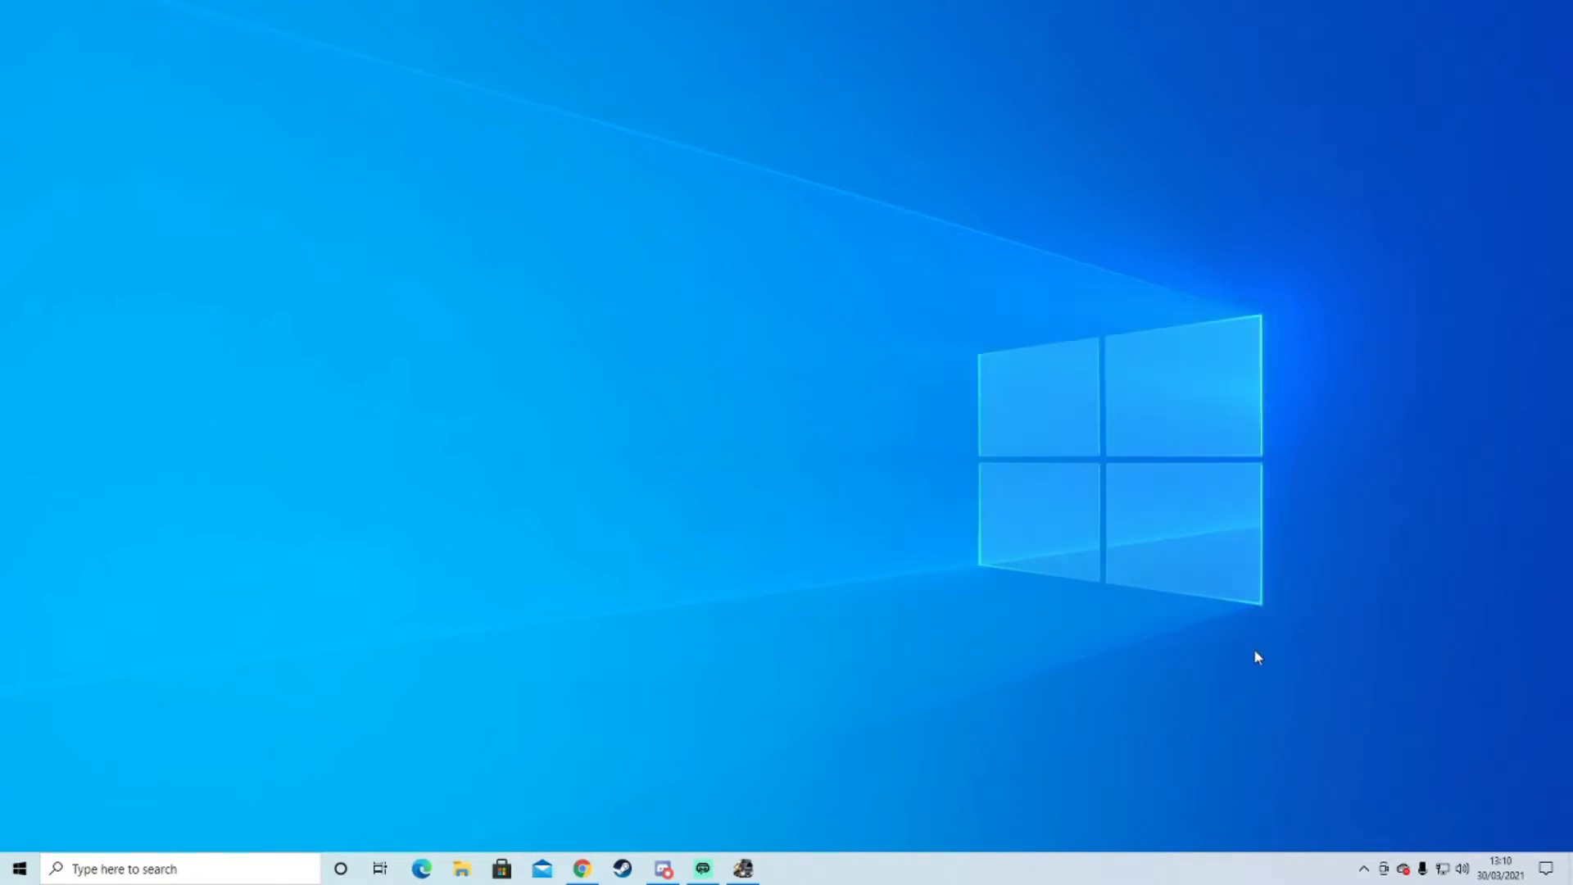
mouse_move(1278, 467)
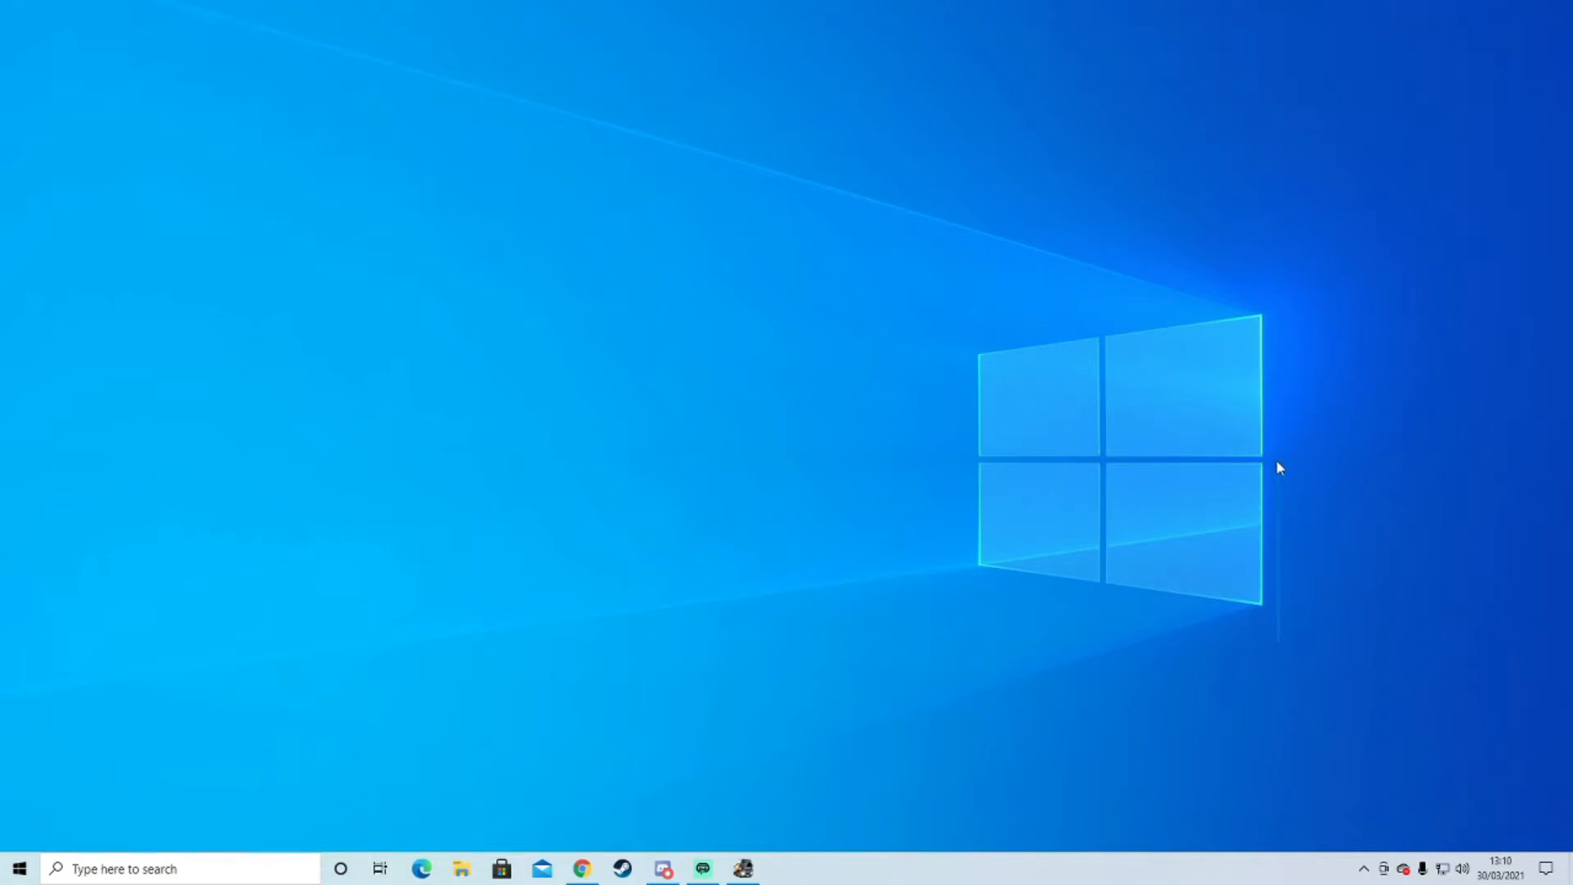
mouse_move(985, 283)
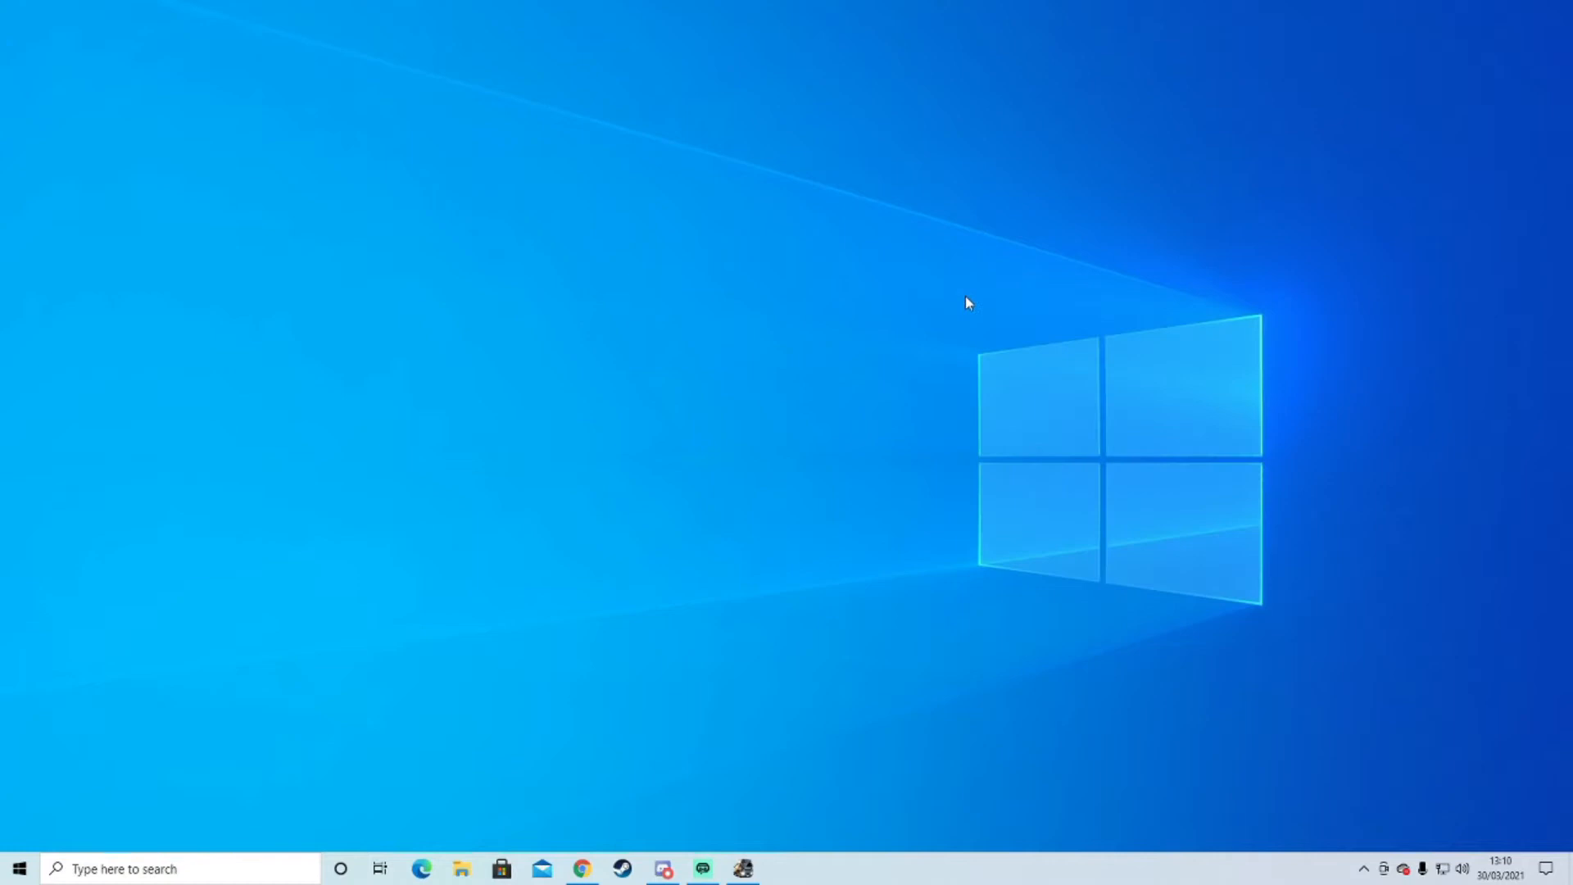
mouse_move(993, 359)
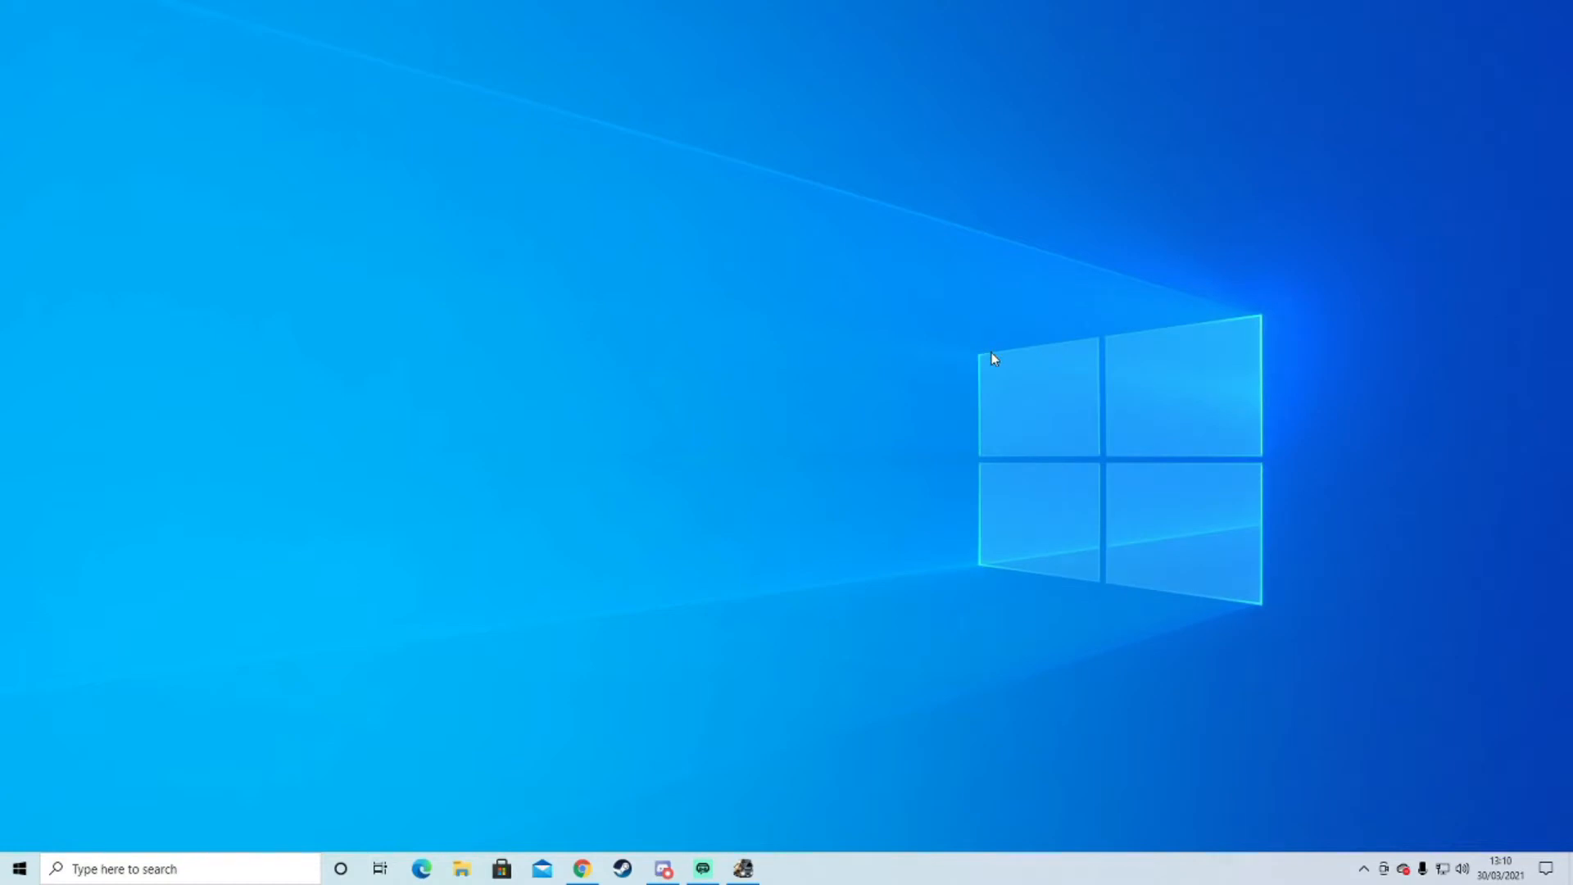
mouse_move(959, 322)
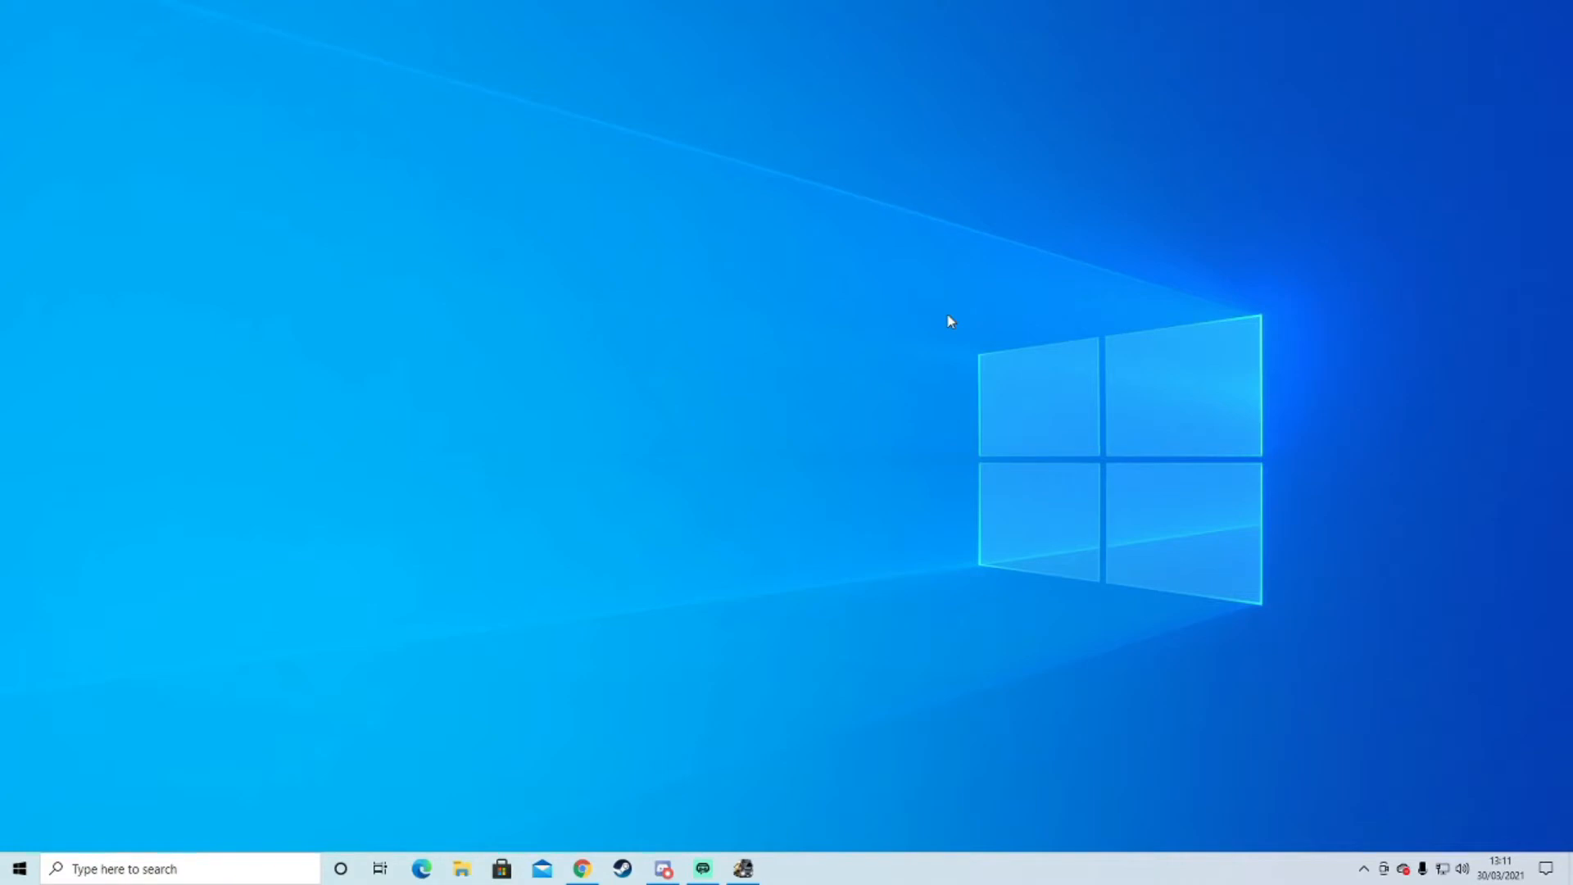
mouse_move(828, 613)
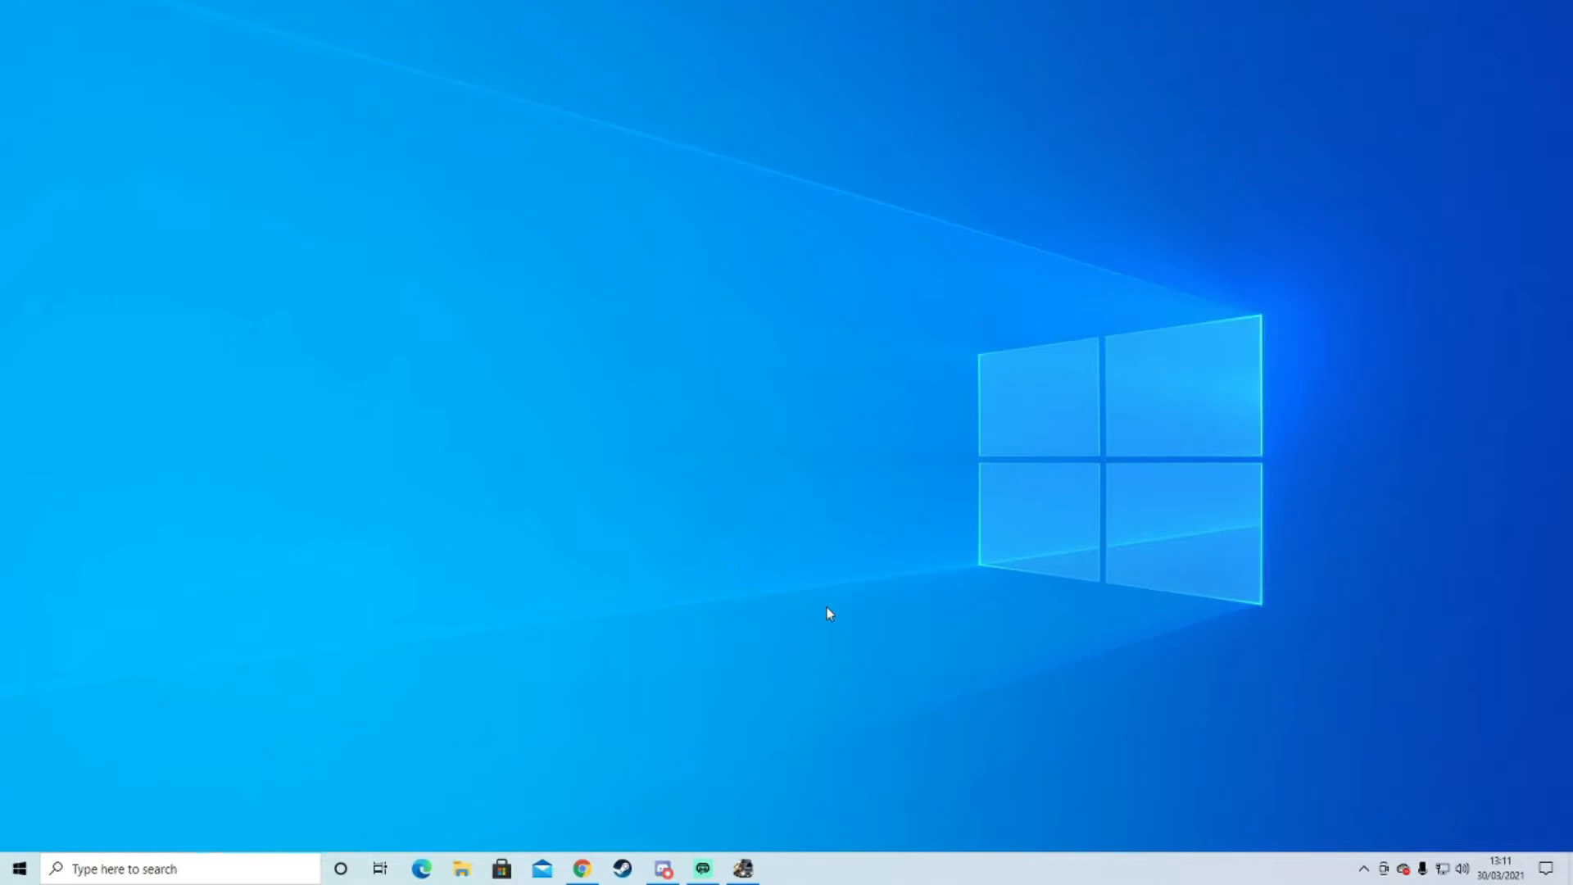
mouse_move(581, 869)
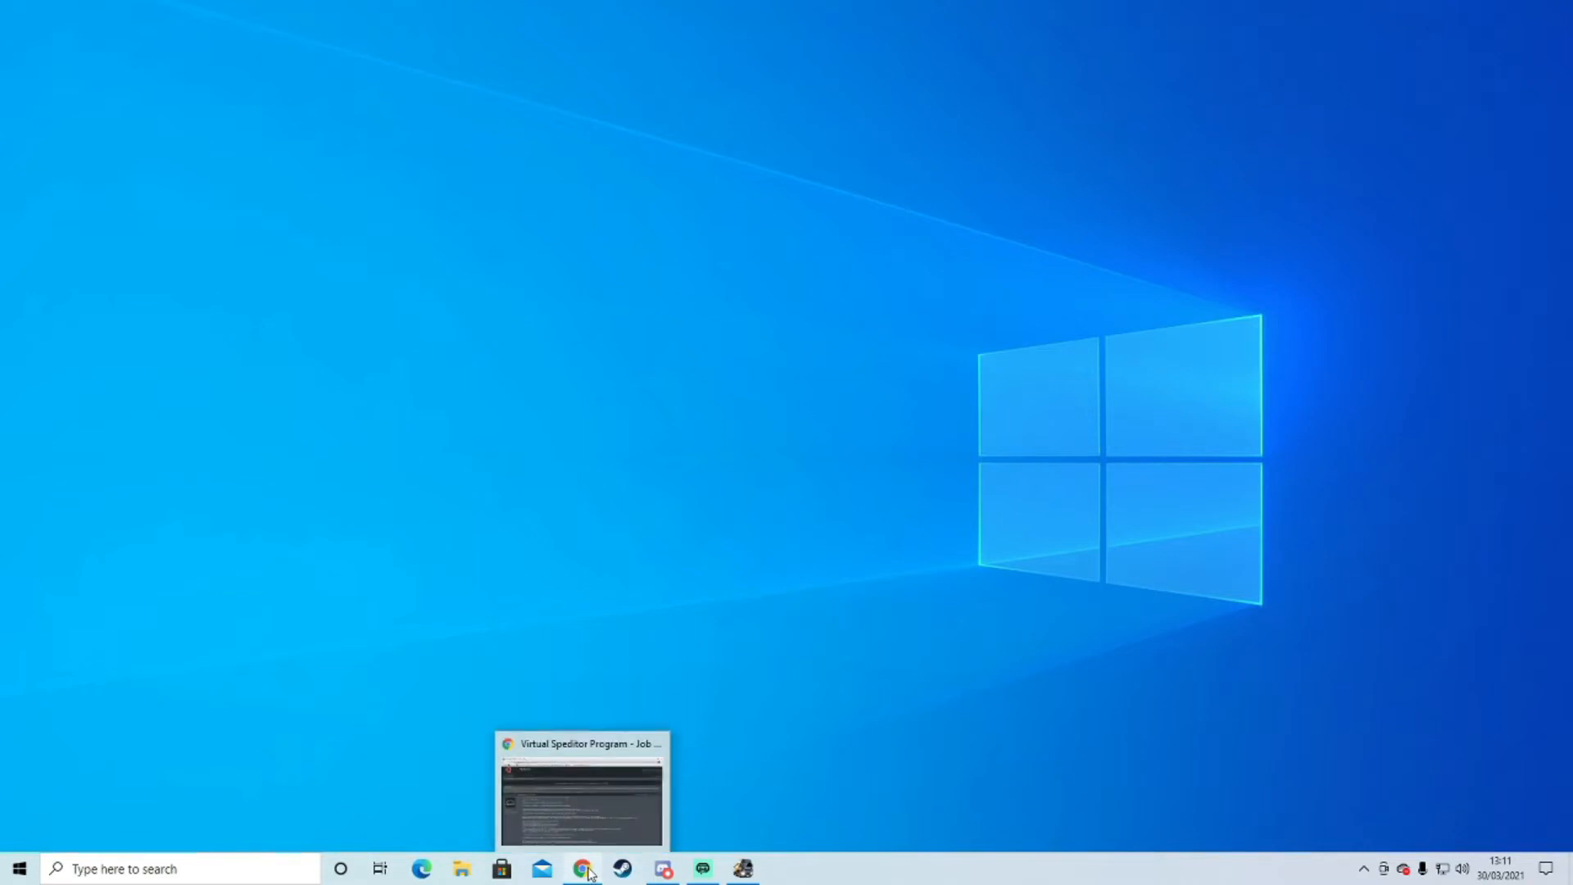
mouse_move(596, 878)
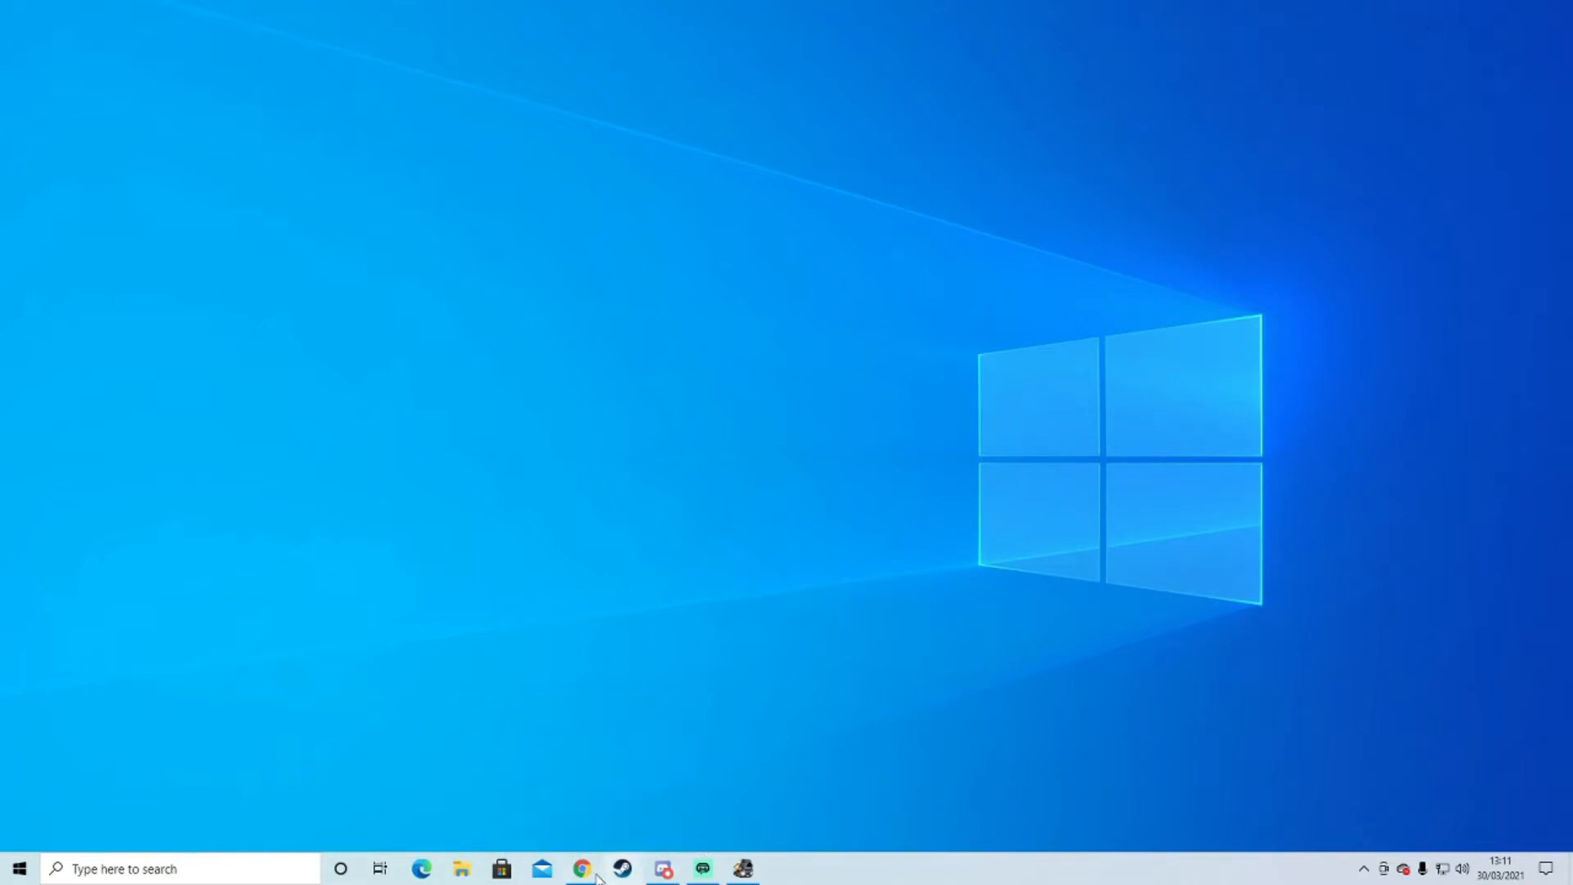
mouse_move(713, 809)
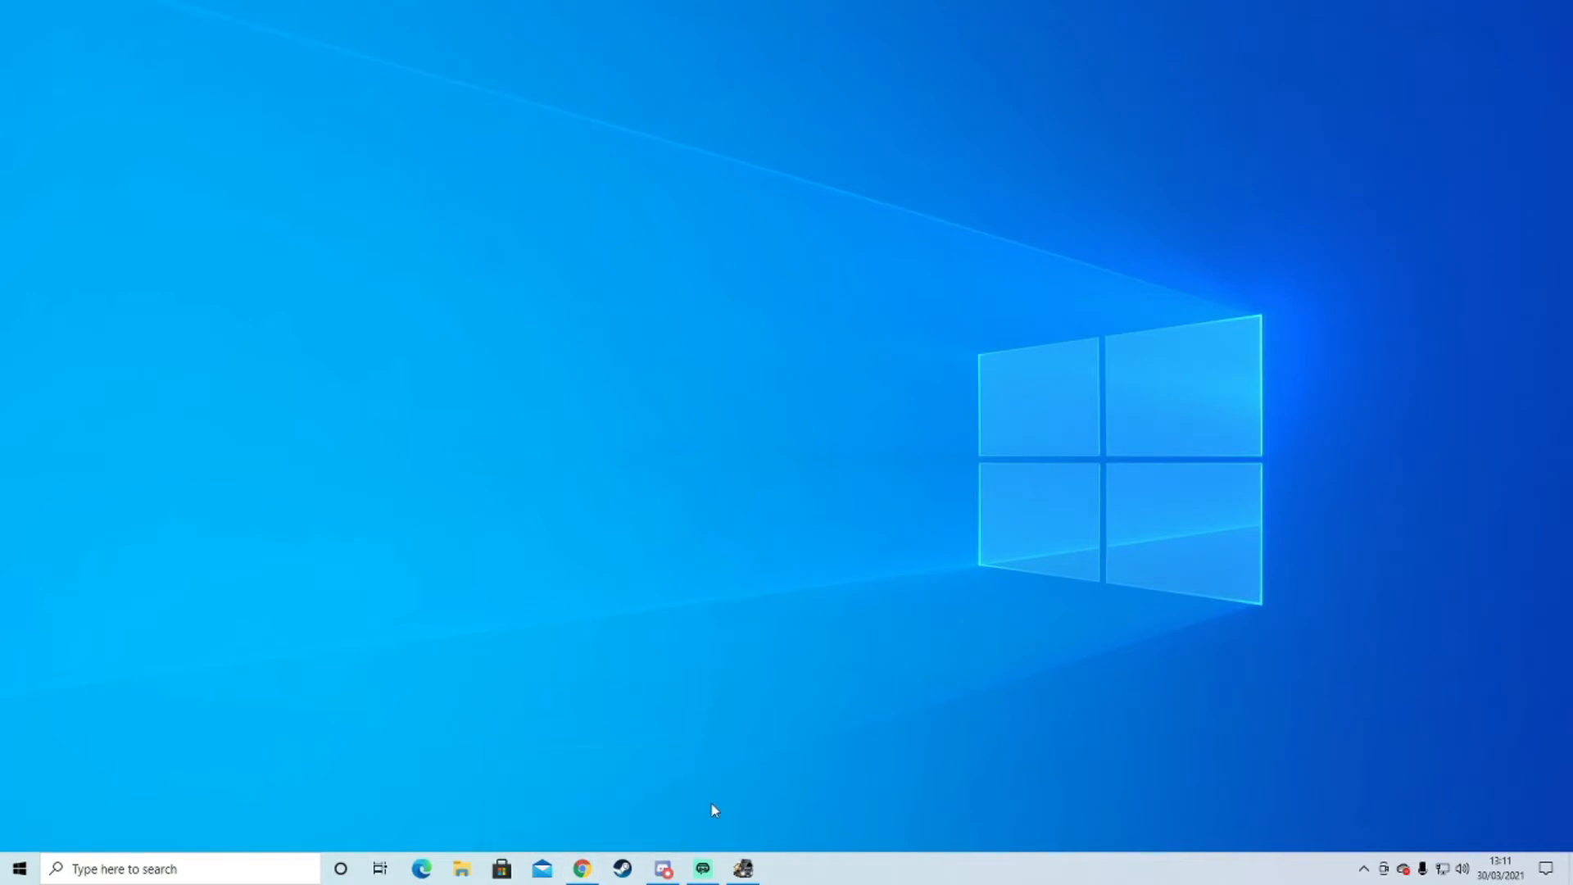
mouse_move(689, 813)
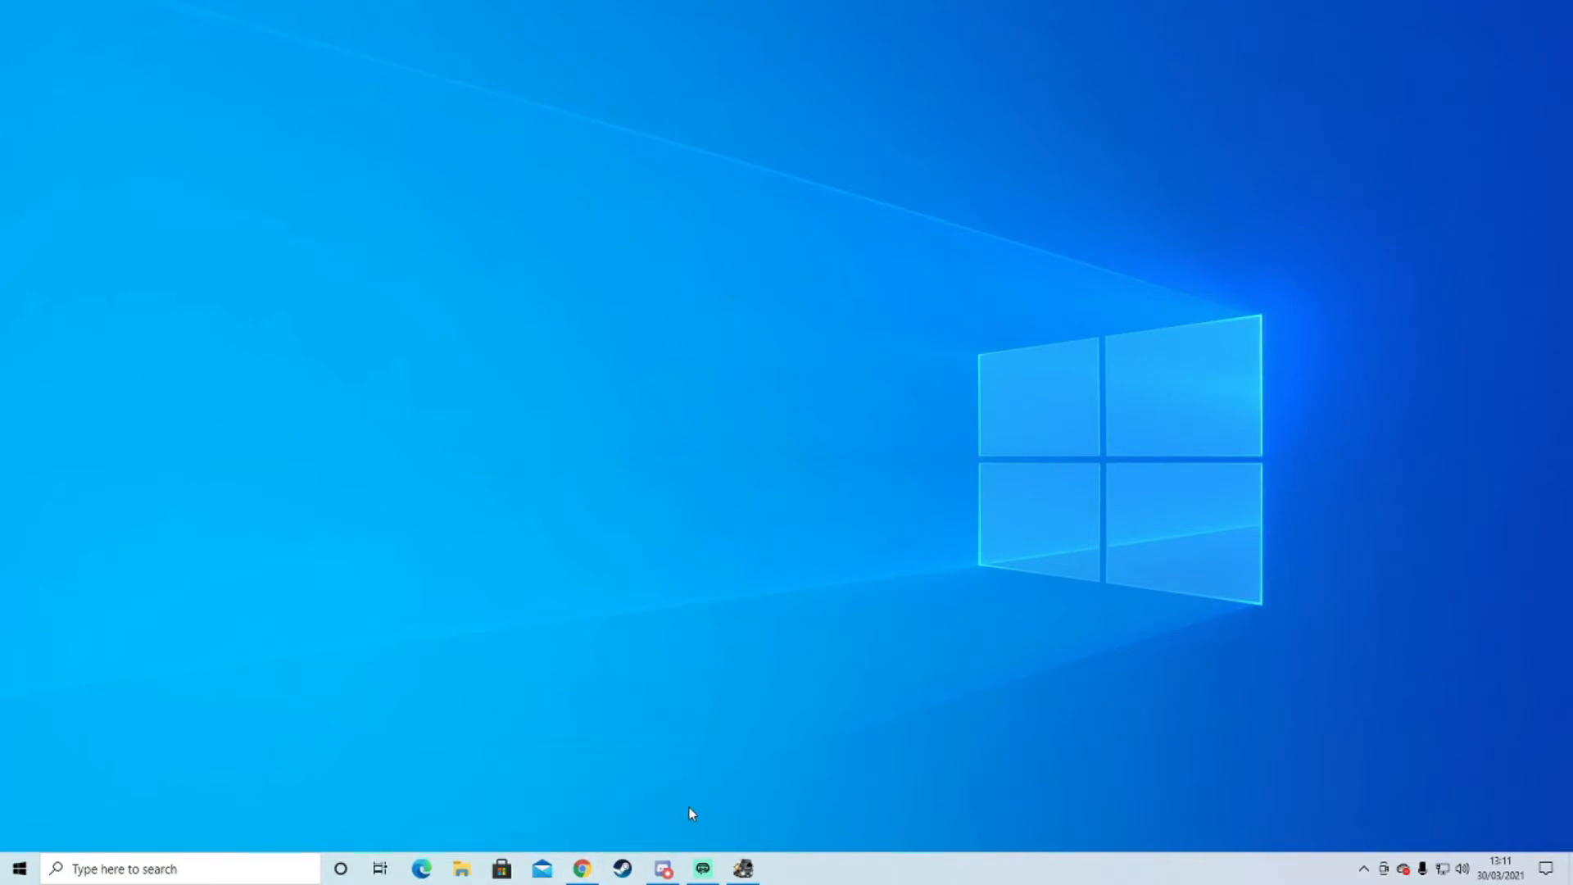
Return to the Virtual Speditor forum thread and follow the version 2.14 link for ETS/ATS 1.39.
left_click(580, 868)
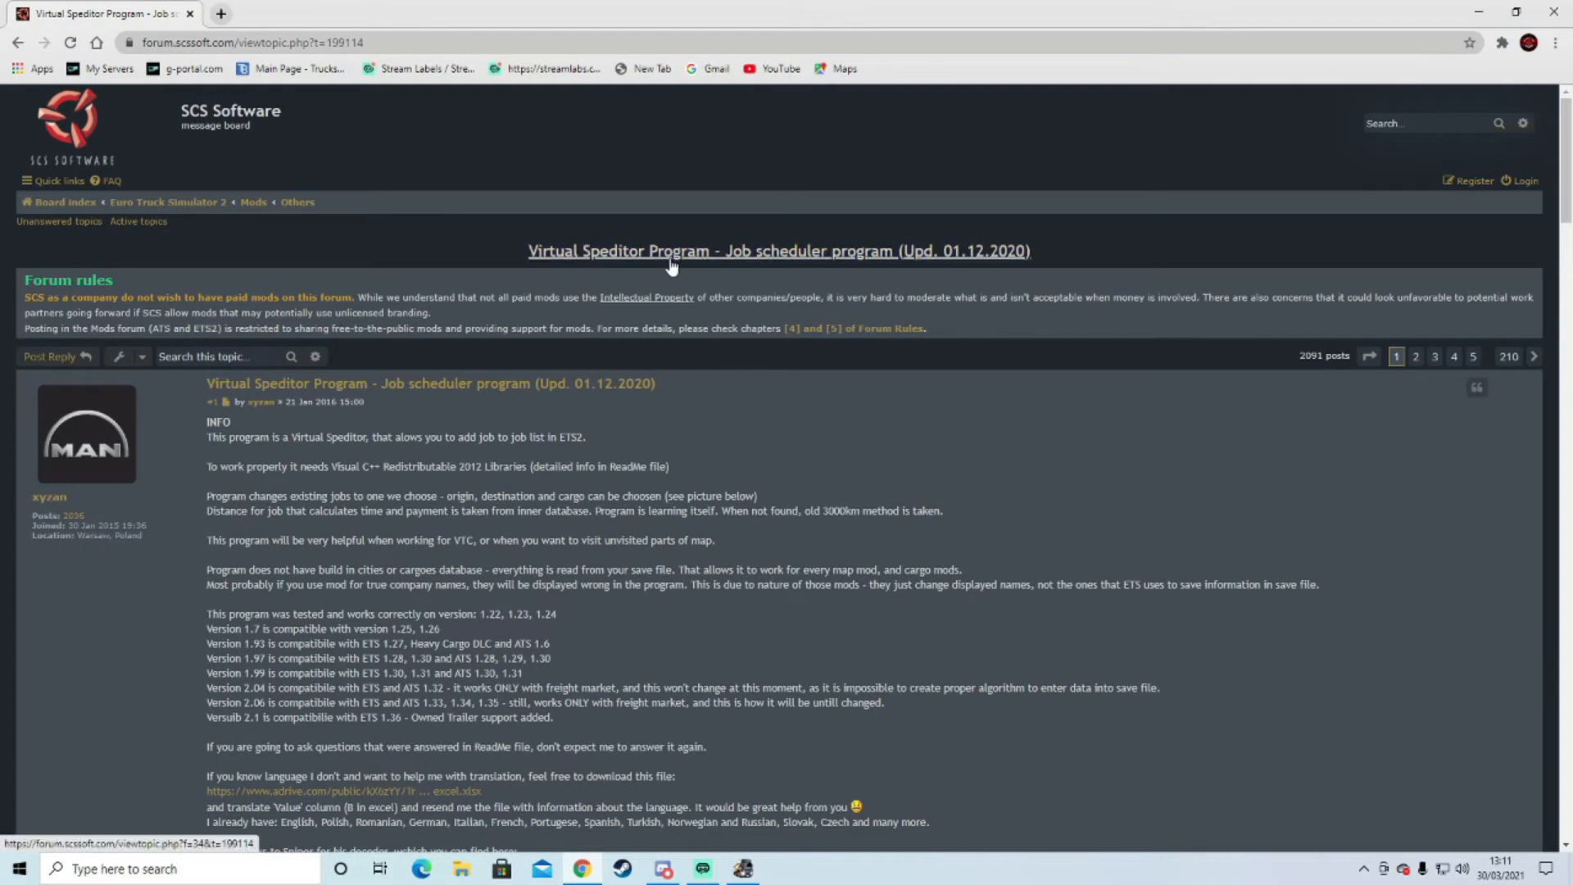
mouse_move(462, 554)
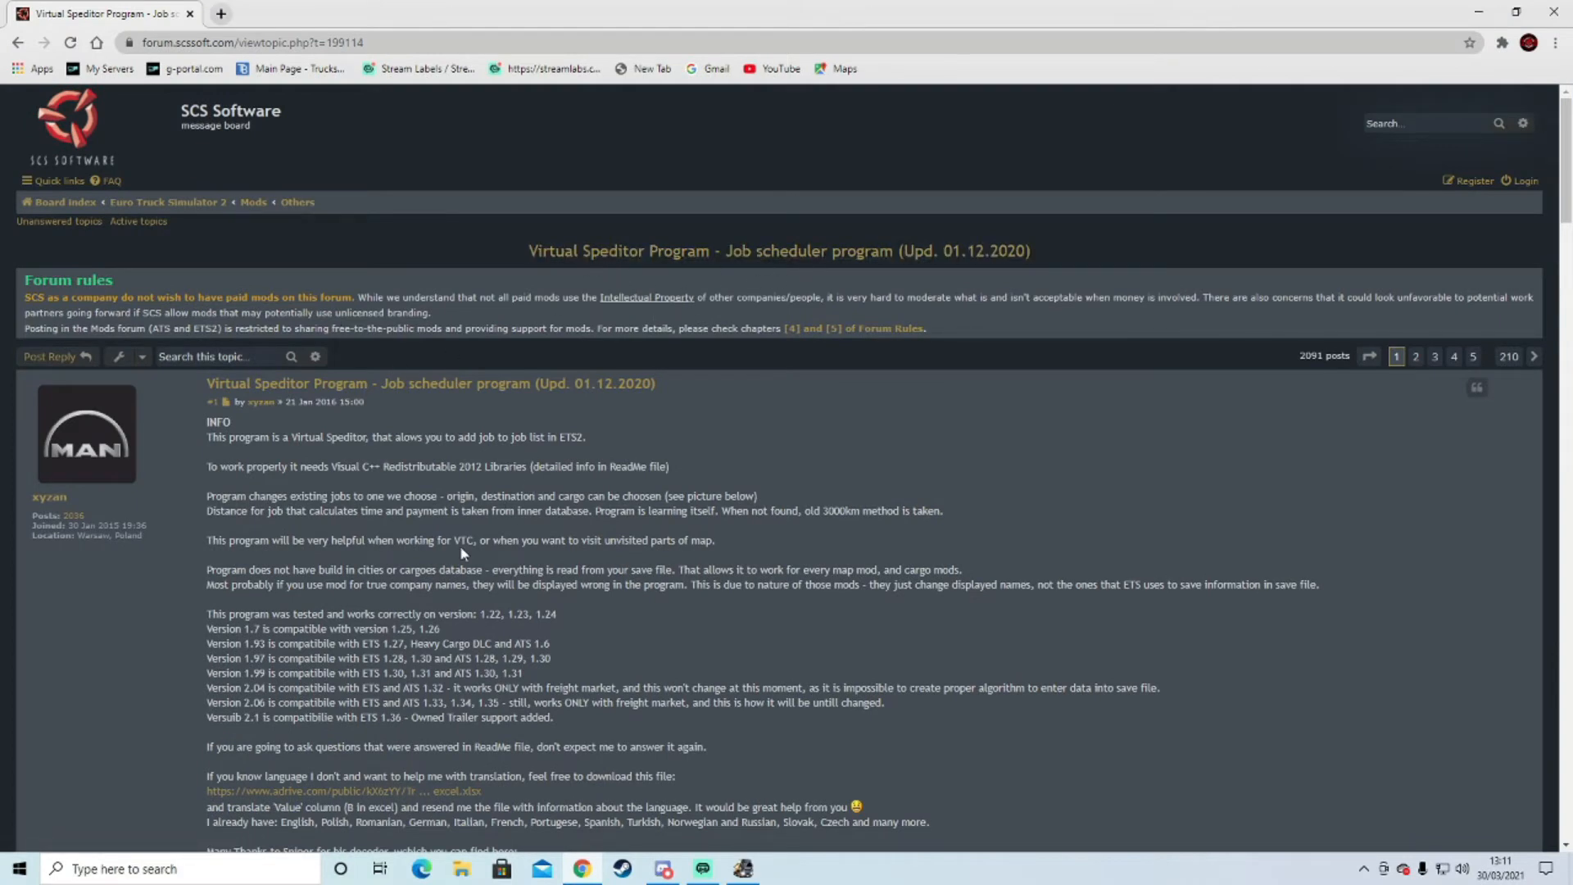
scroll("down", 3)
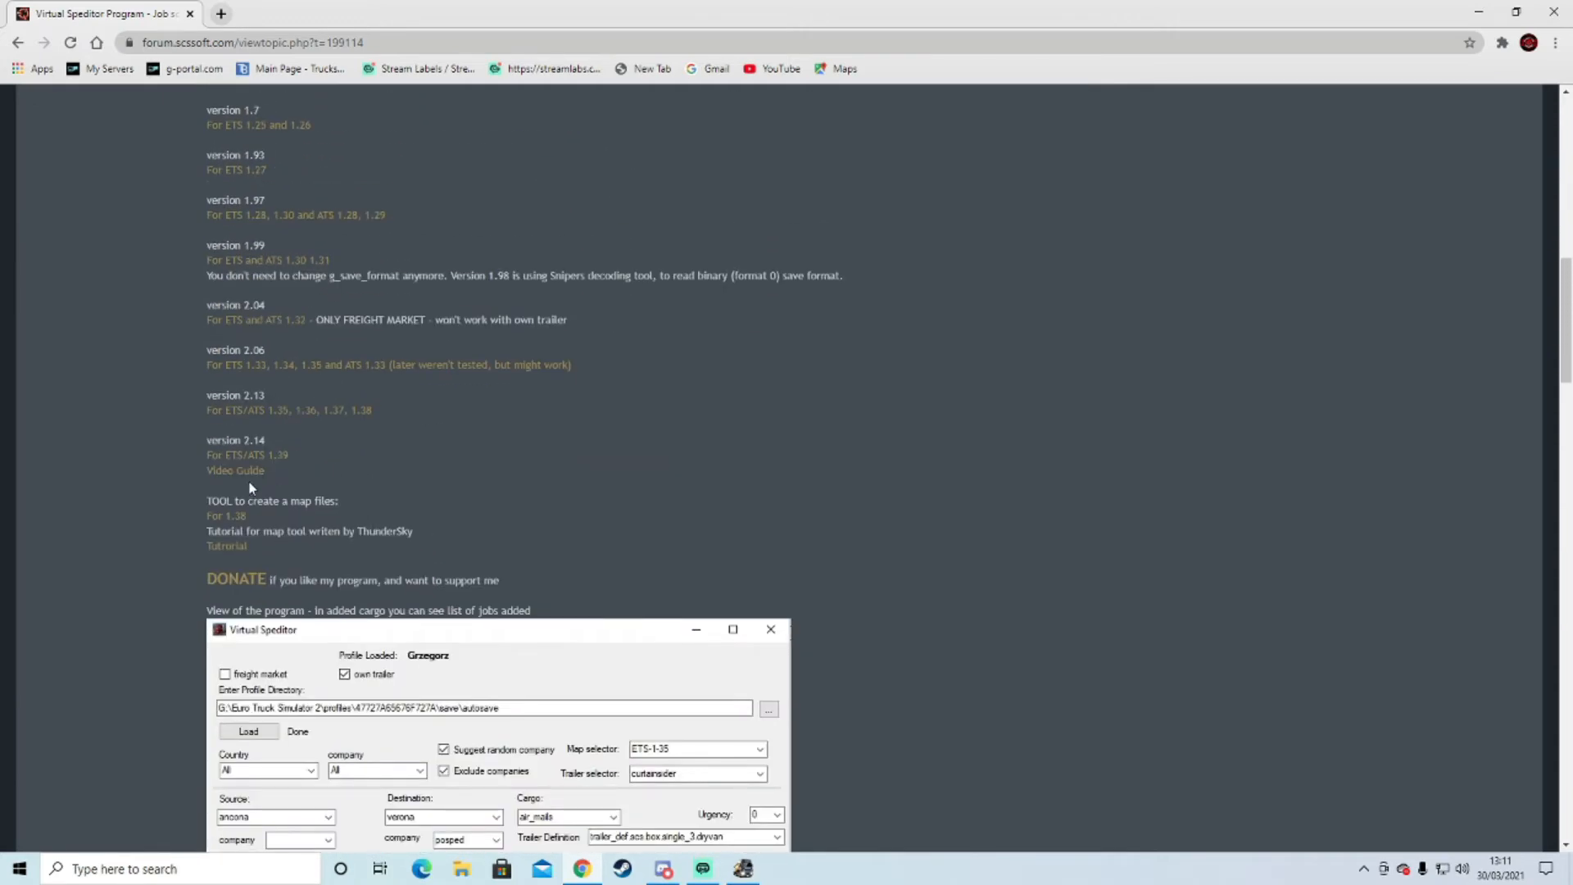
mouse_move(246, 454)
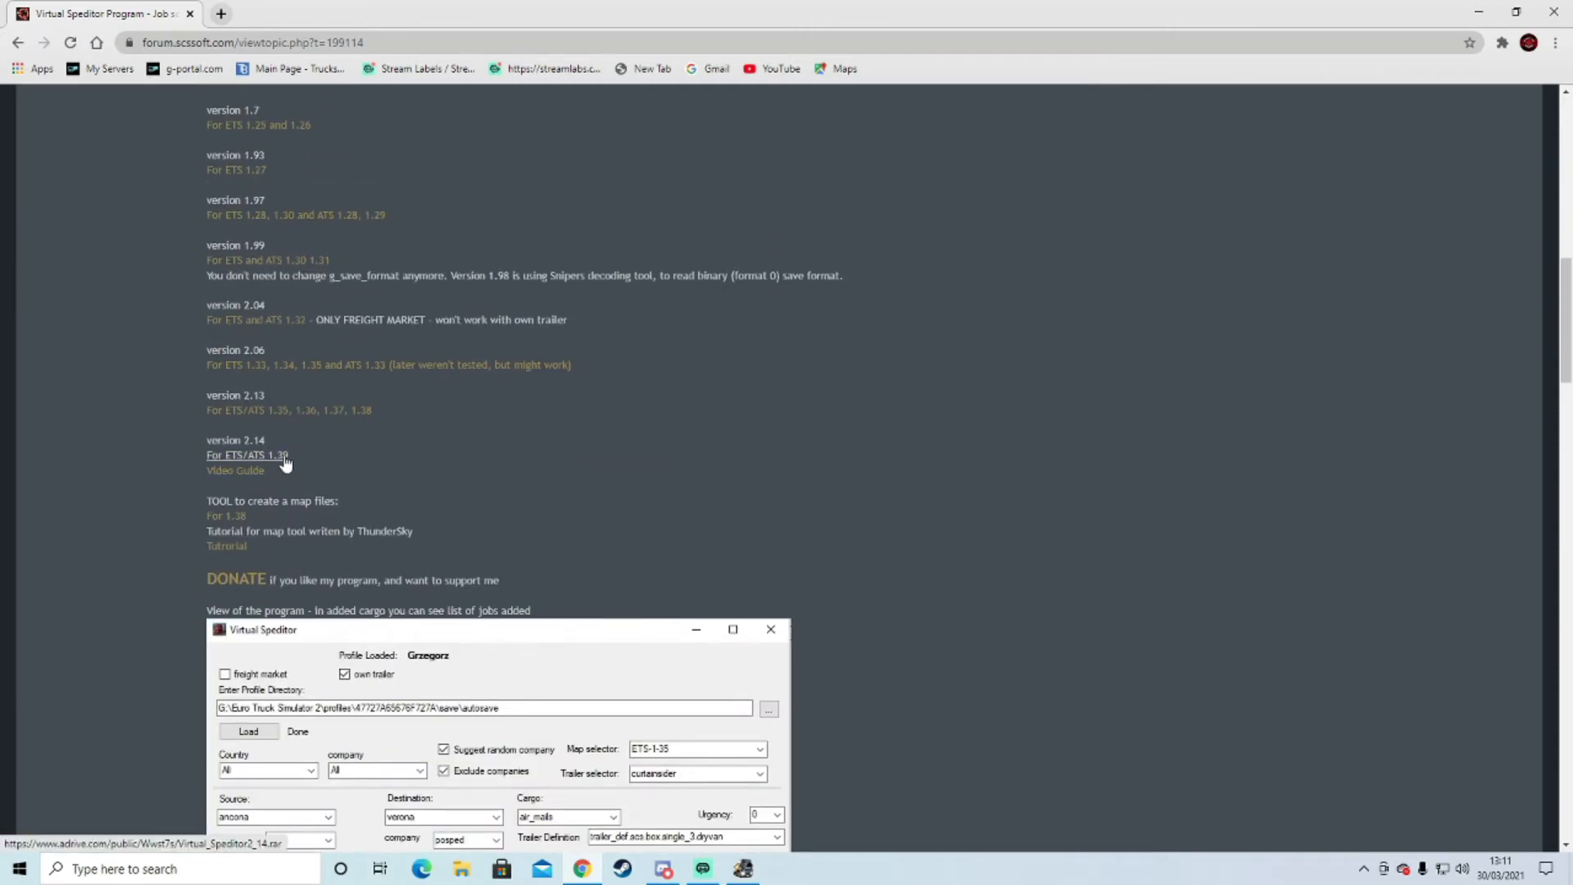
left_click(245, 455)
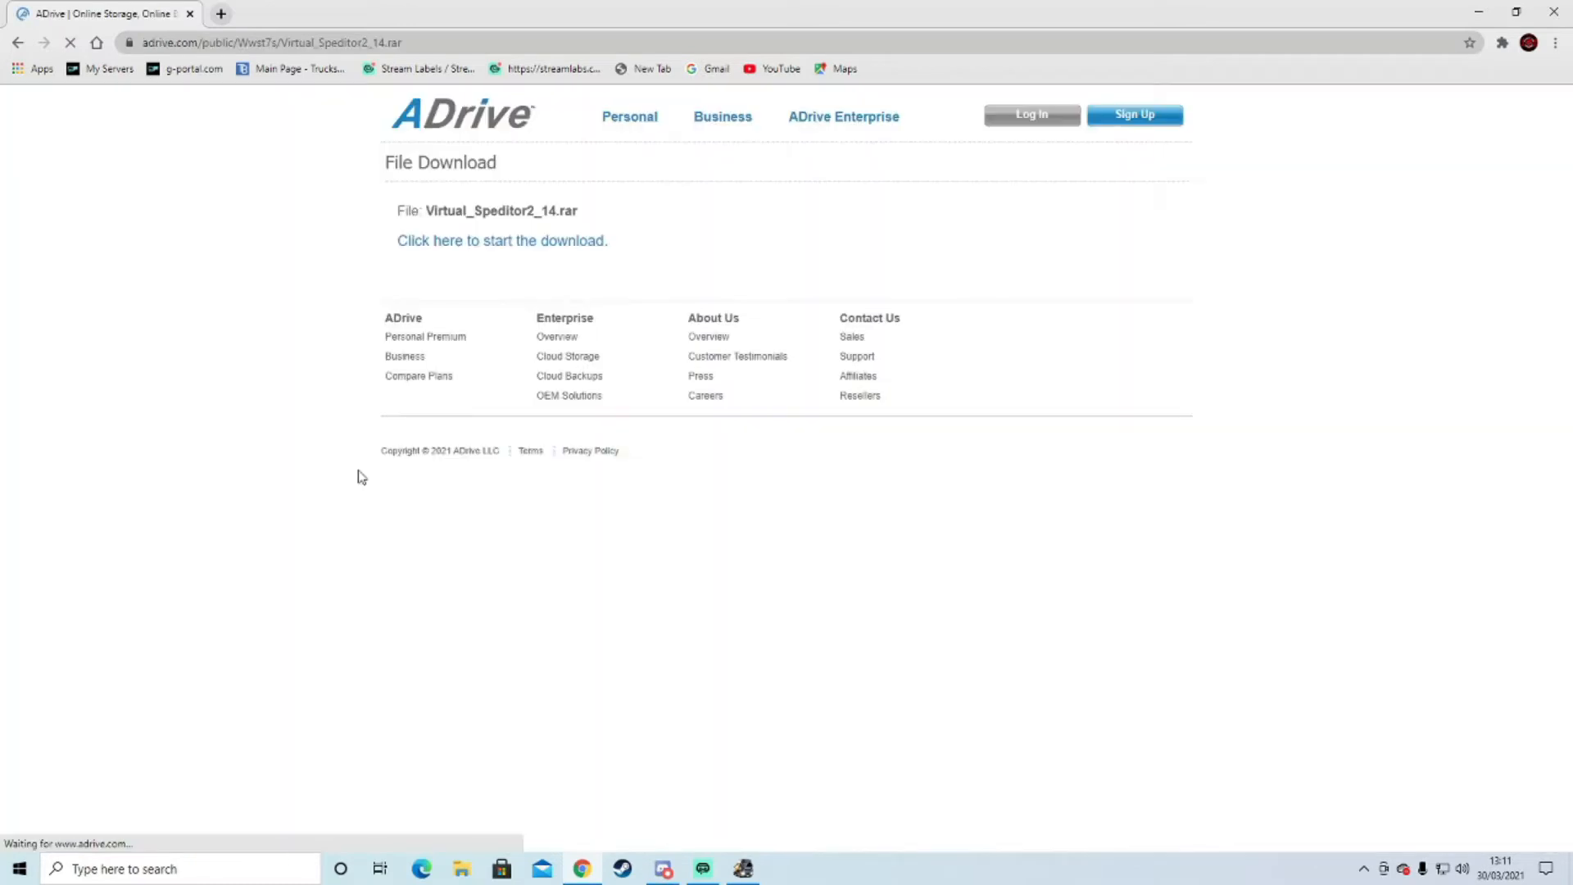
Start the ADrive download of Virtual_Speditor2_14.rar into Downloads.
left_click(501, 239)
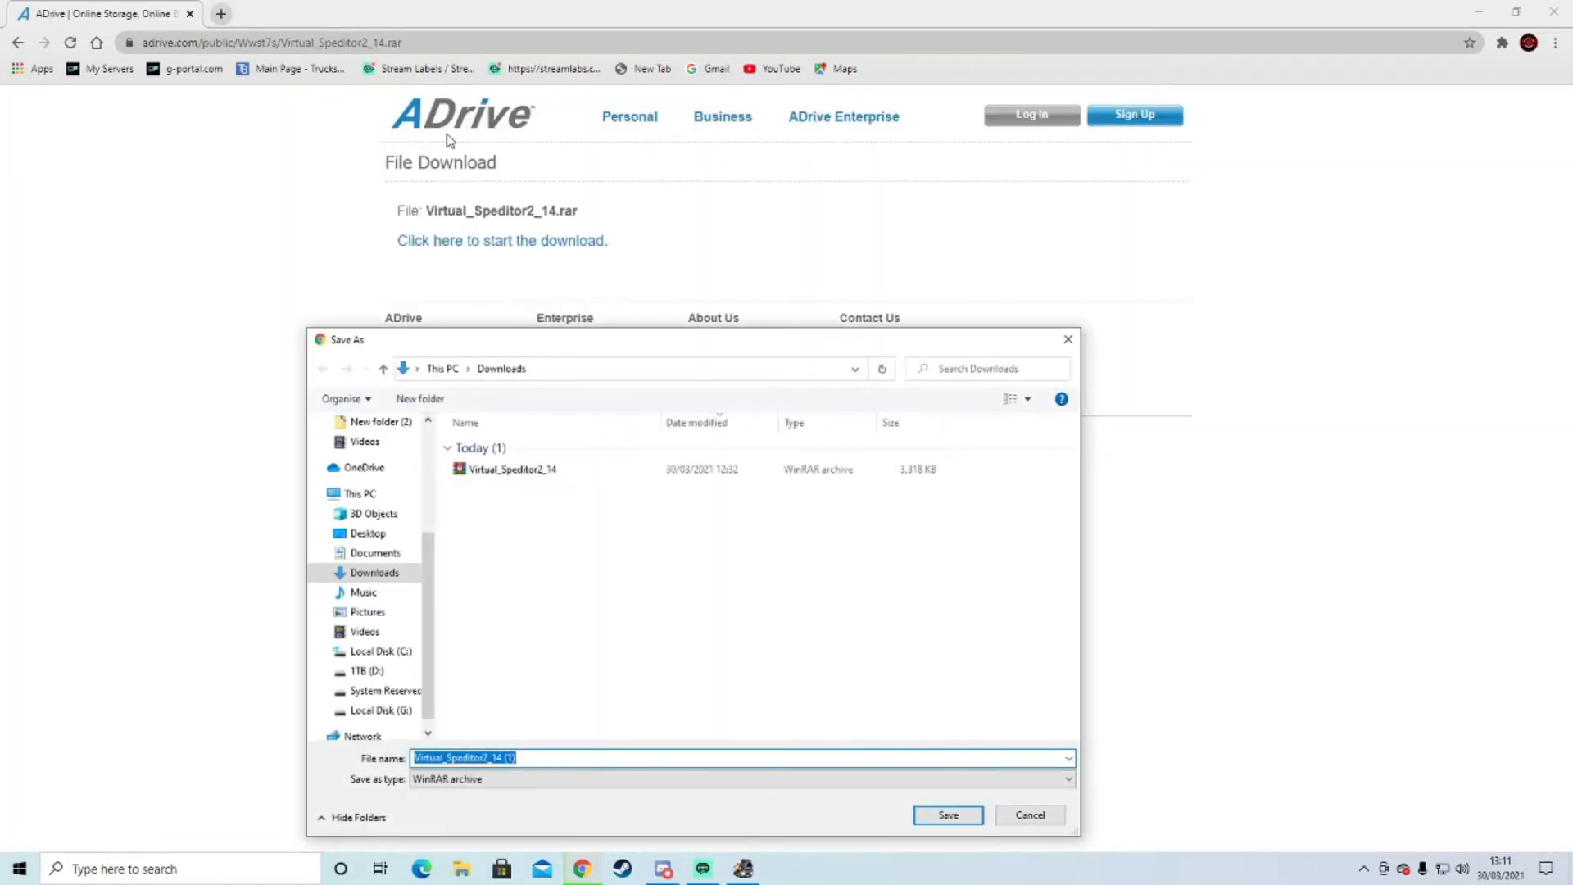
mouse_move(529, 244)
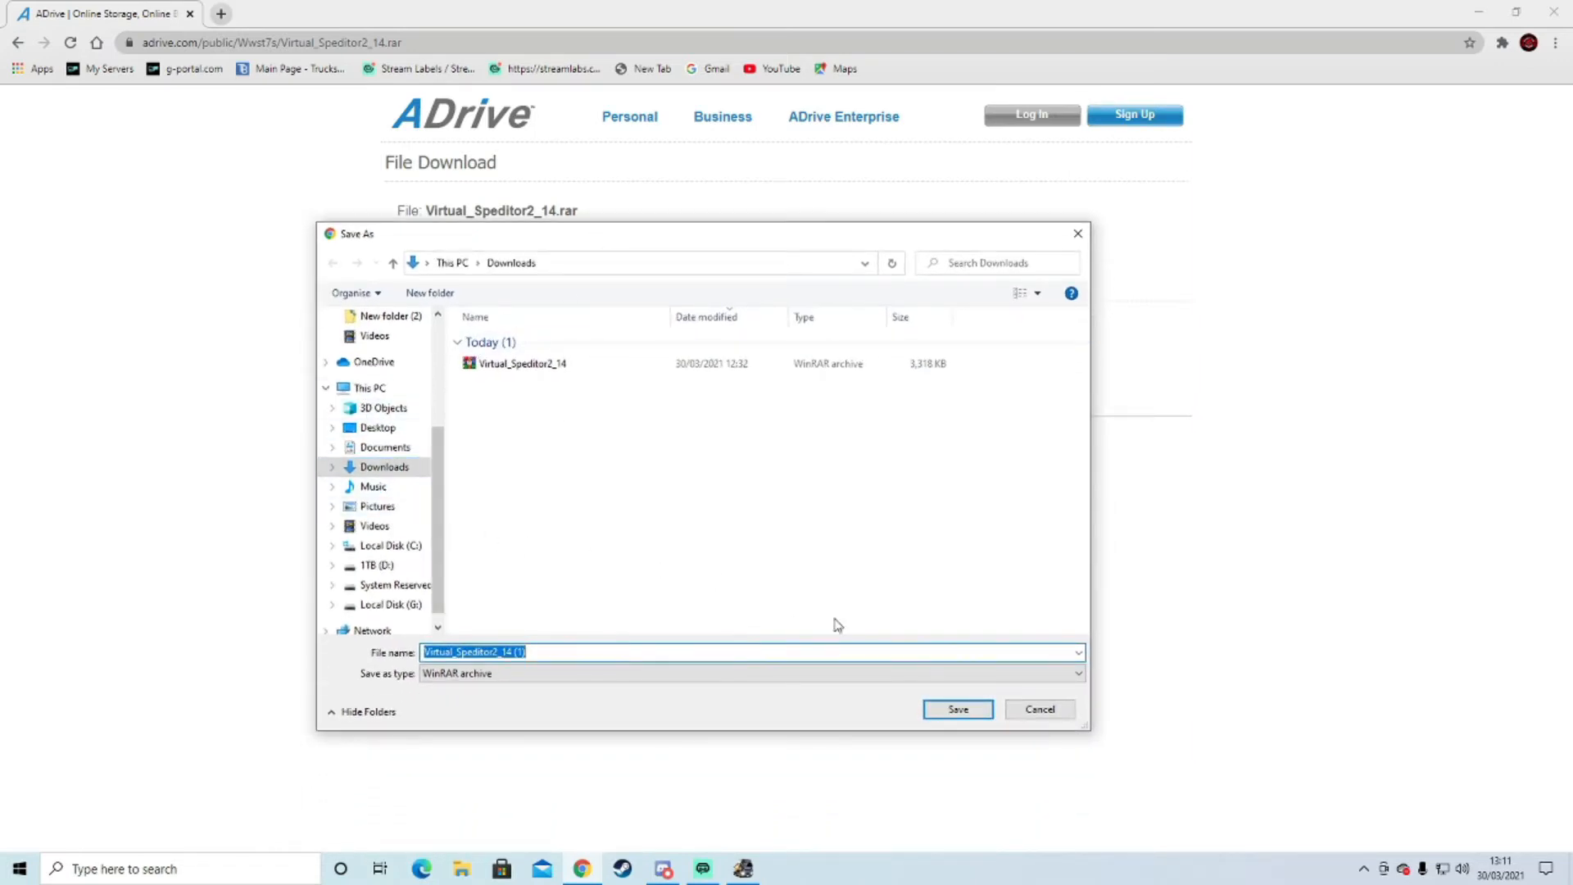
mouse_move(378, 428)
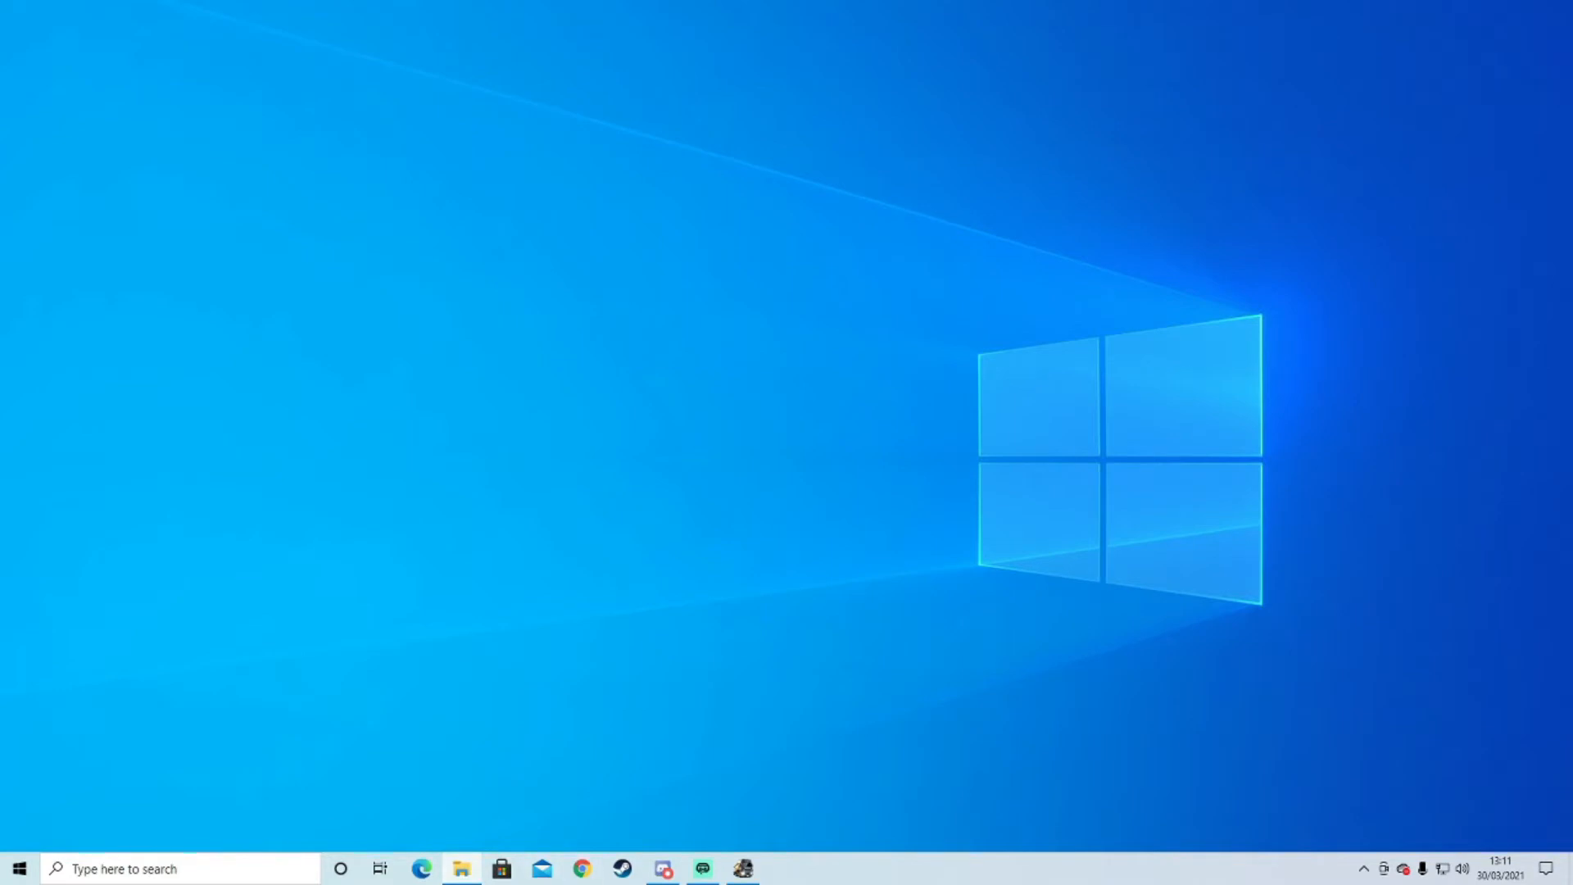
Extract Virtual_Speditor2_14.rar into its own folder and browse into the extracted files.
left_click(462, 877)
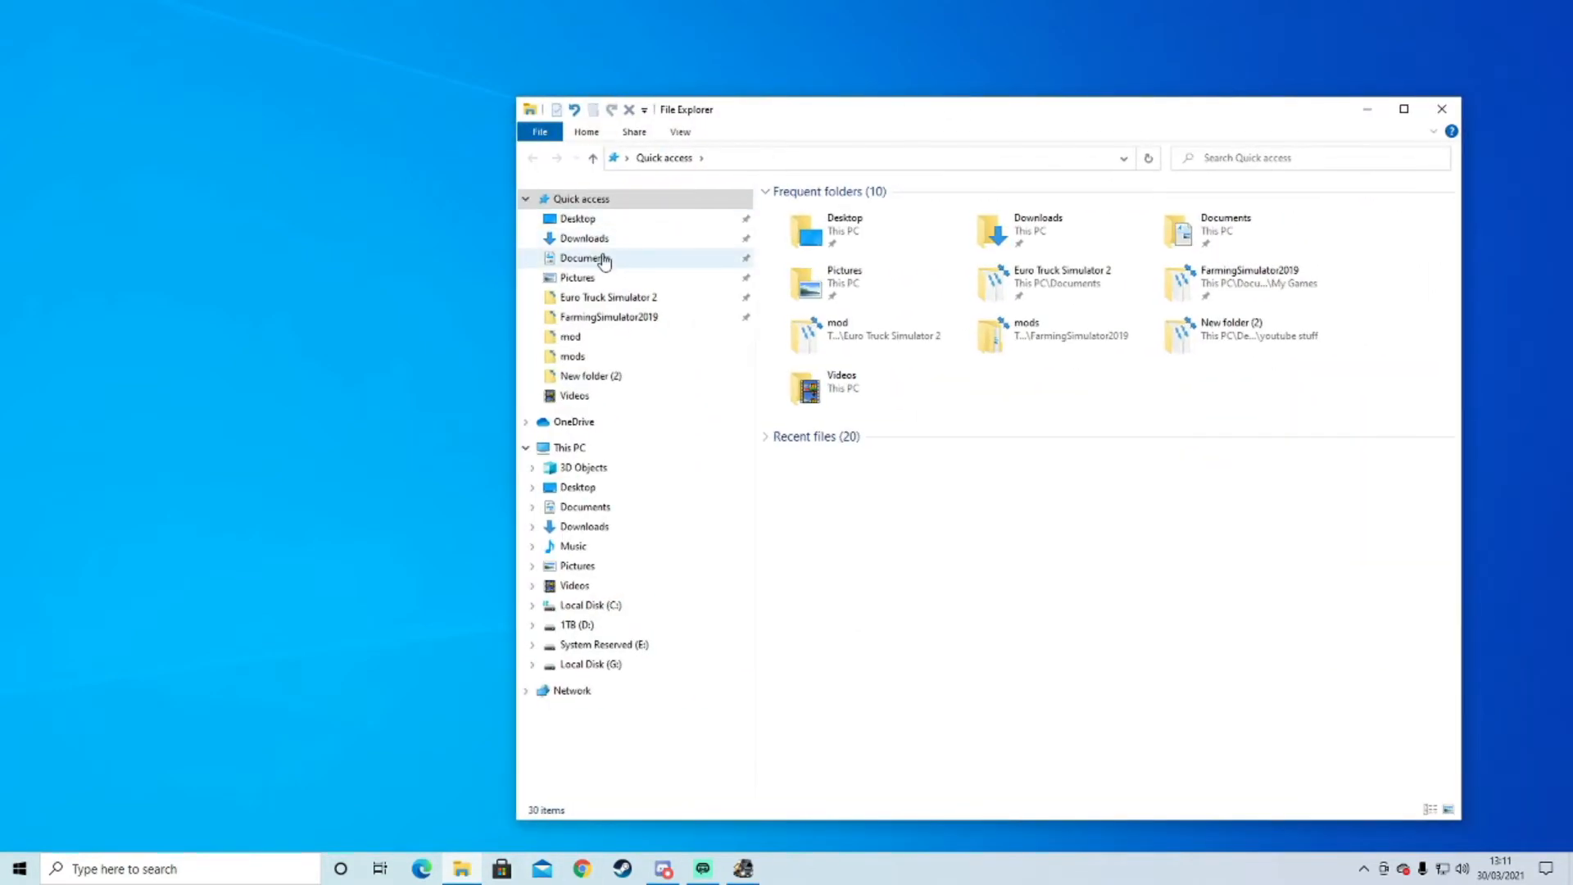
left_click(583, 238)
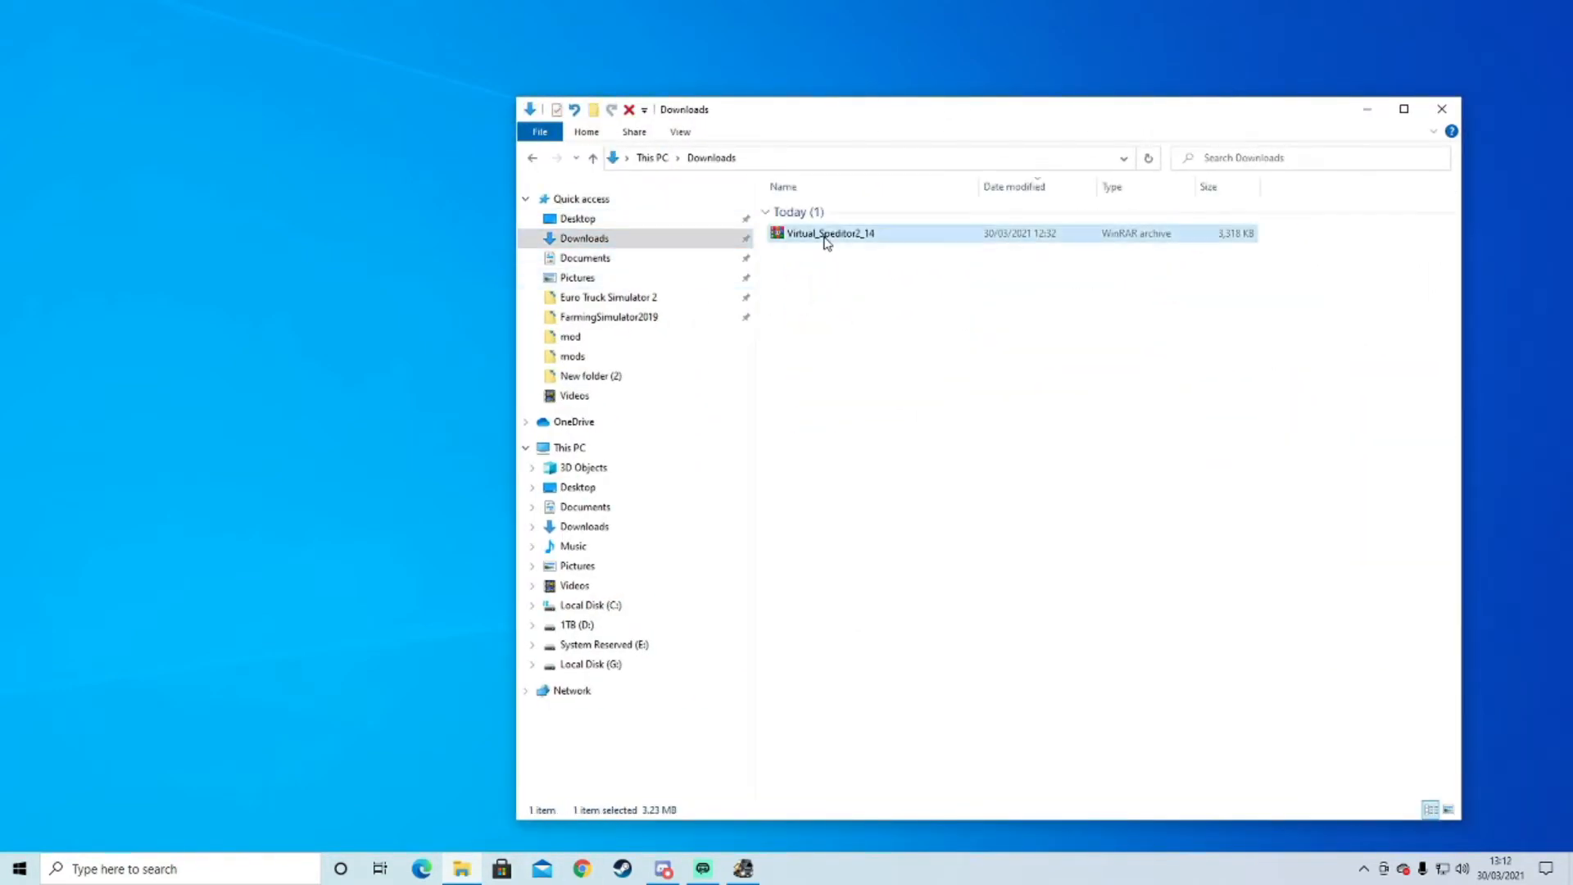
right_click(829, 232)
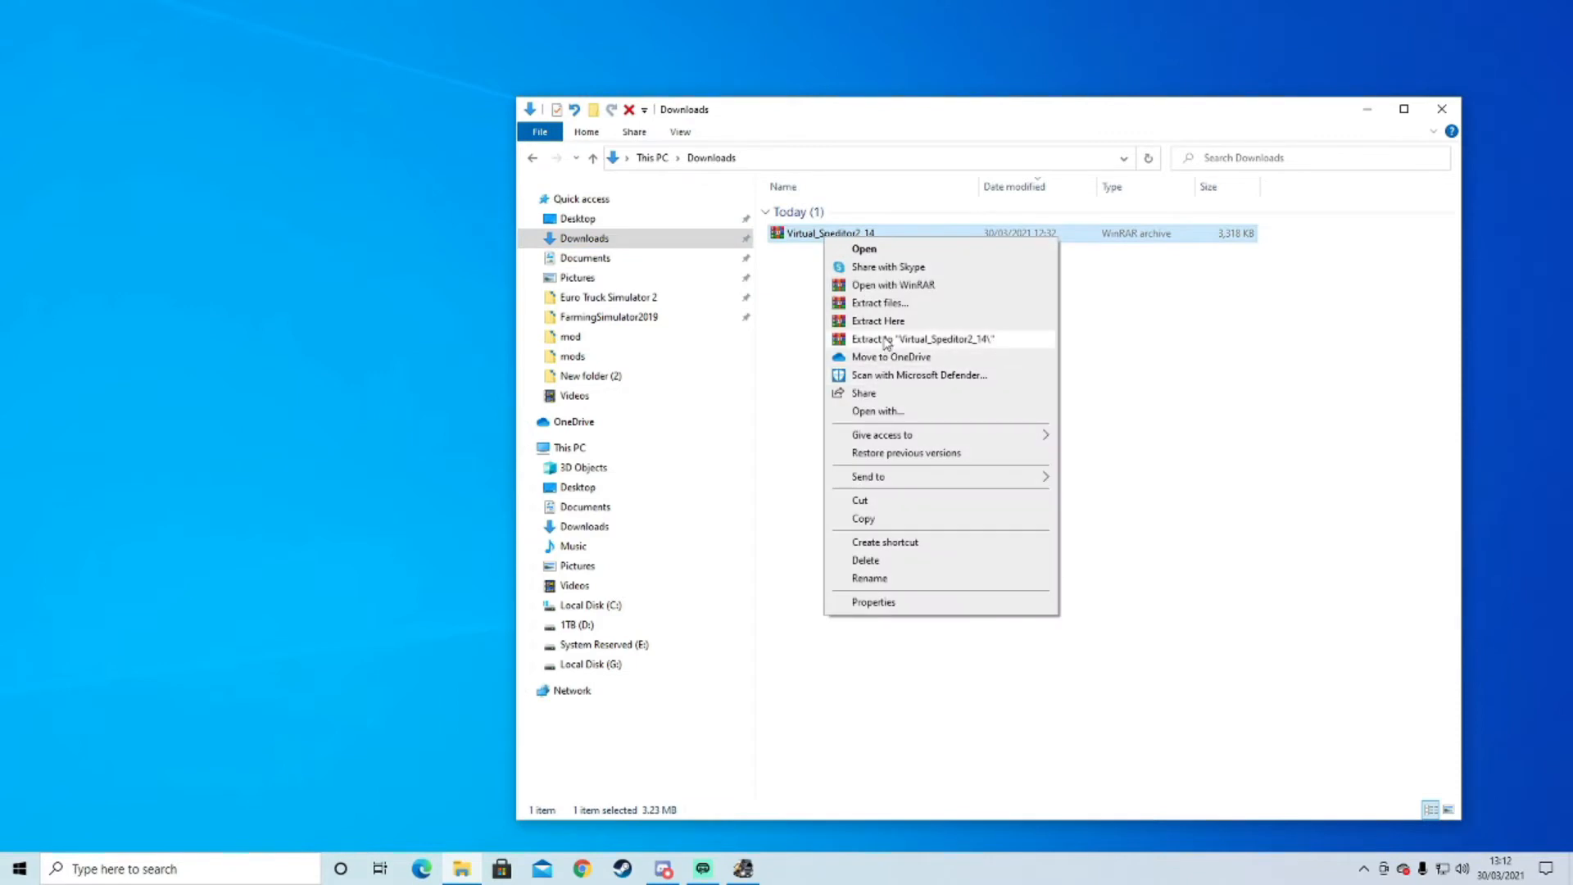
left_click(877, 320)
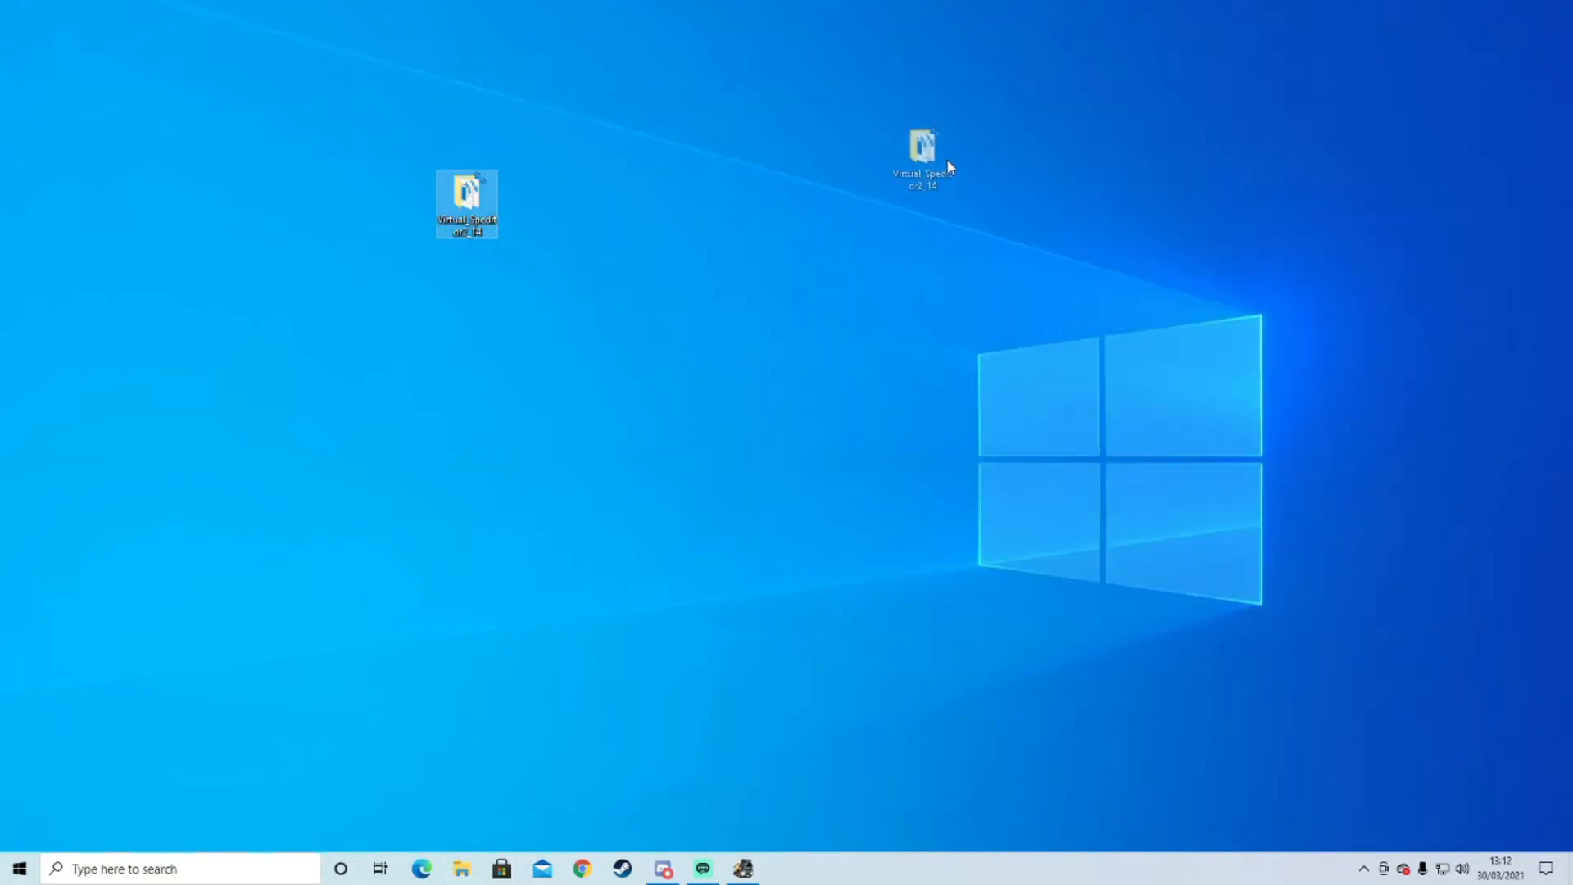
double_click(920, 161)
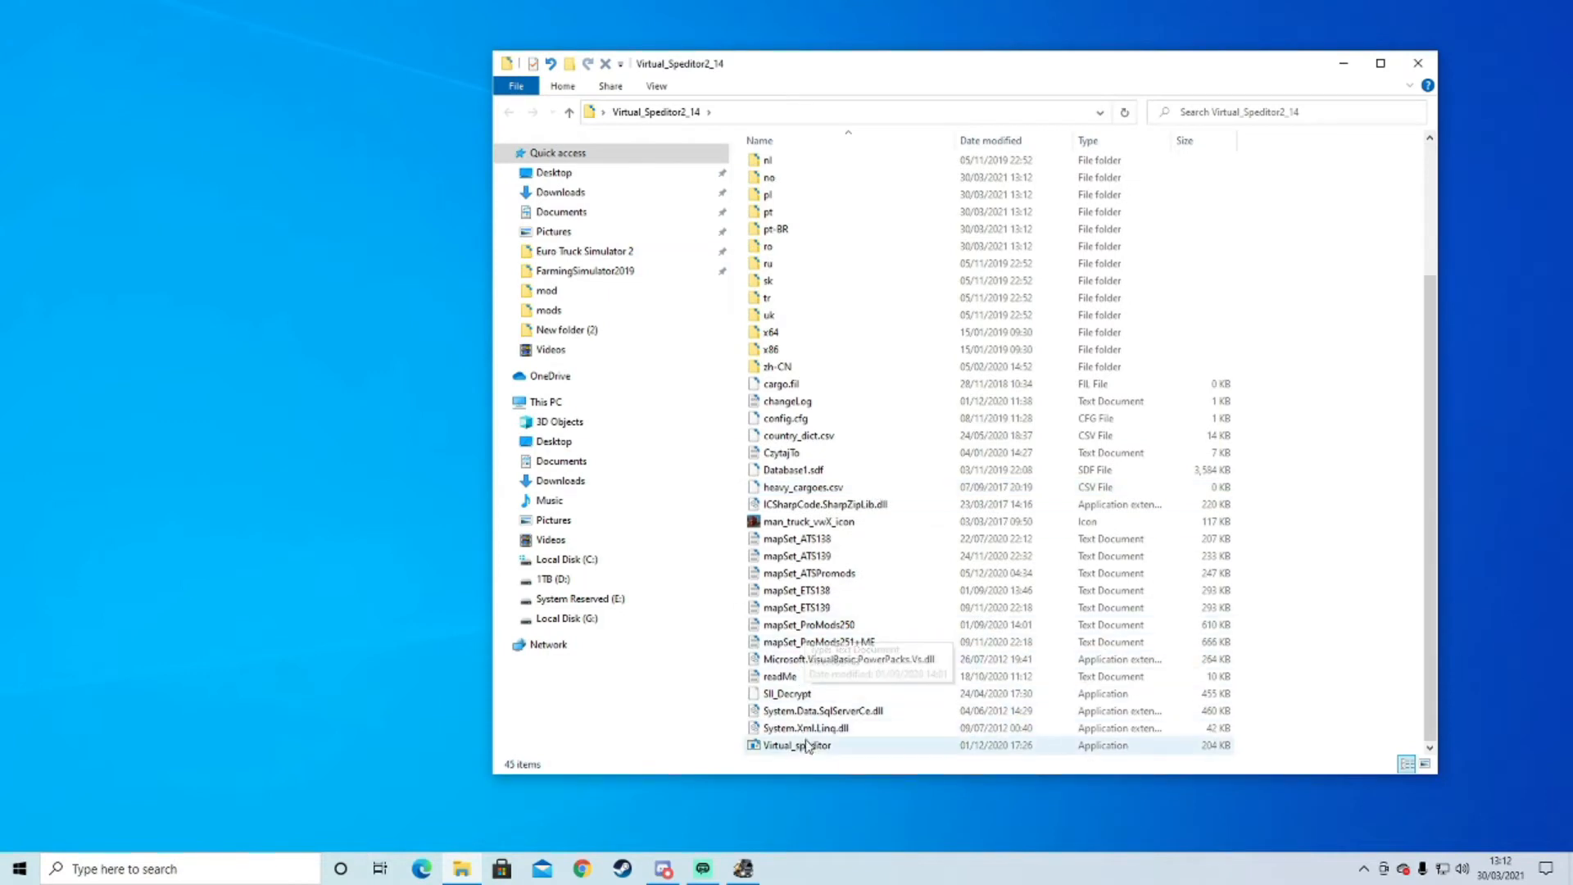
Launch Virtual_Speditor.exe and close the extracted files folder.
double_click(798, 744)
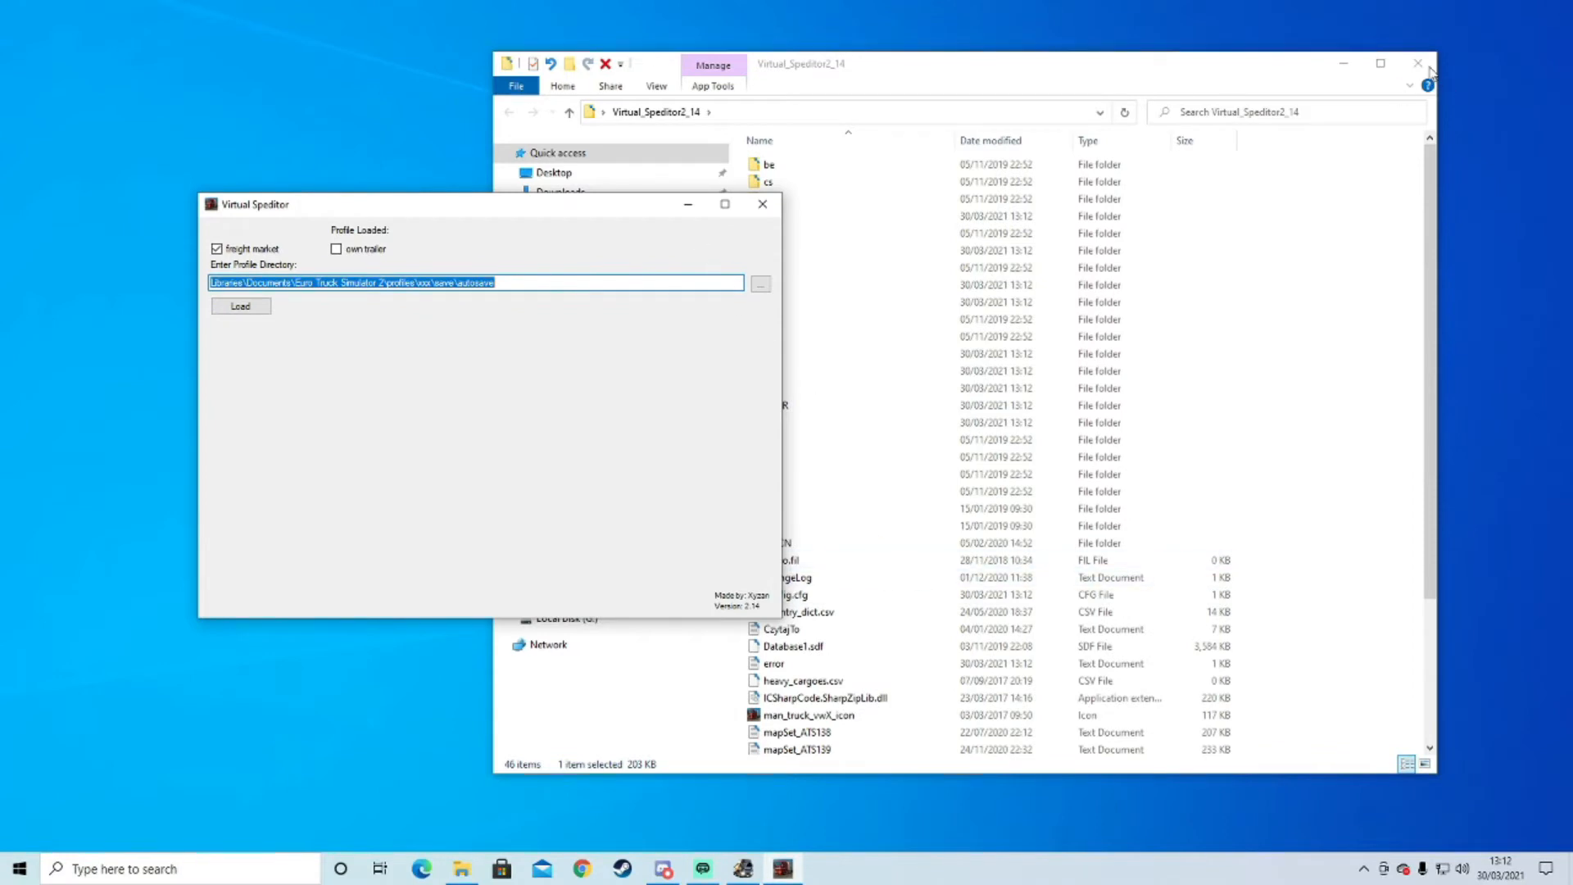
left_click(1418, 64)
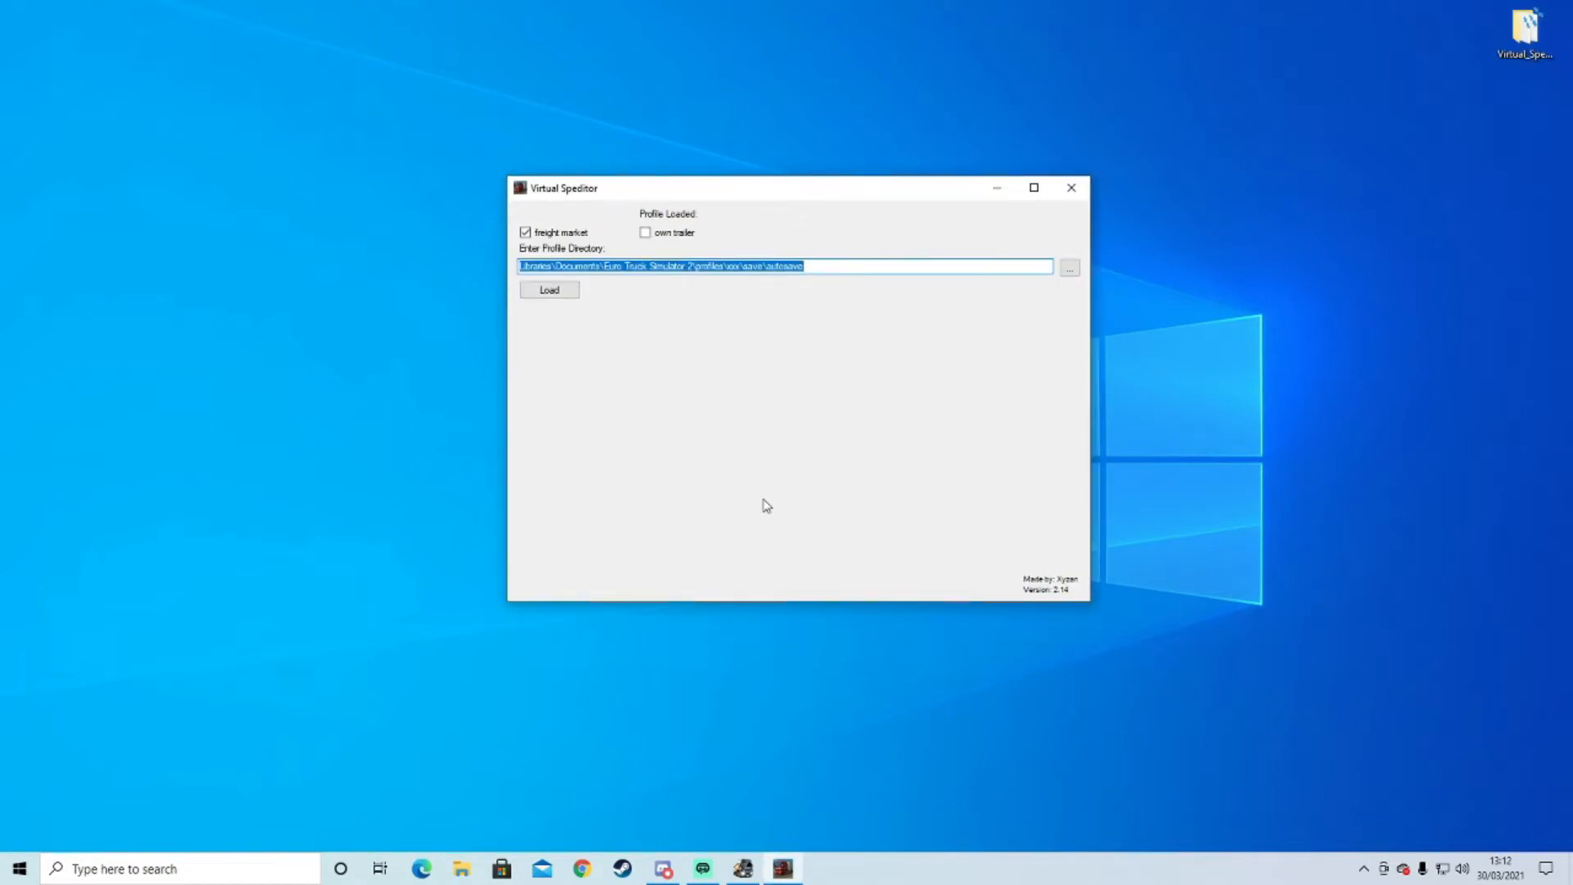
mouse_move(834, 713)
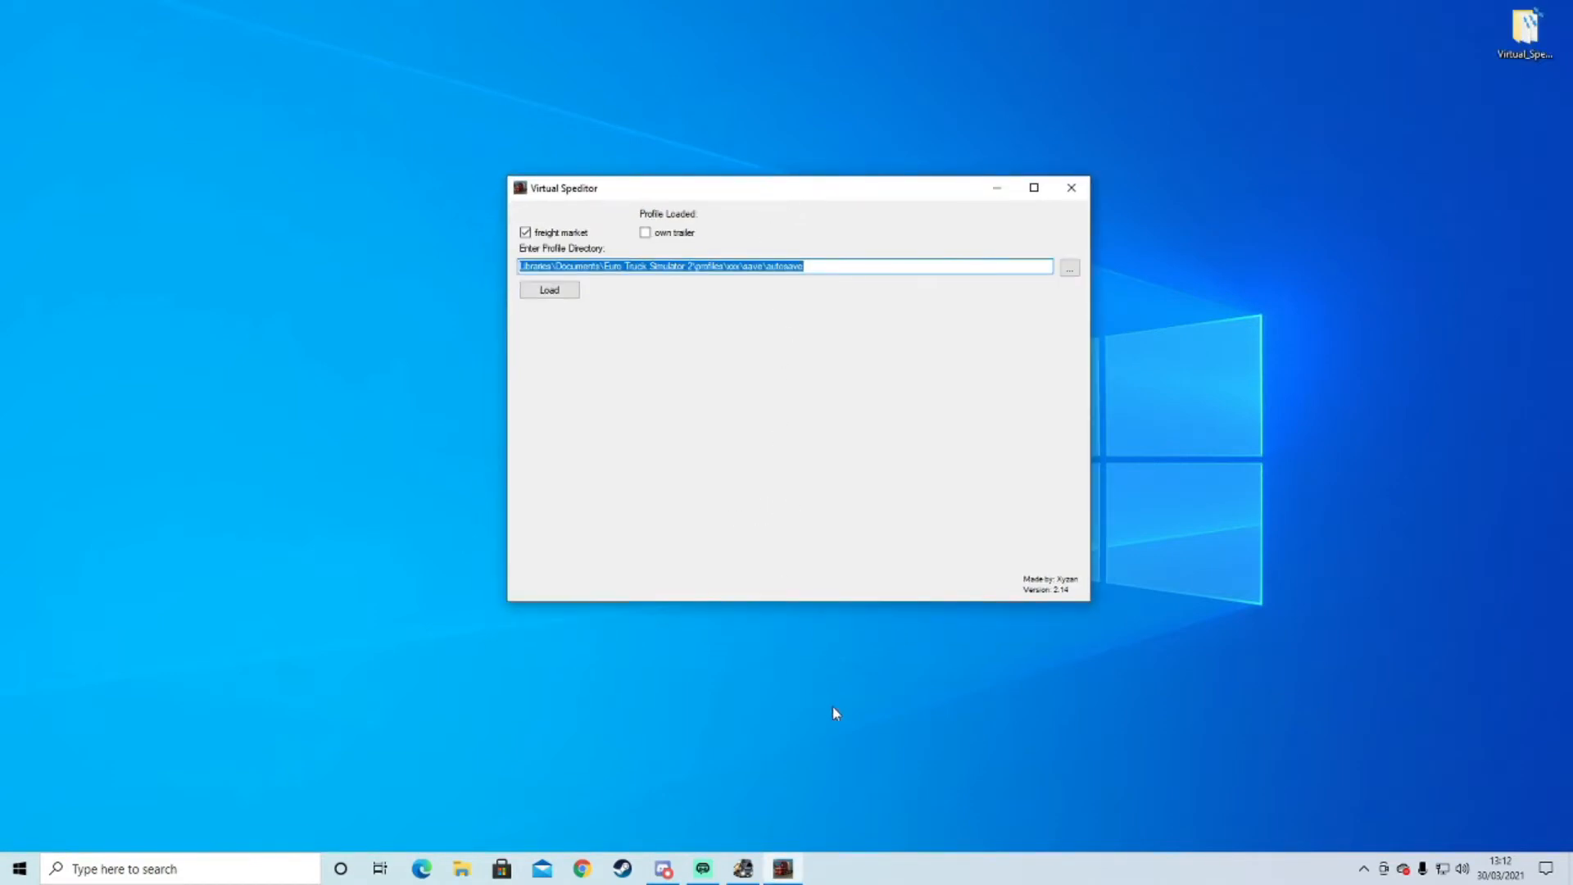
mouse_move(877, 705)
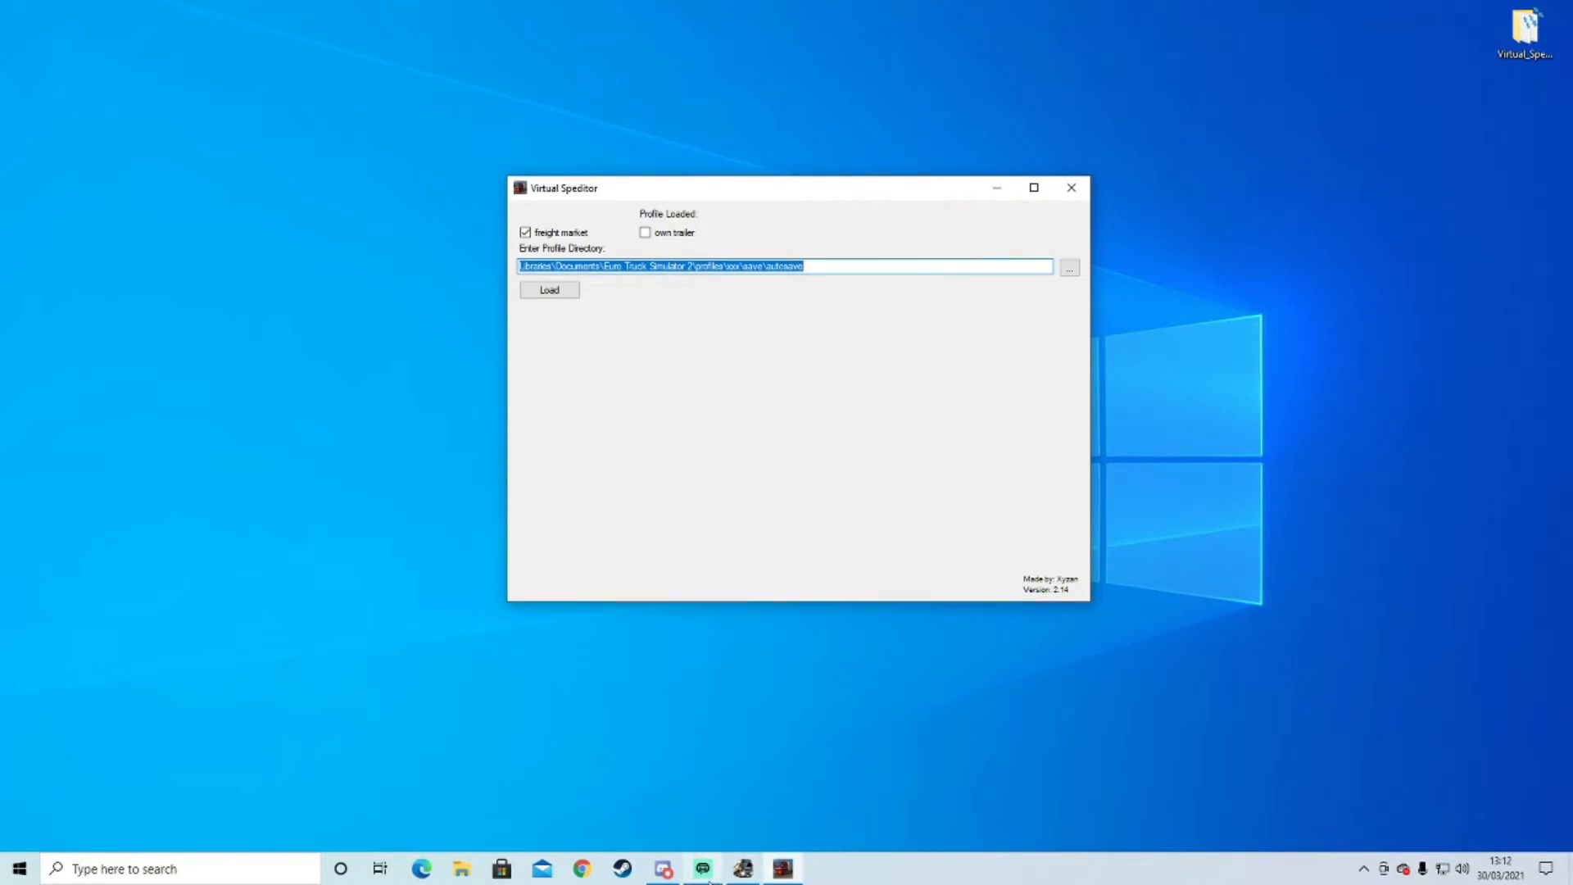
mouse_move(743, 868)
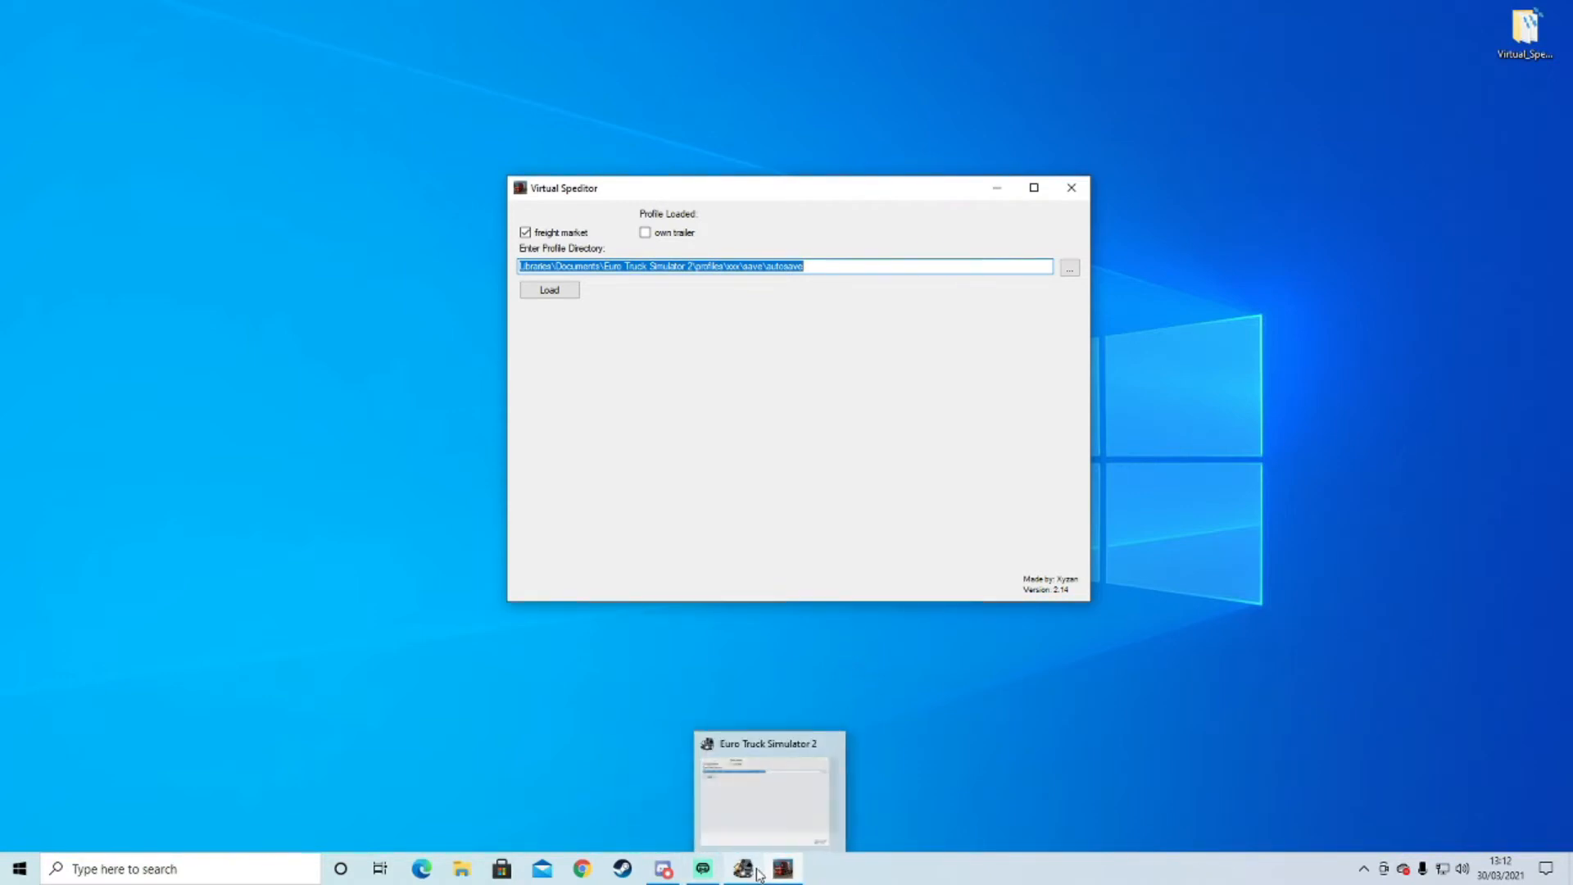
mouse_move(744, 869)
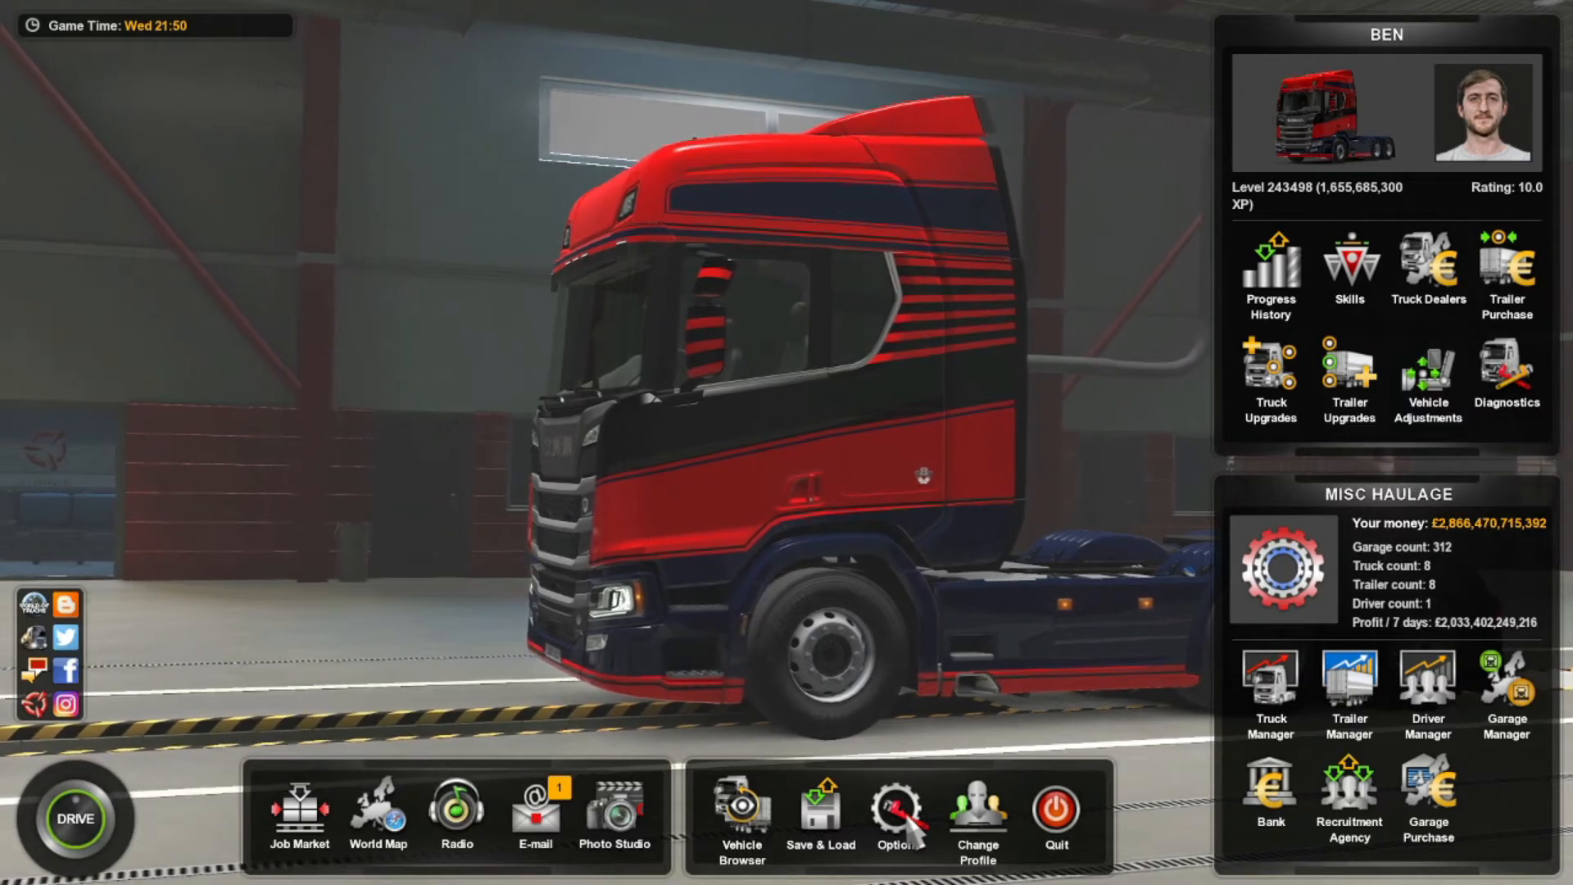
Check the Quick Save and Quick Load key bindings under Options > Keys & Buttons.
left_click(896, 812)
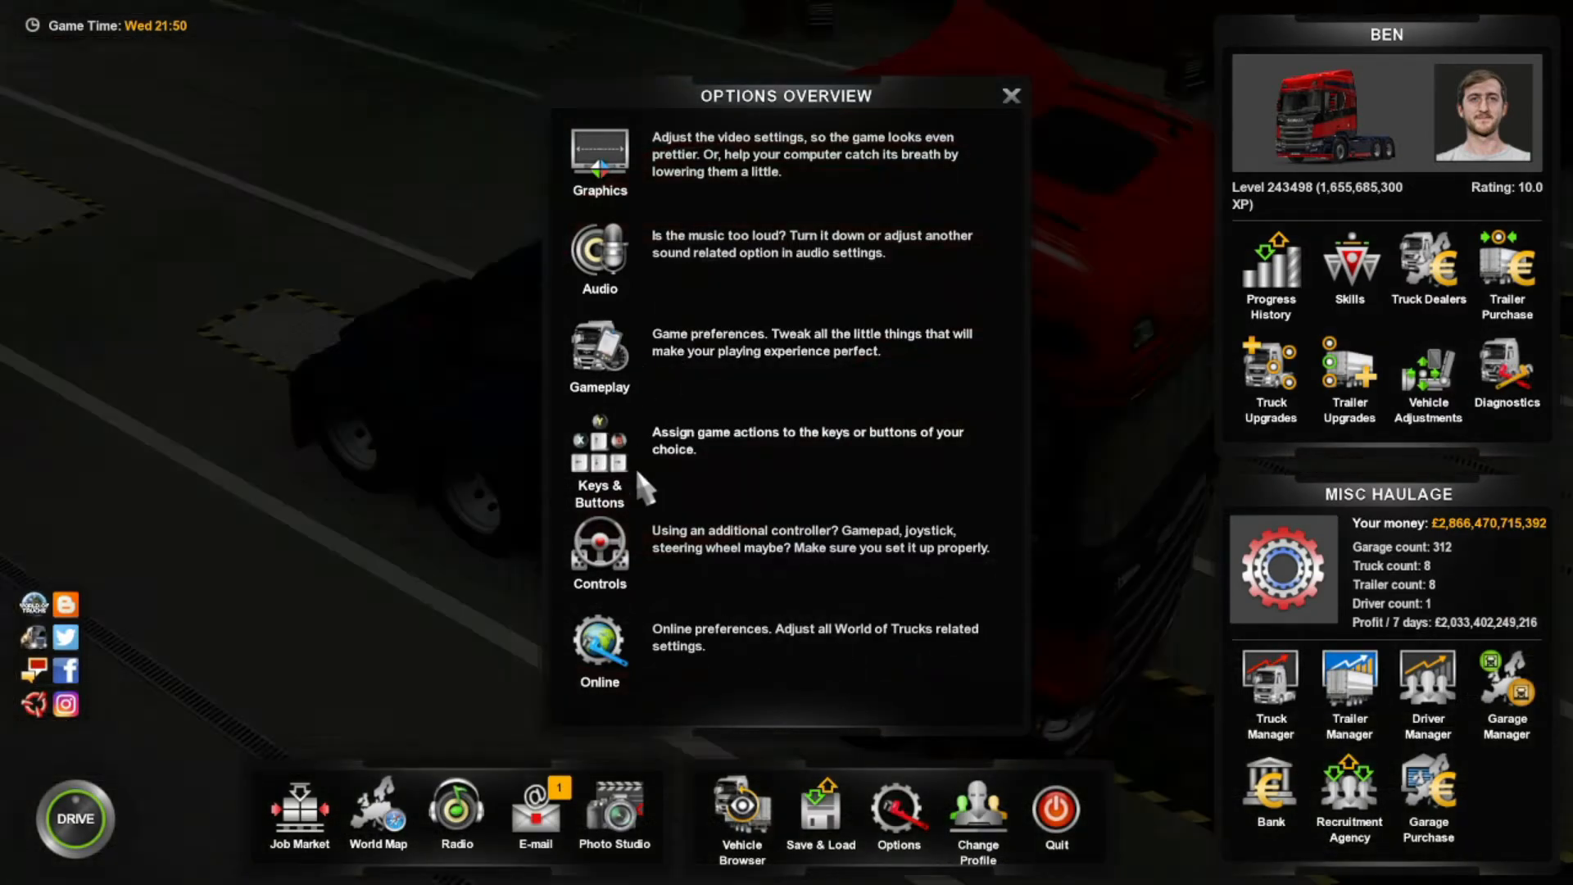
left_click(599, 462)
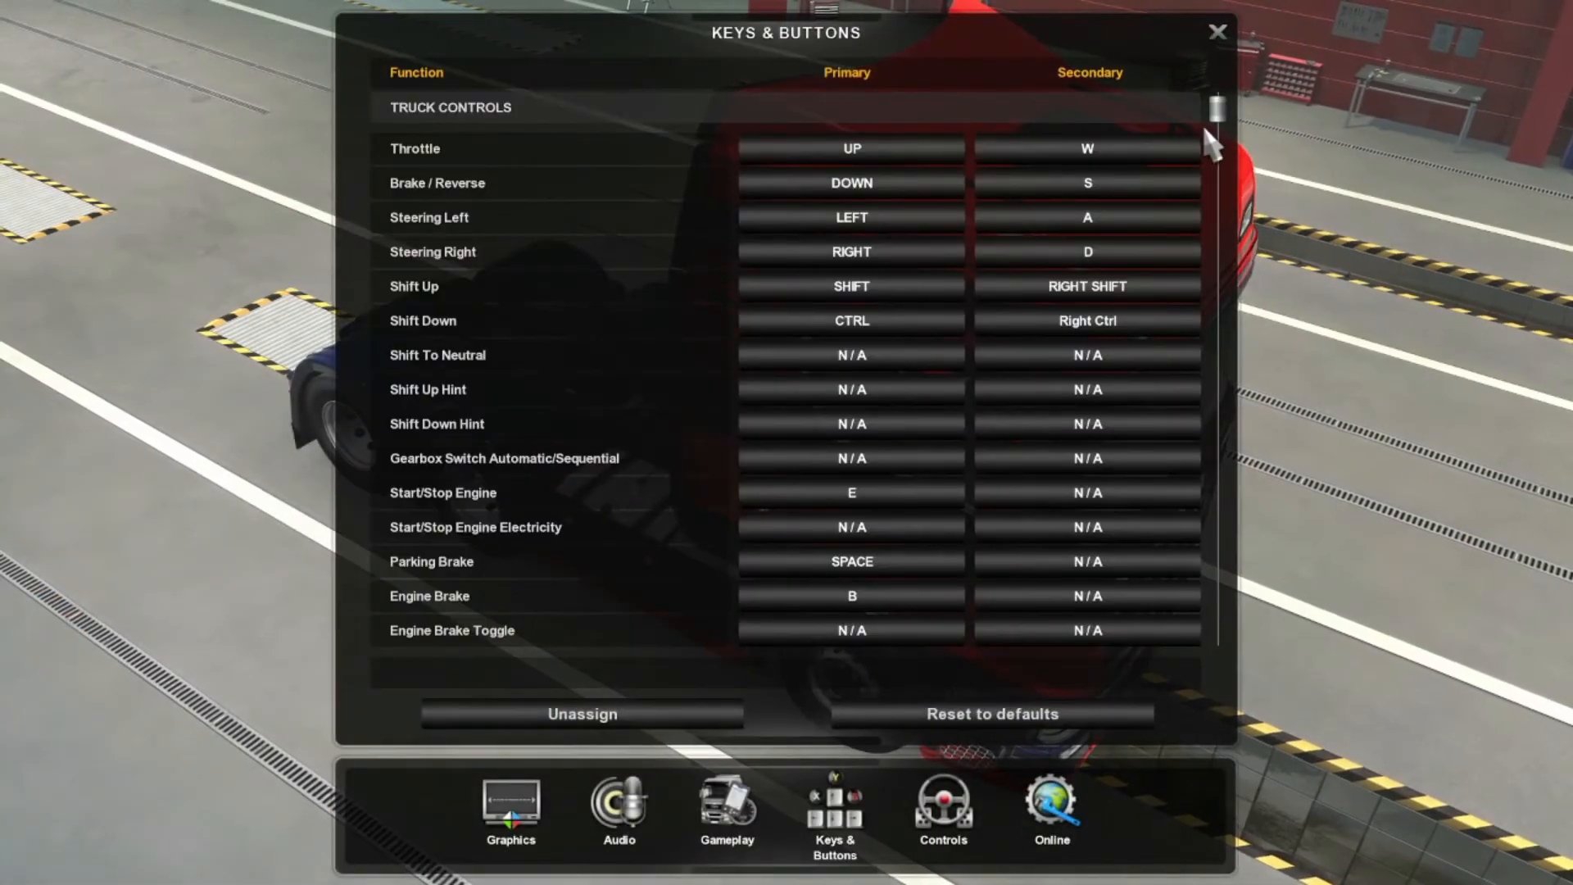
scroll("down", 3)
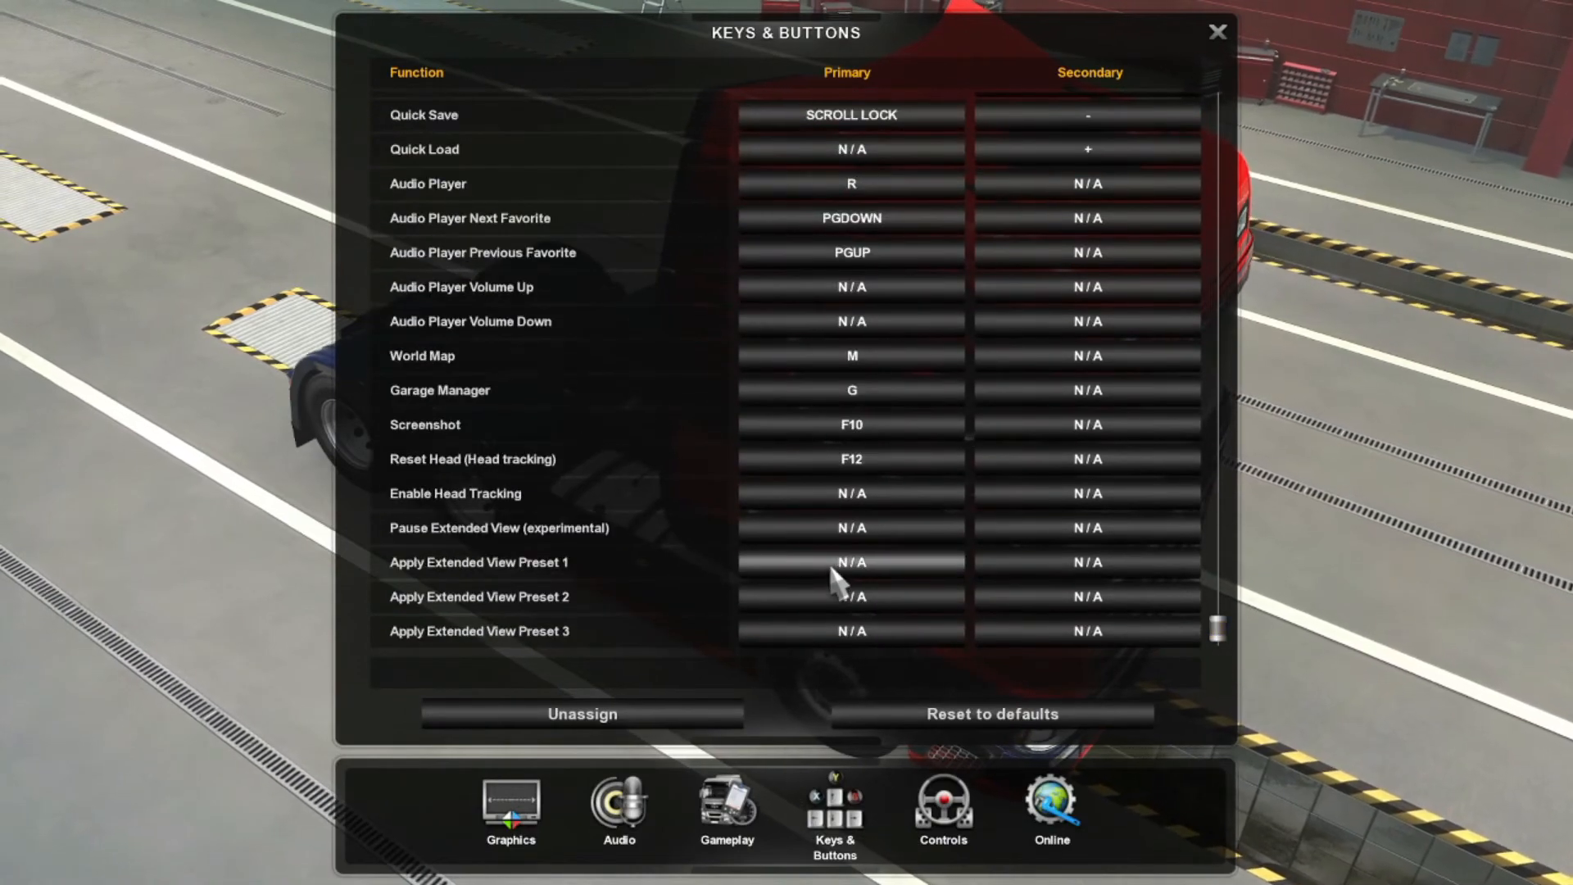
scroll("up", 3)
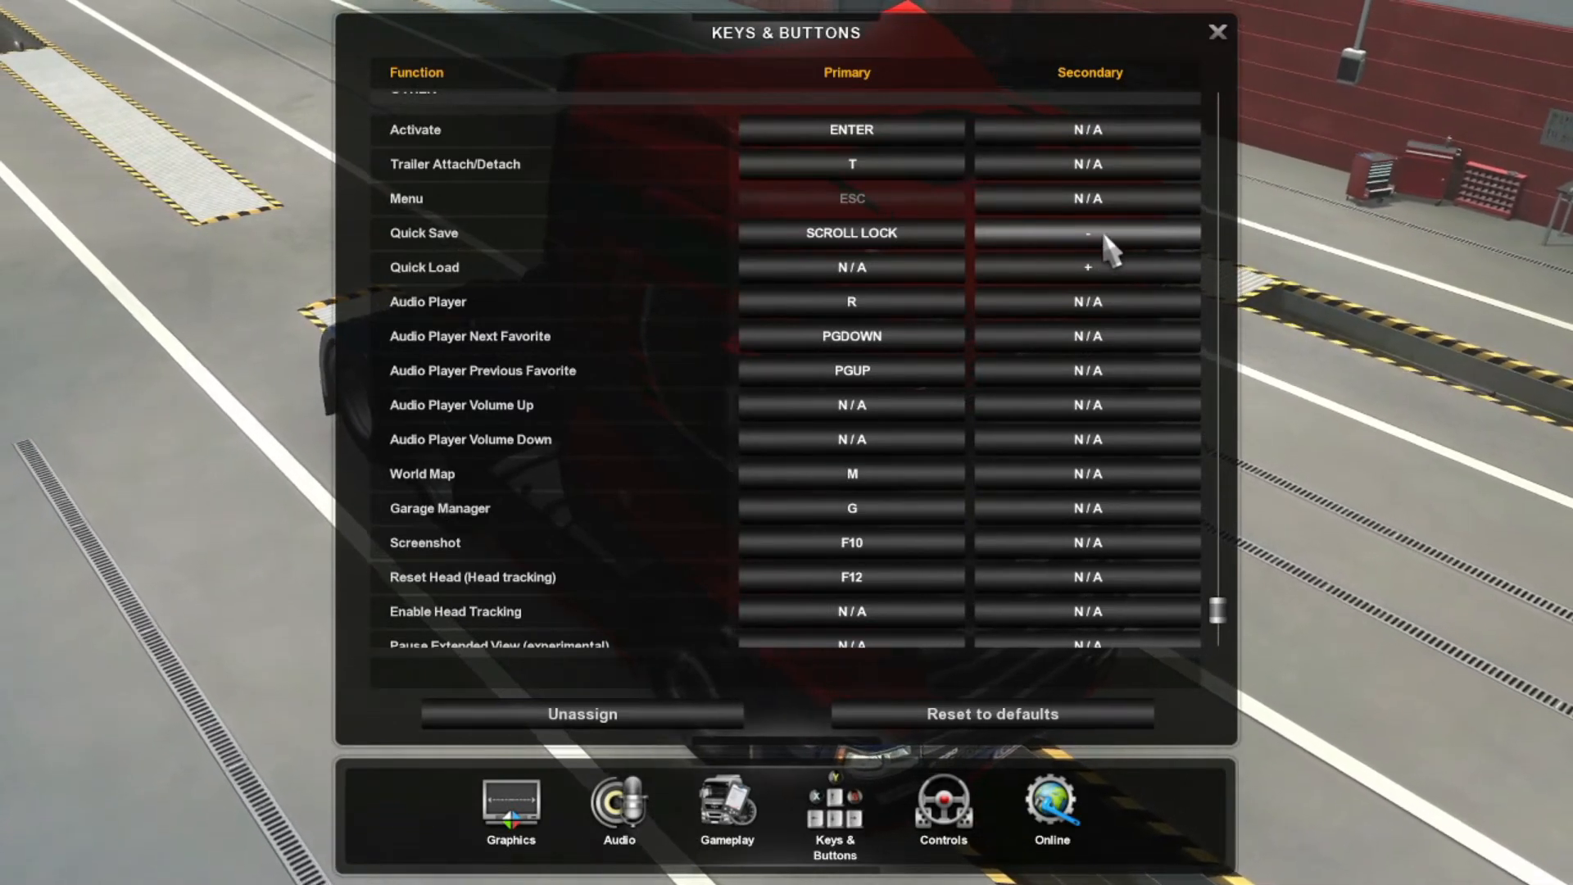
mouse_move(1078, 259)
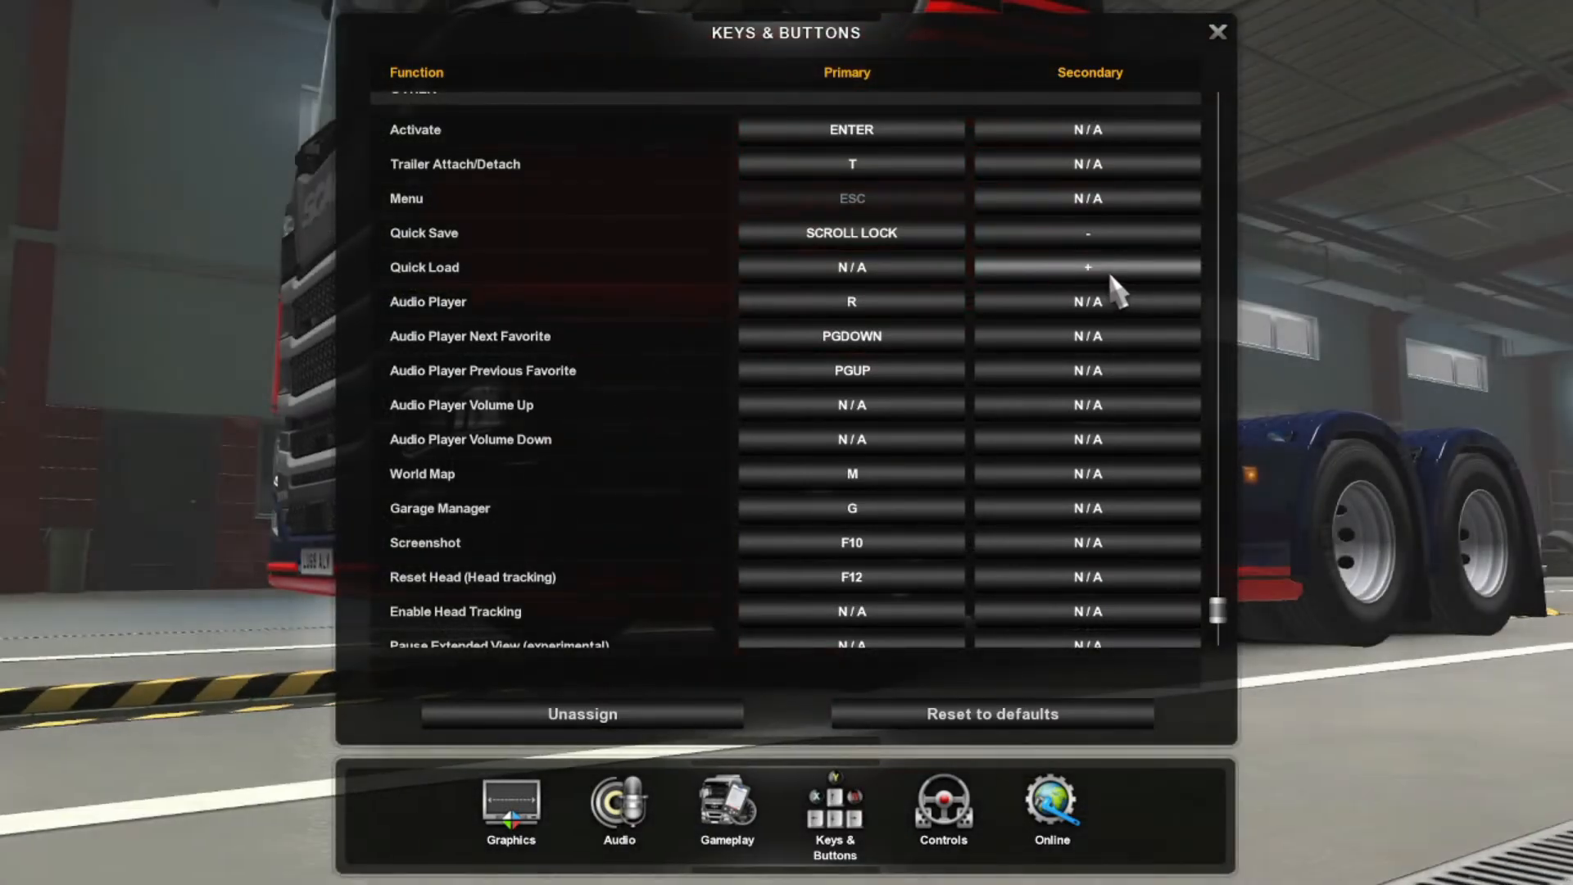
left_click(1217, 31)
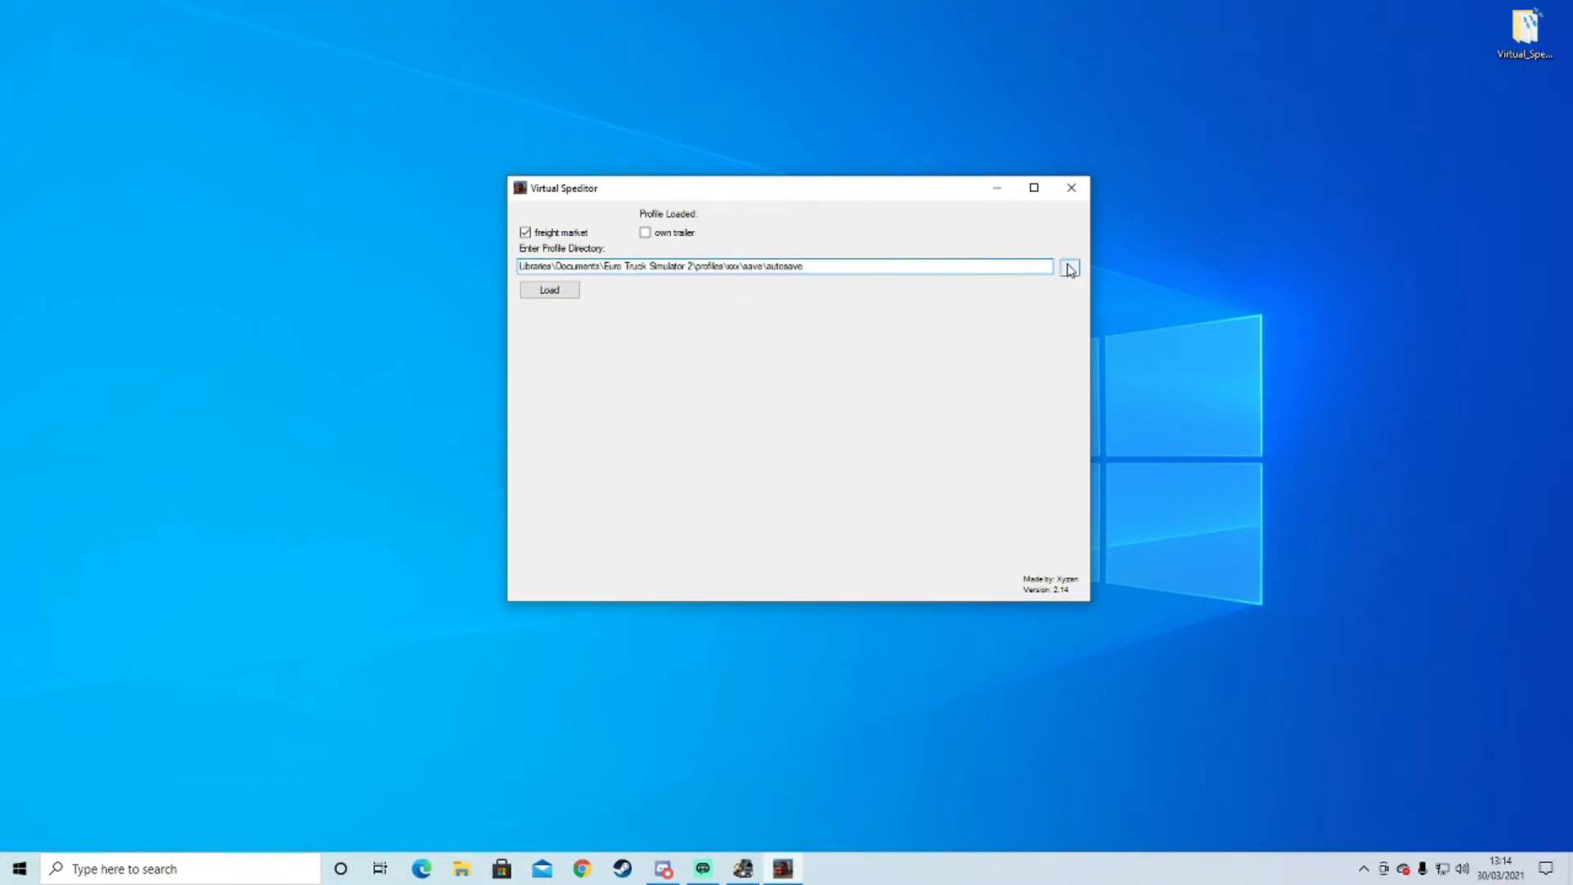
Browse to Euro Truck Simulator 2 > profiles > profile > save and choose the quicksave folder as profile directory.
left_click(1070, 267)
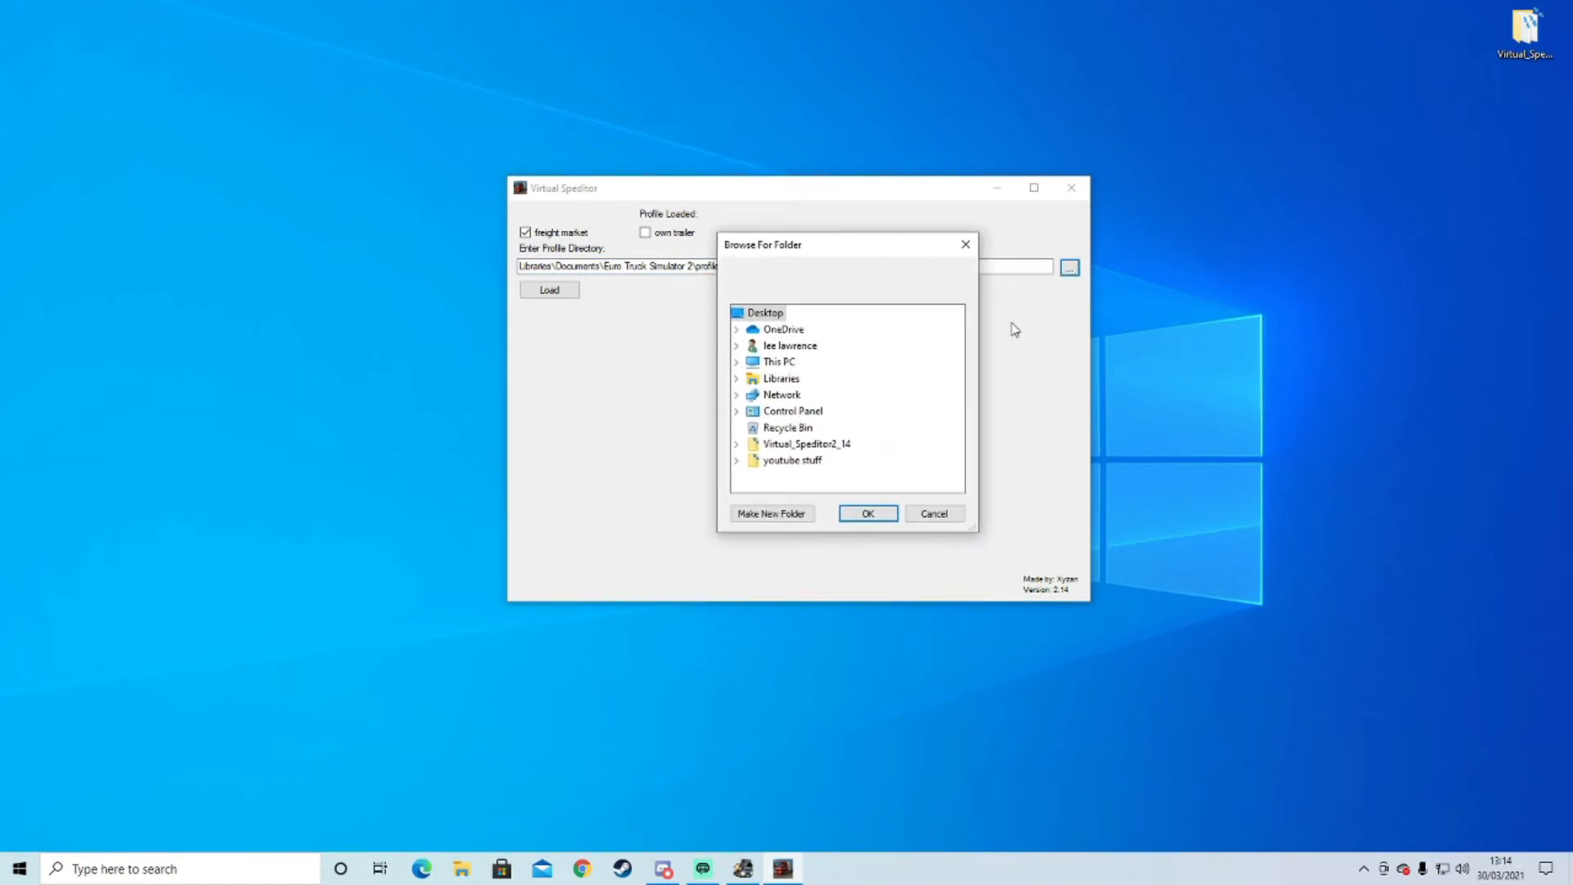
mouse_move(740, 364)
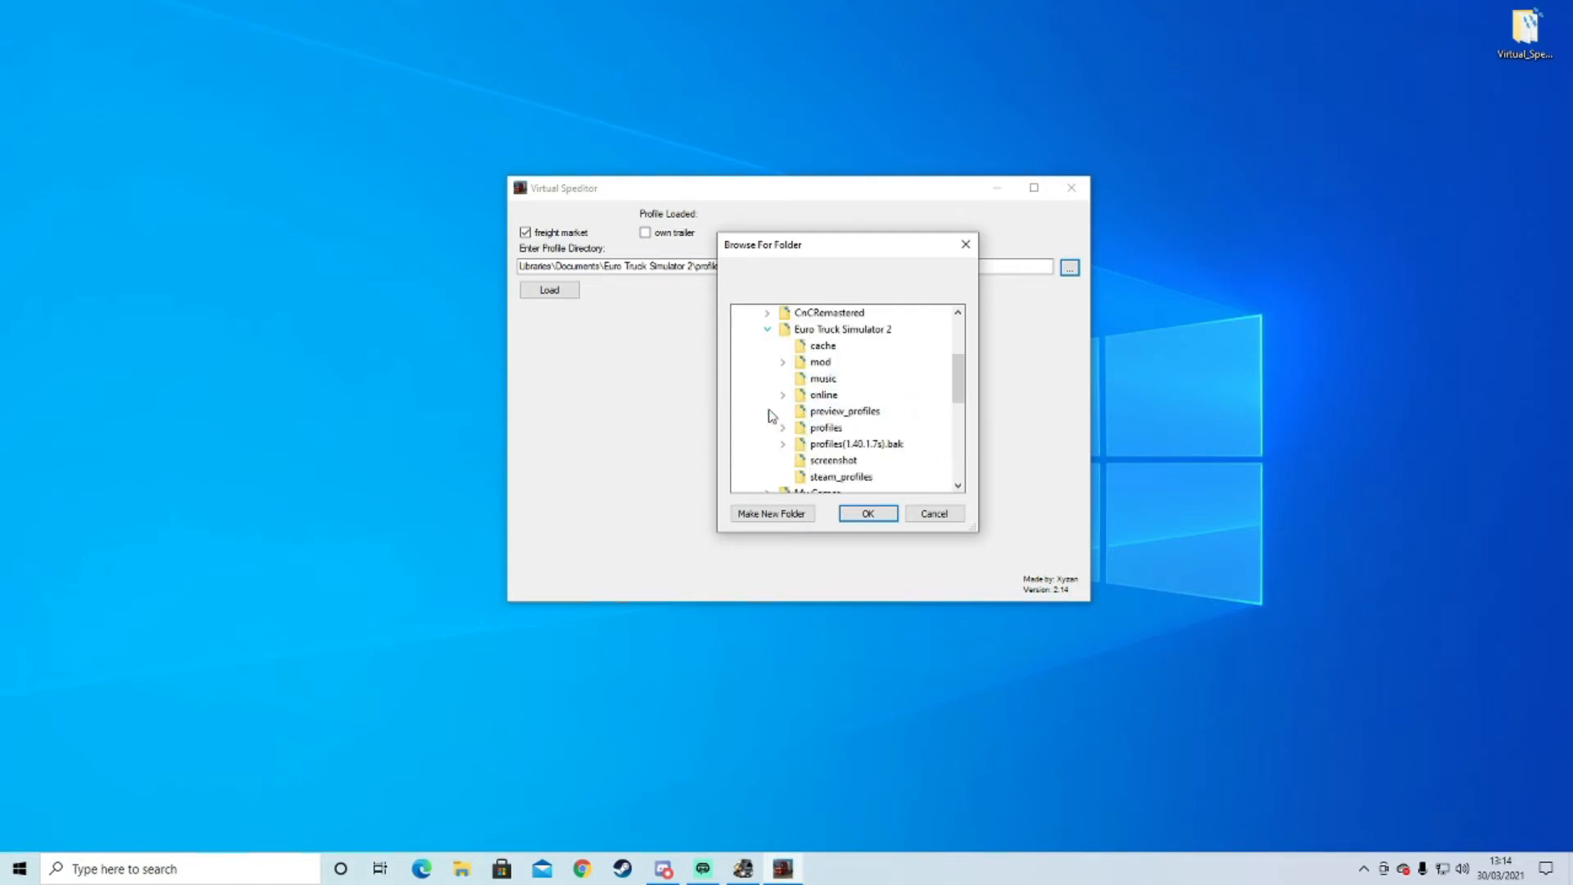
mouse_move(801, 418)
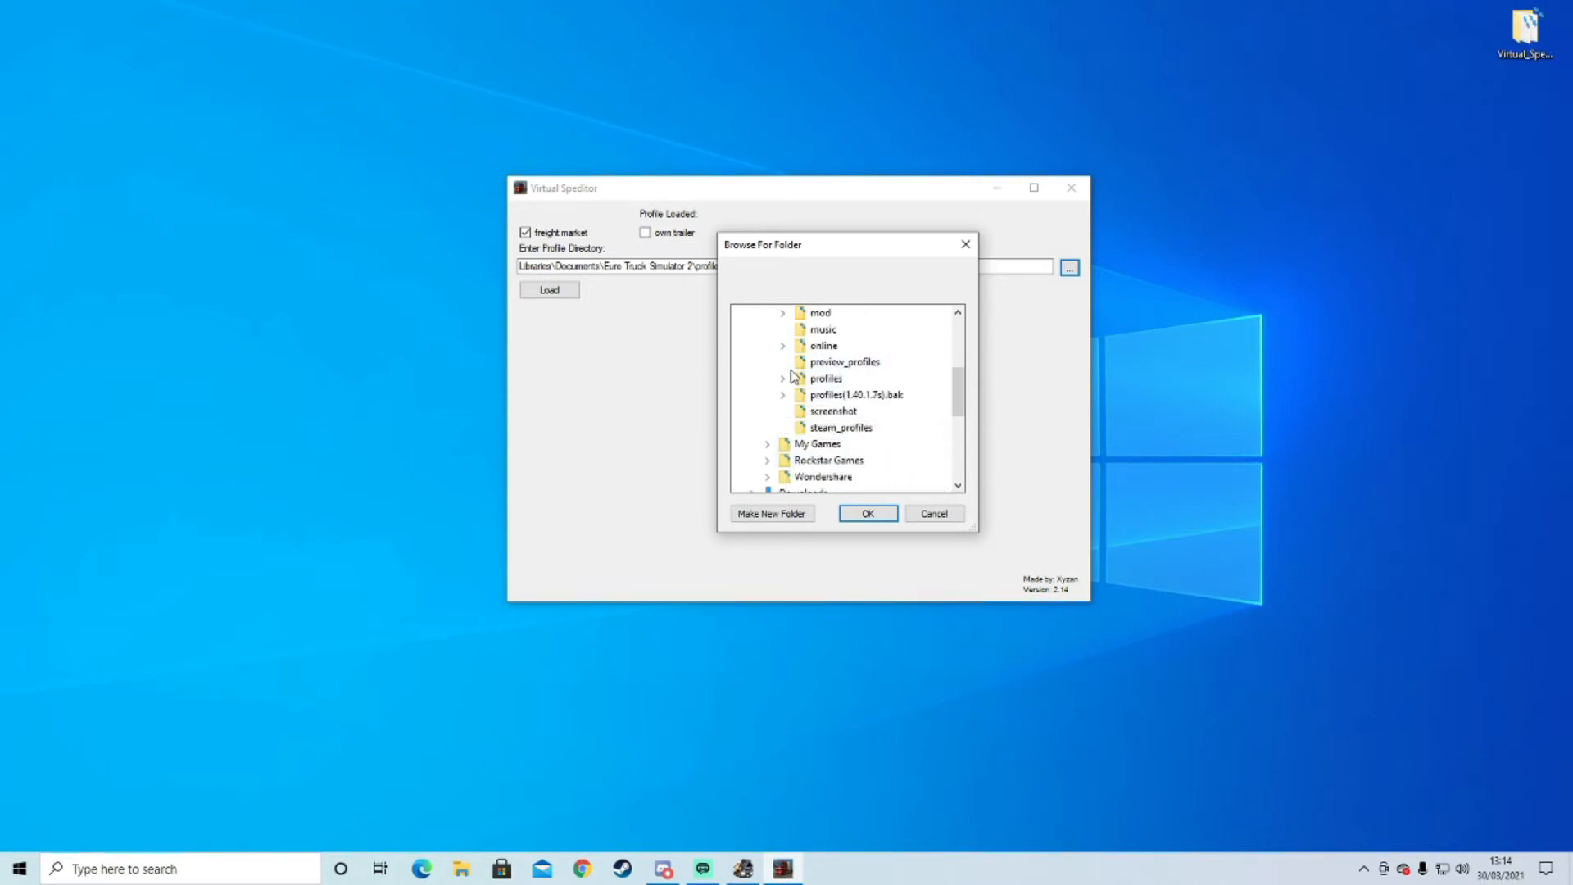
left_click(783, 378)
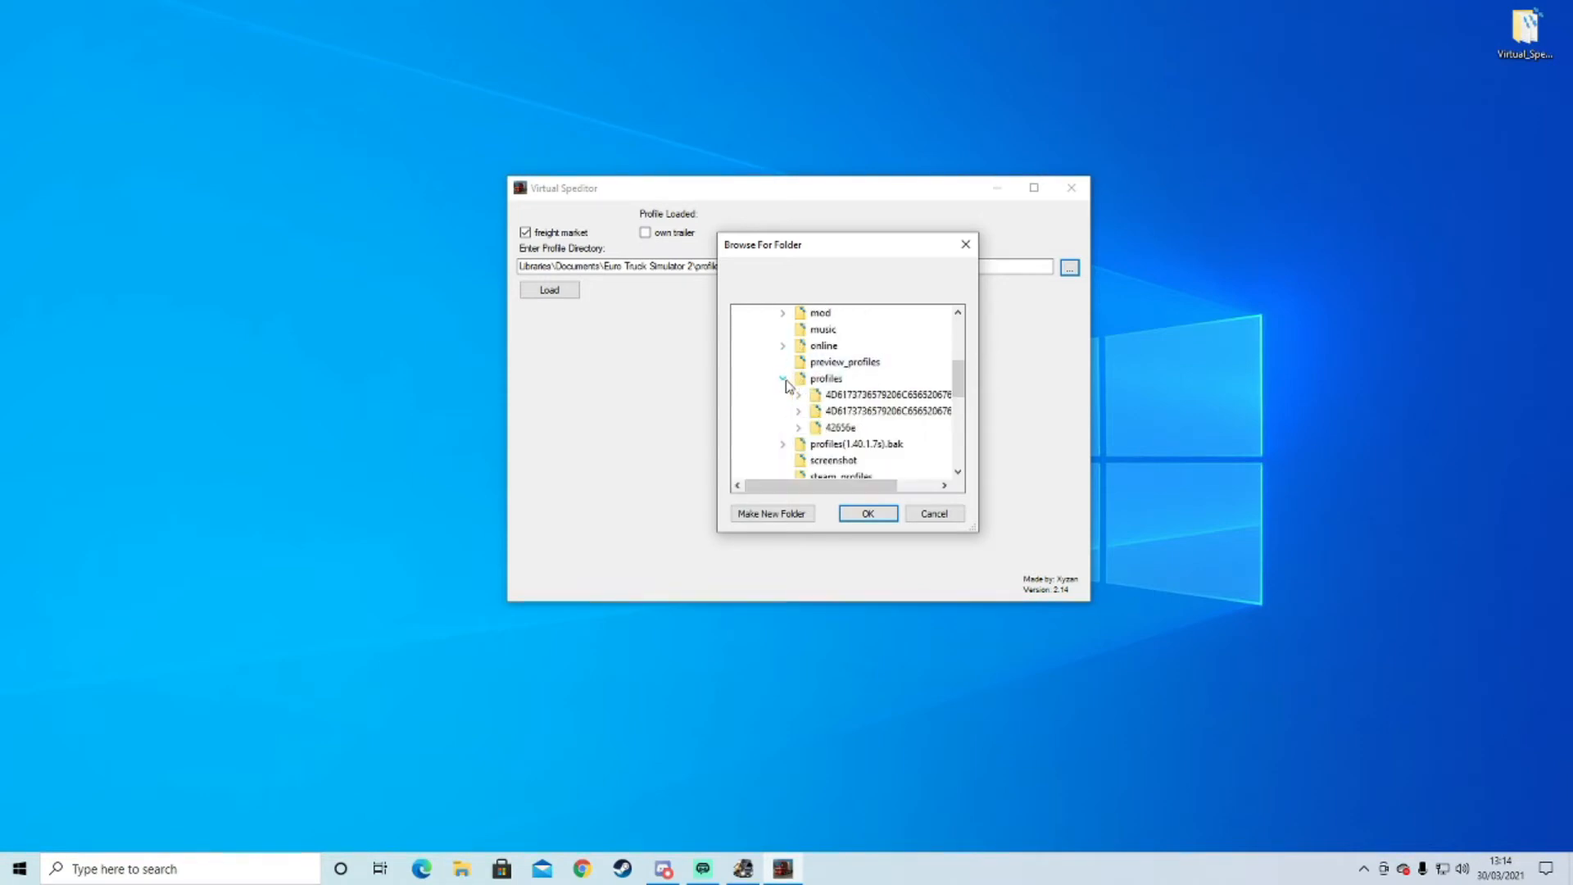
mouse_move(874, 409)
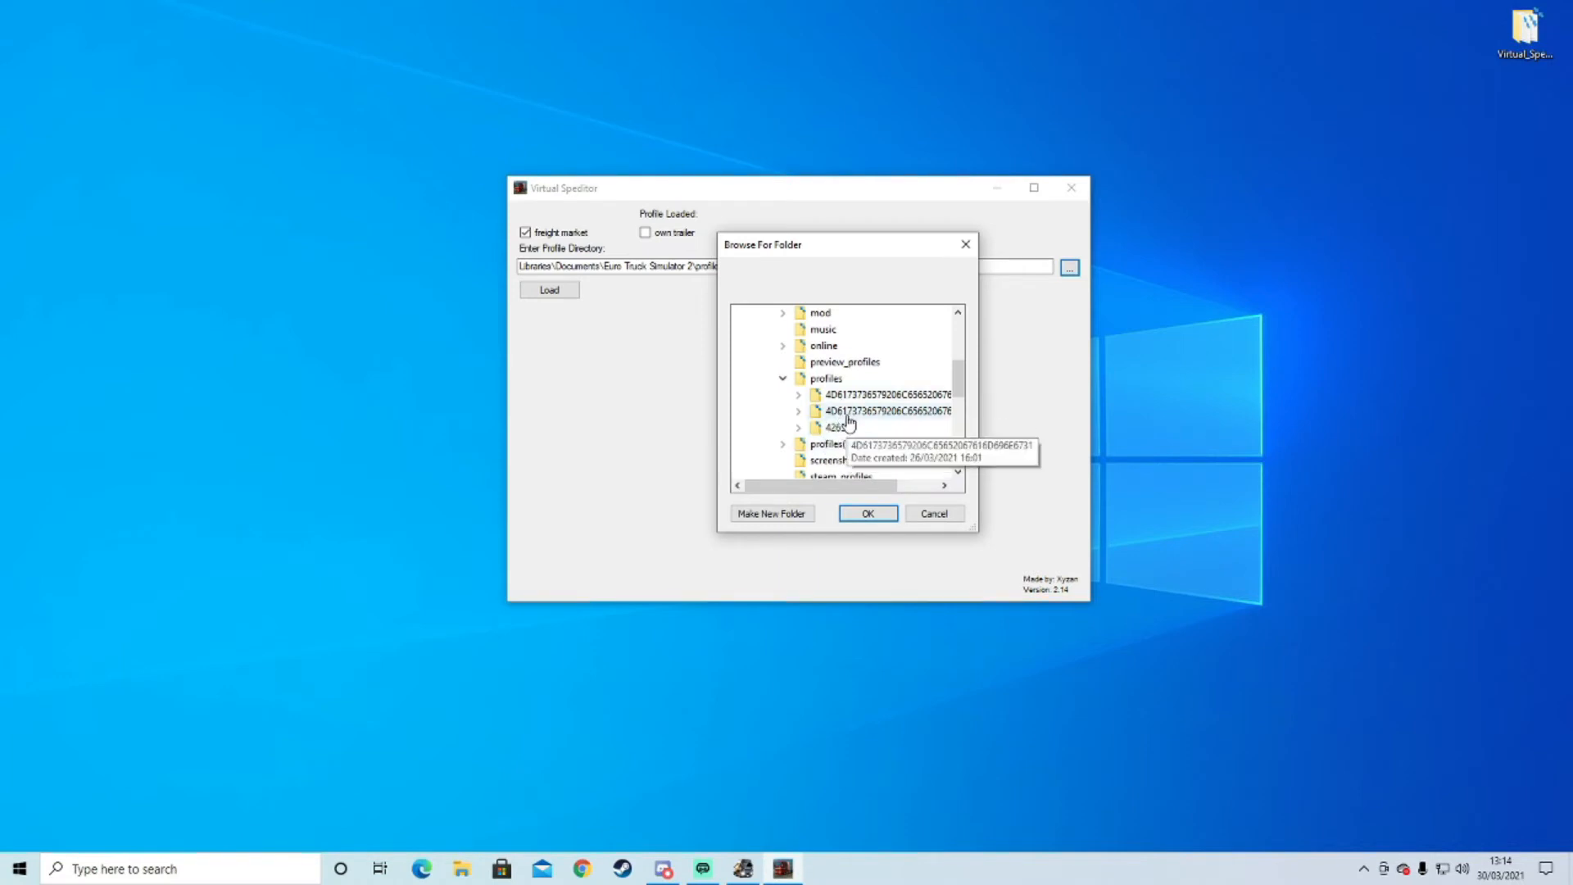
mouse_move(806, 434)
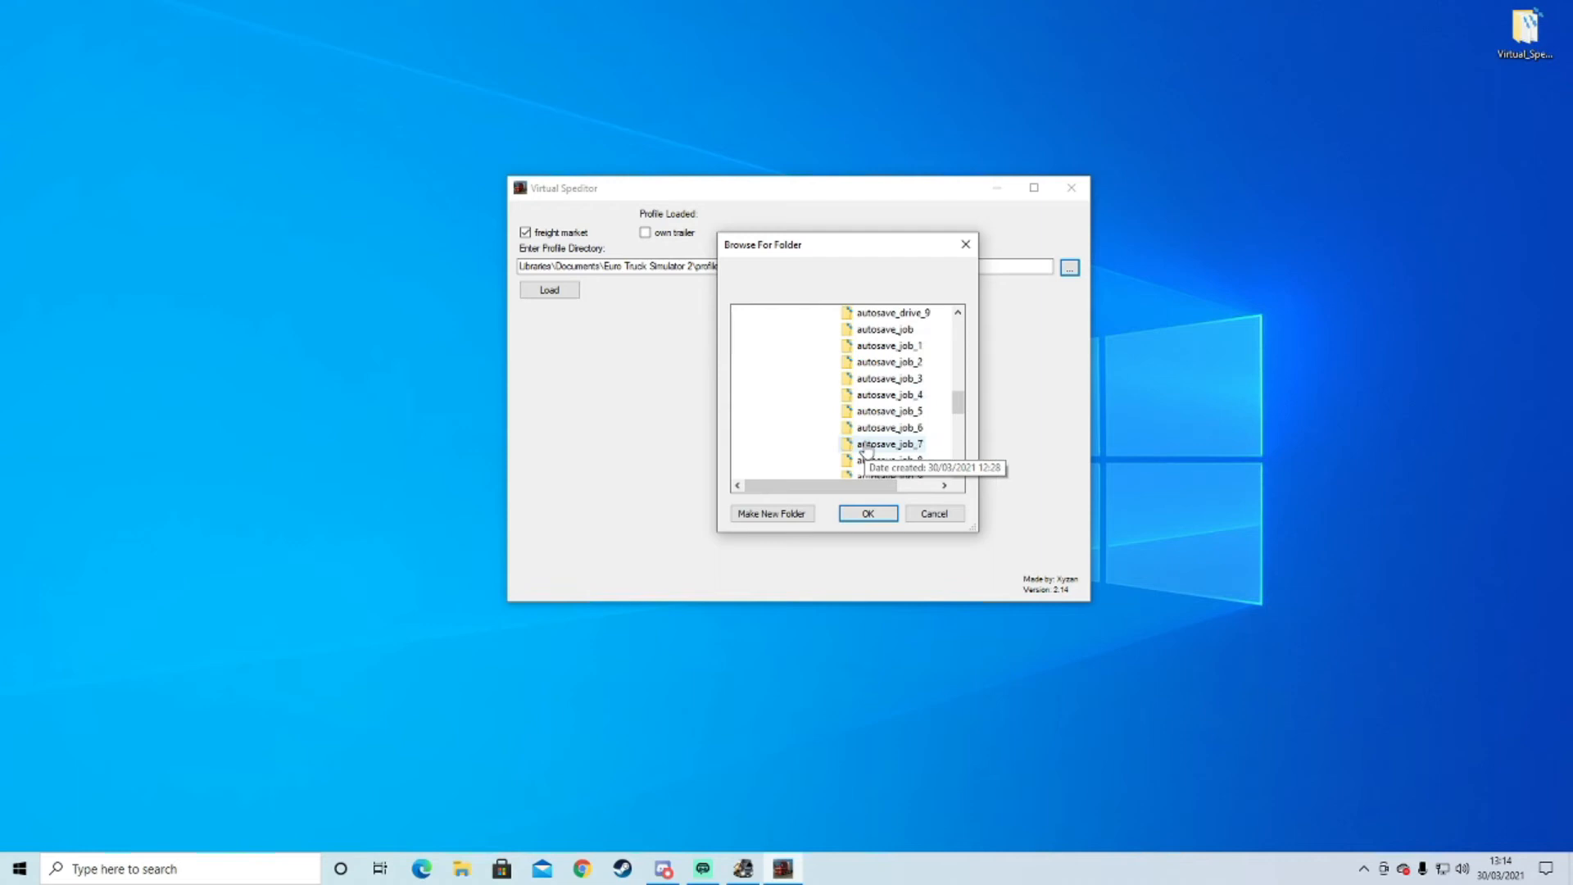
scroll("down", 3)
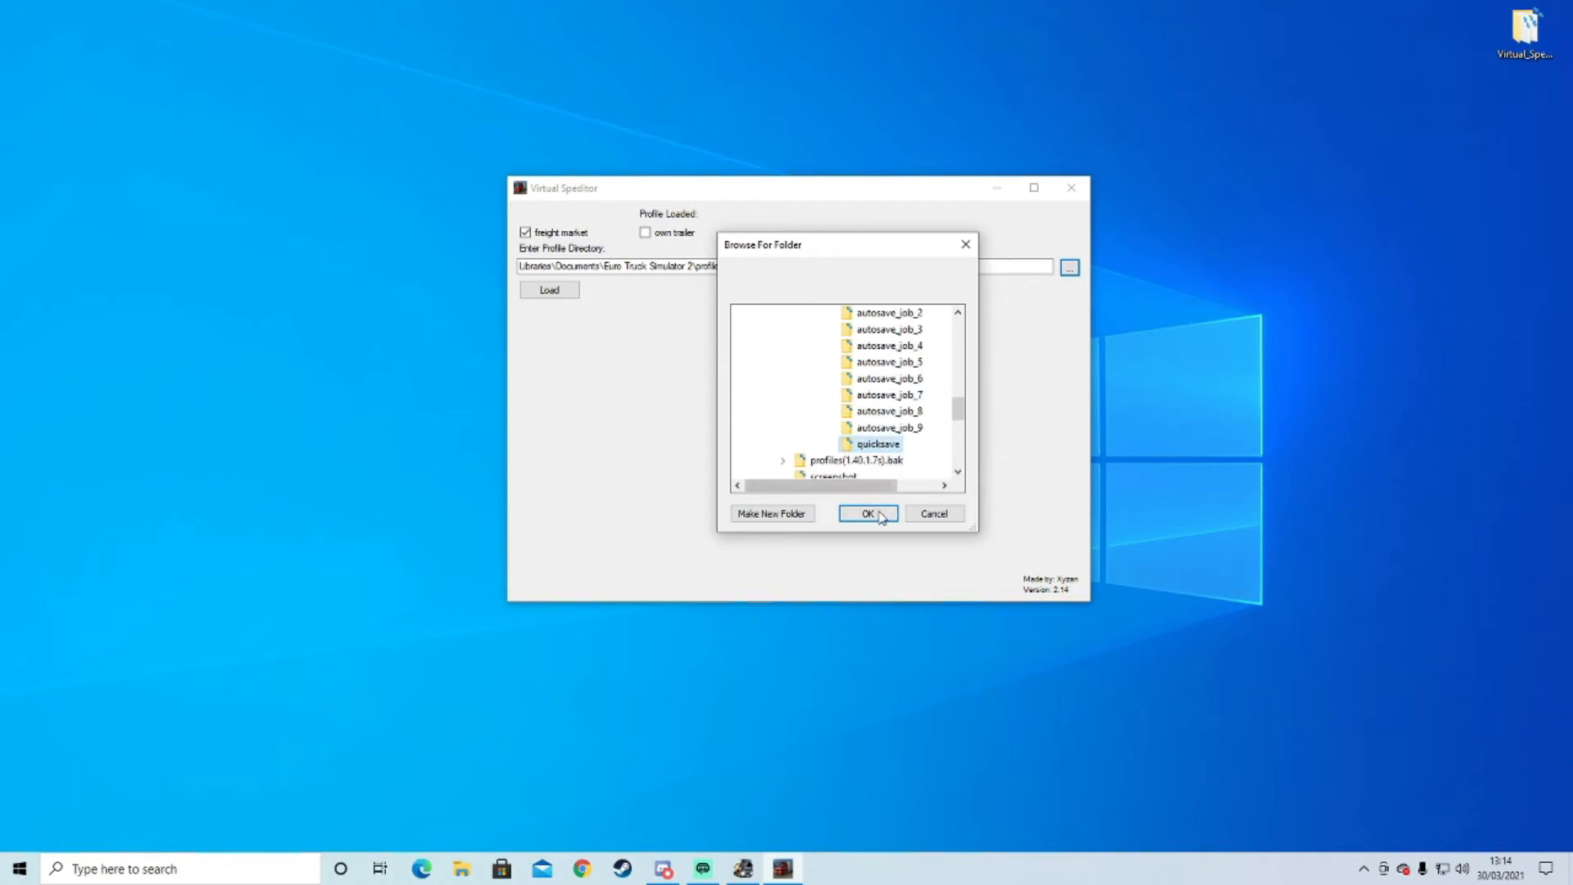
left_click(867, 513)
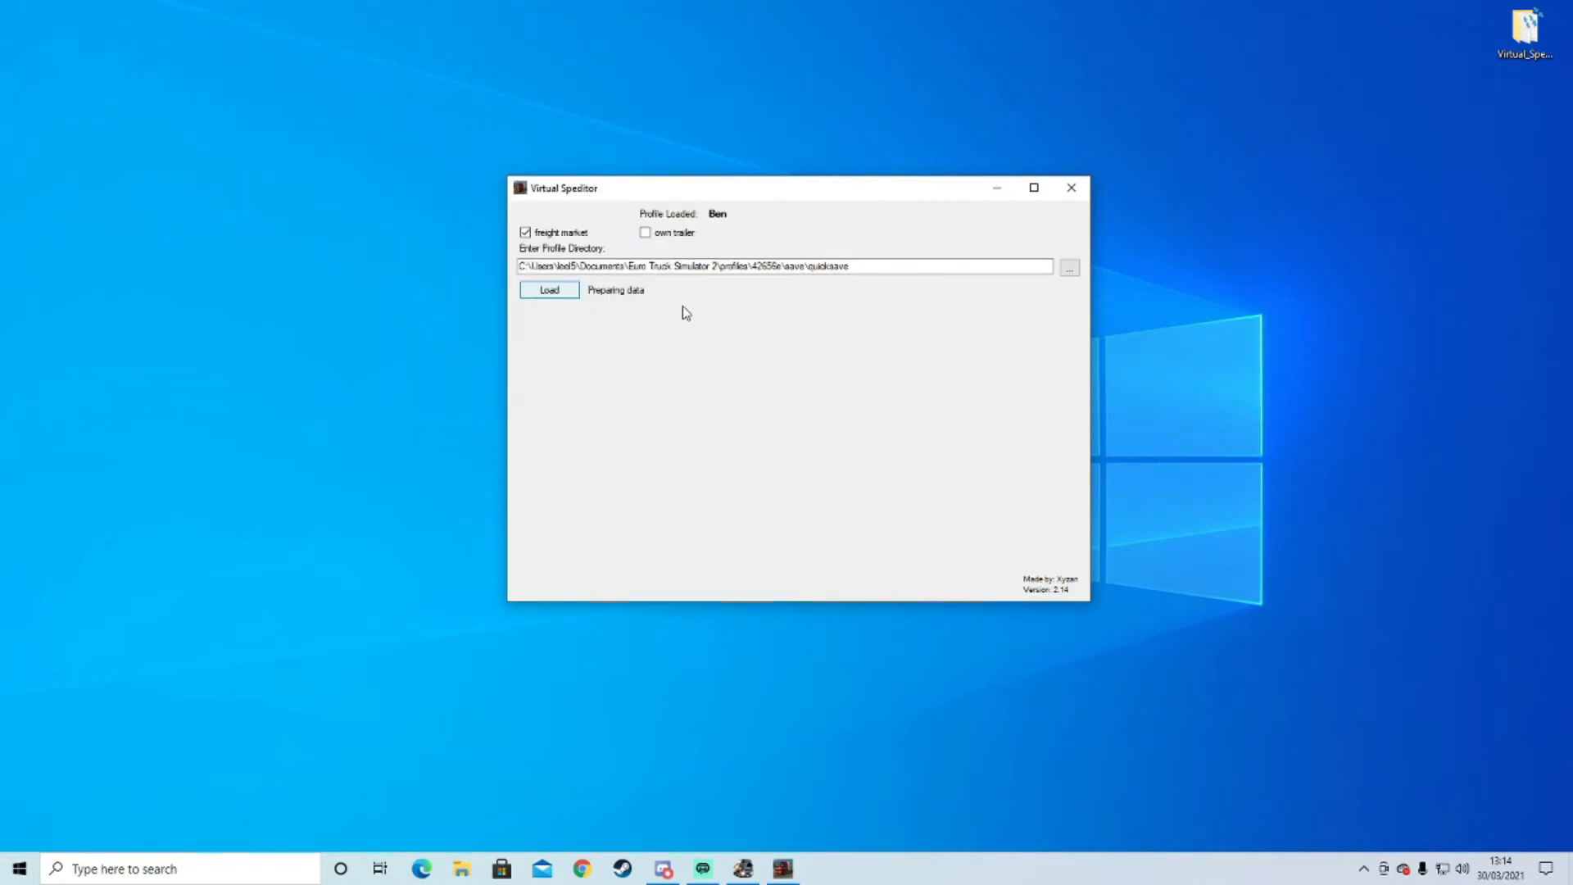
Load profile Ben's quicksave, turn off random company suggestions and choose the ETS139 map set.
left_click(549, 290)
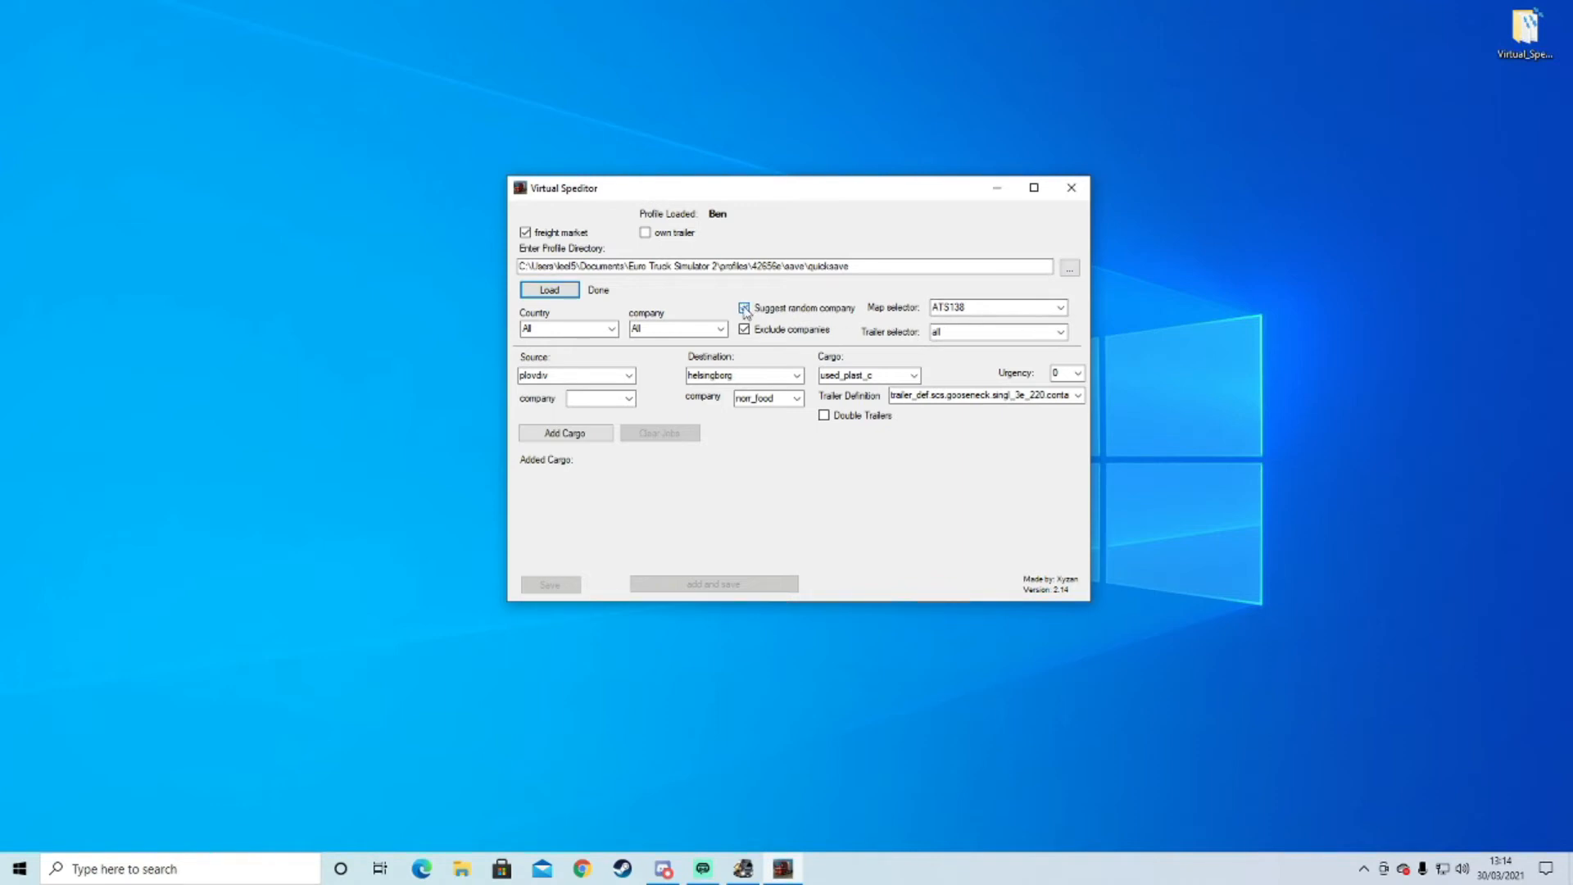
left_click(744, 308)
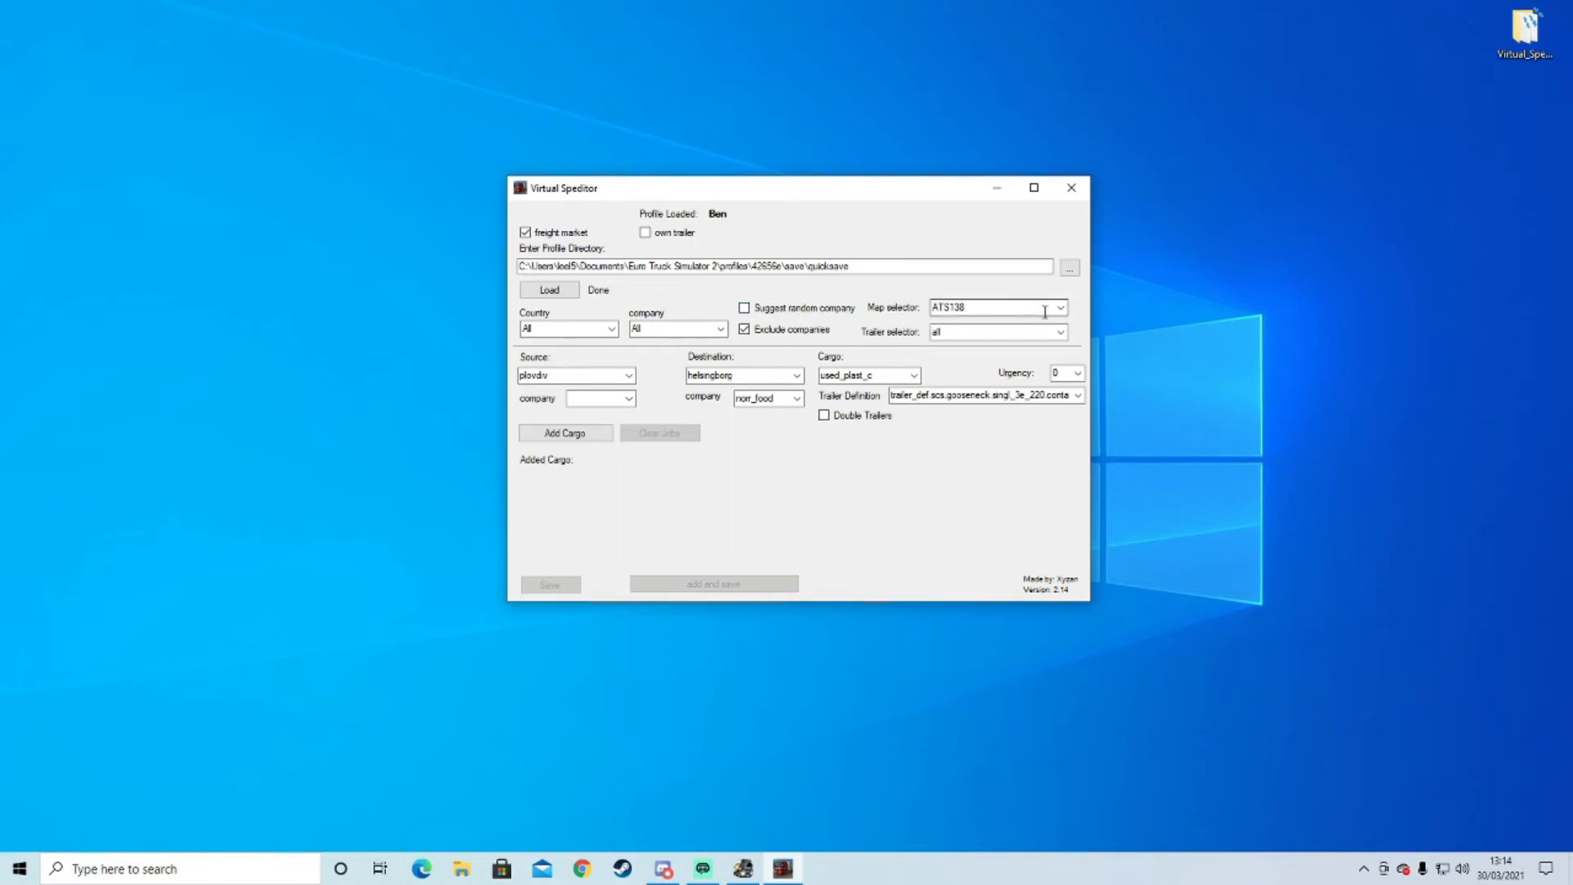
left_click(1056, 307)
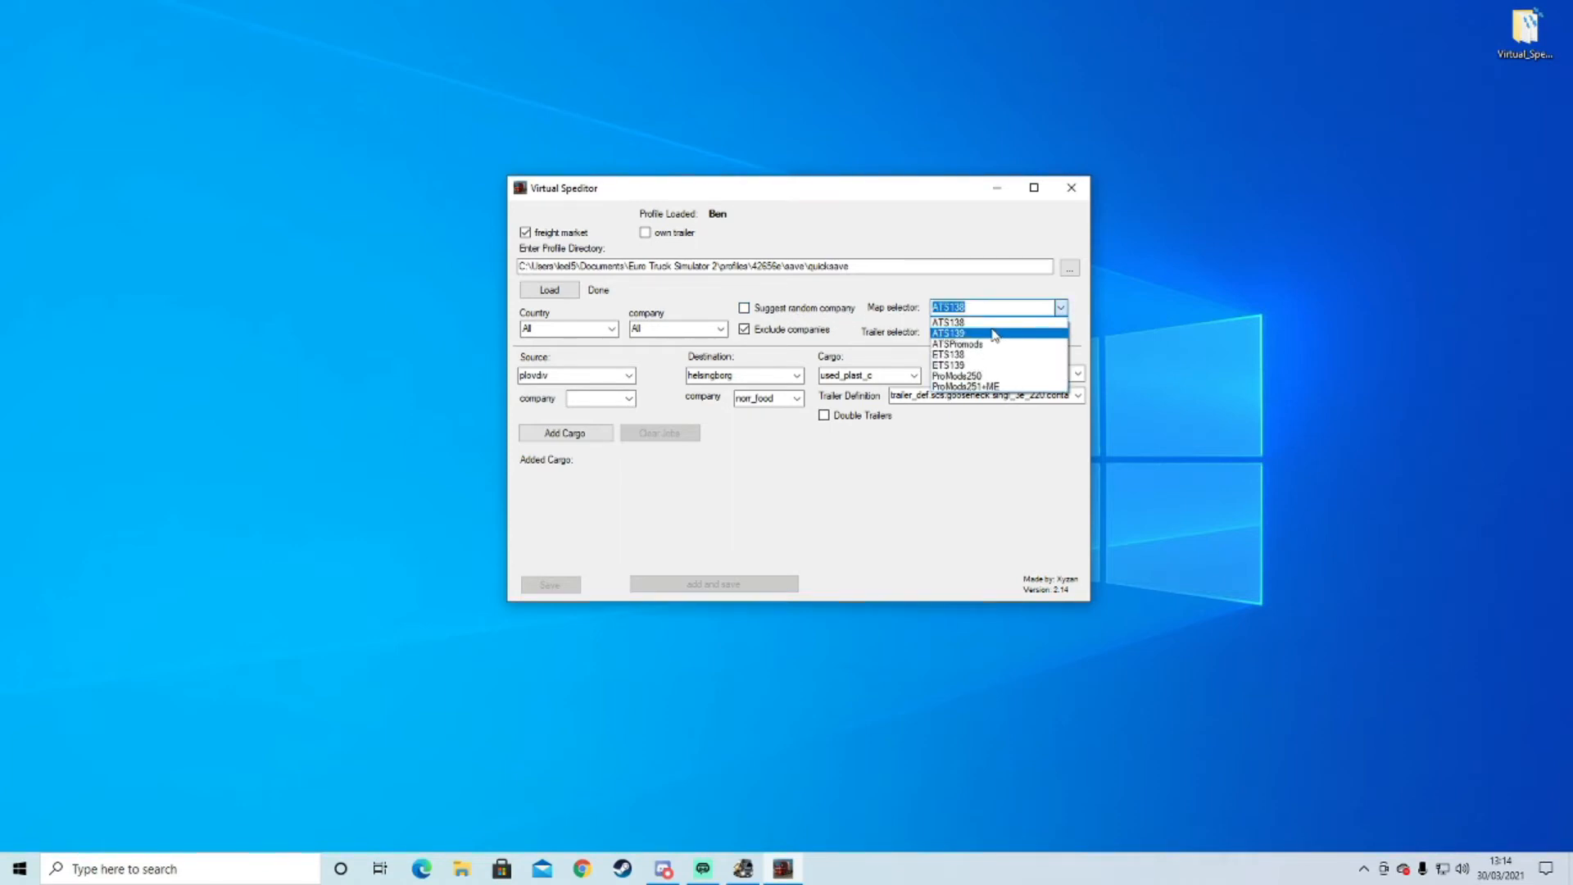
mouse_move(981, 364)
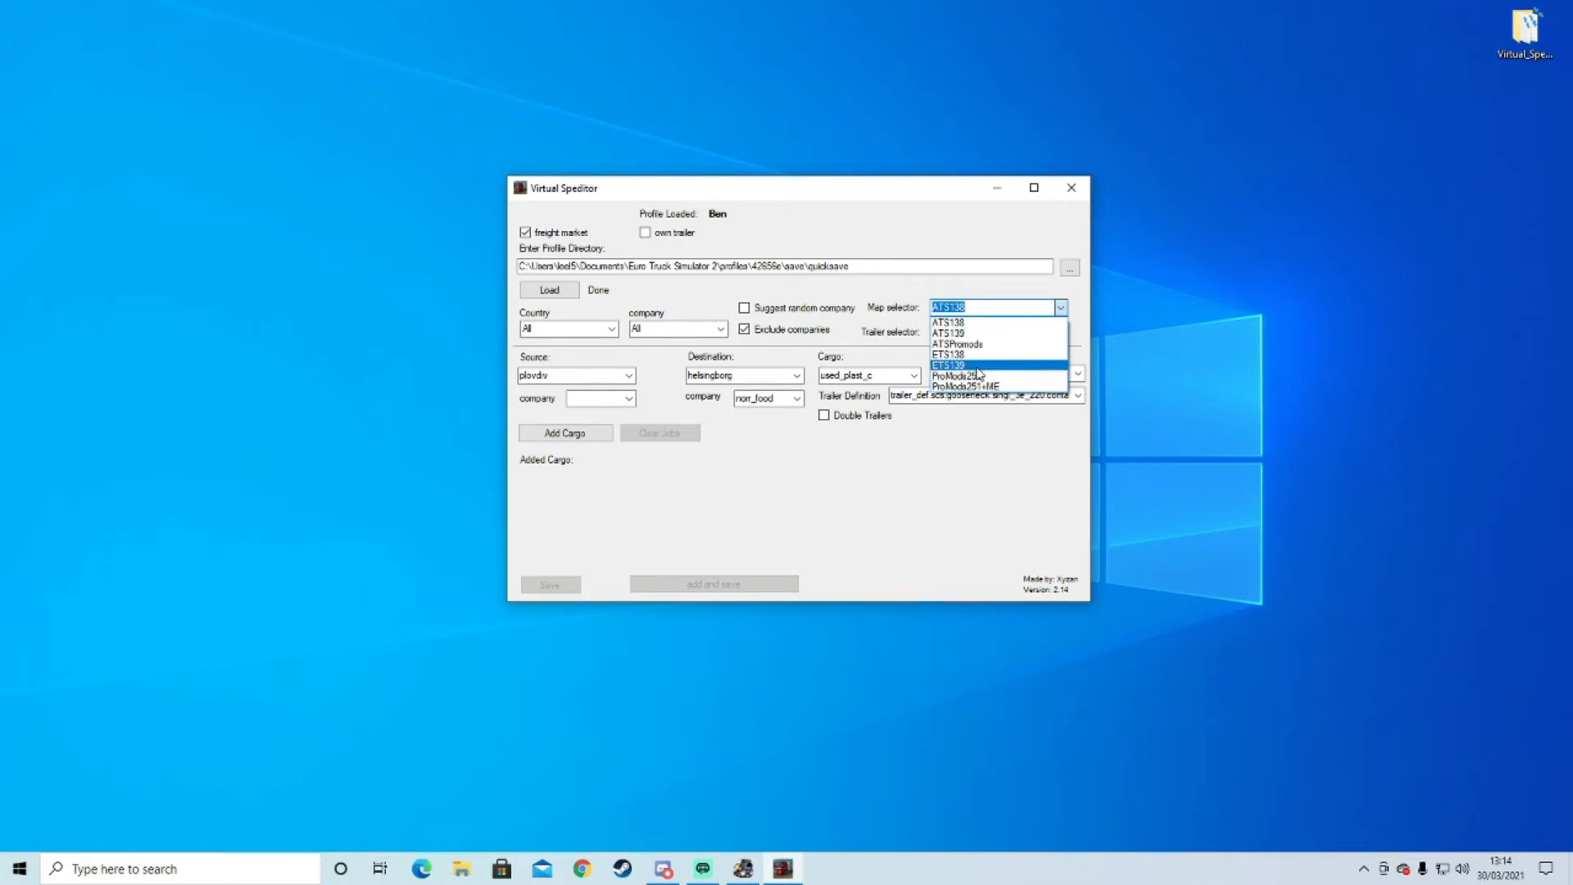
left_click(950, 365)
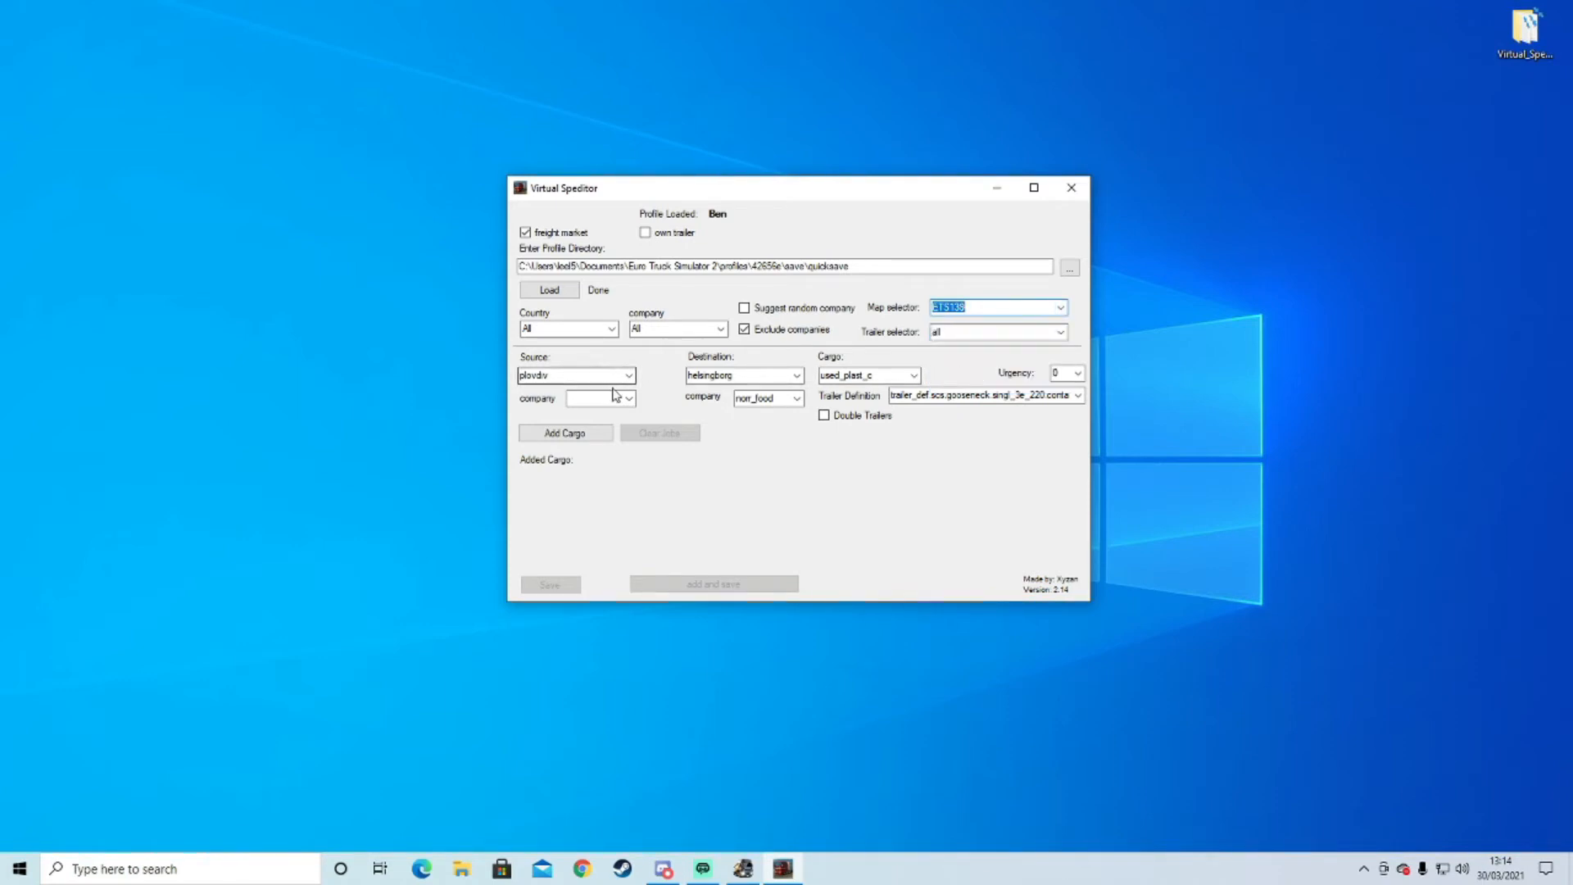
mouse_move(655, 427)
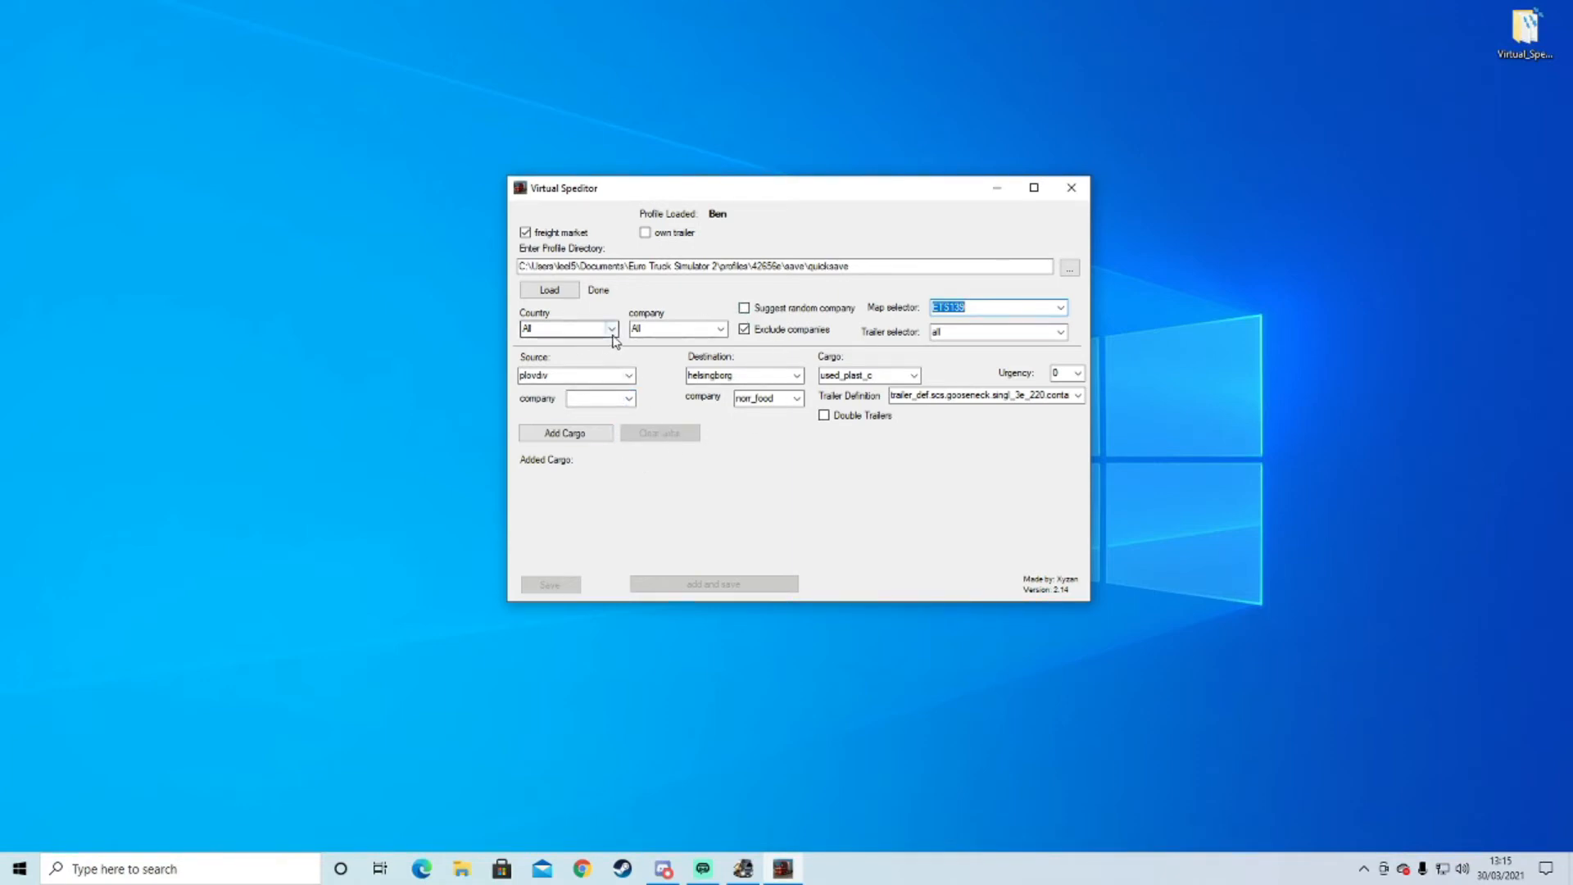
left_click(611, 327)
type("lon")
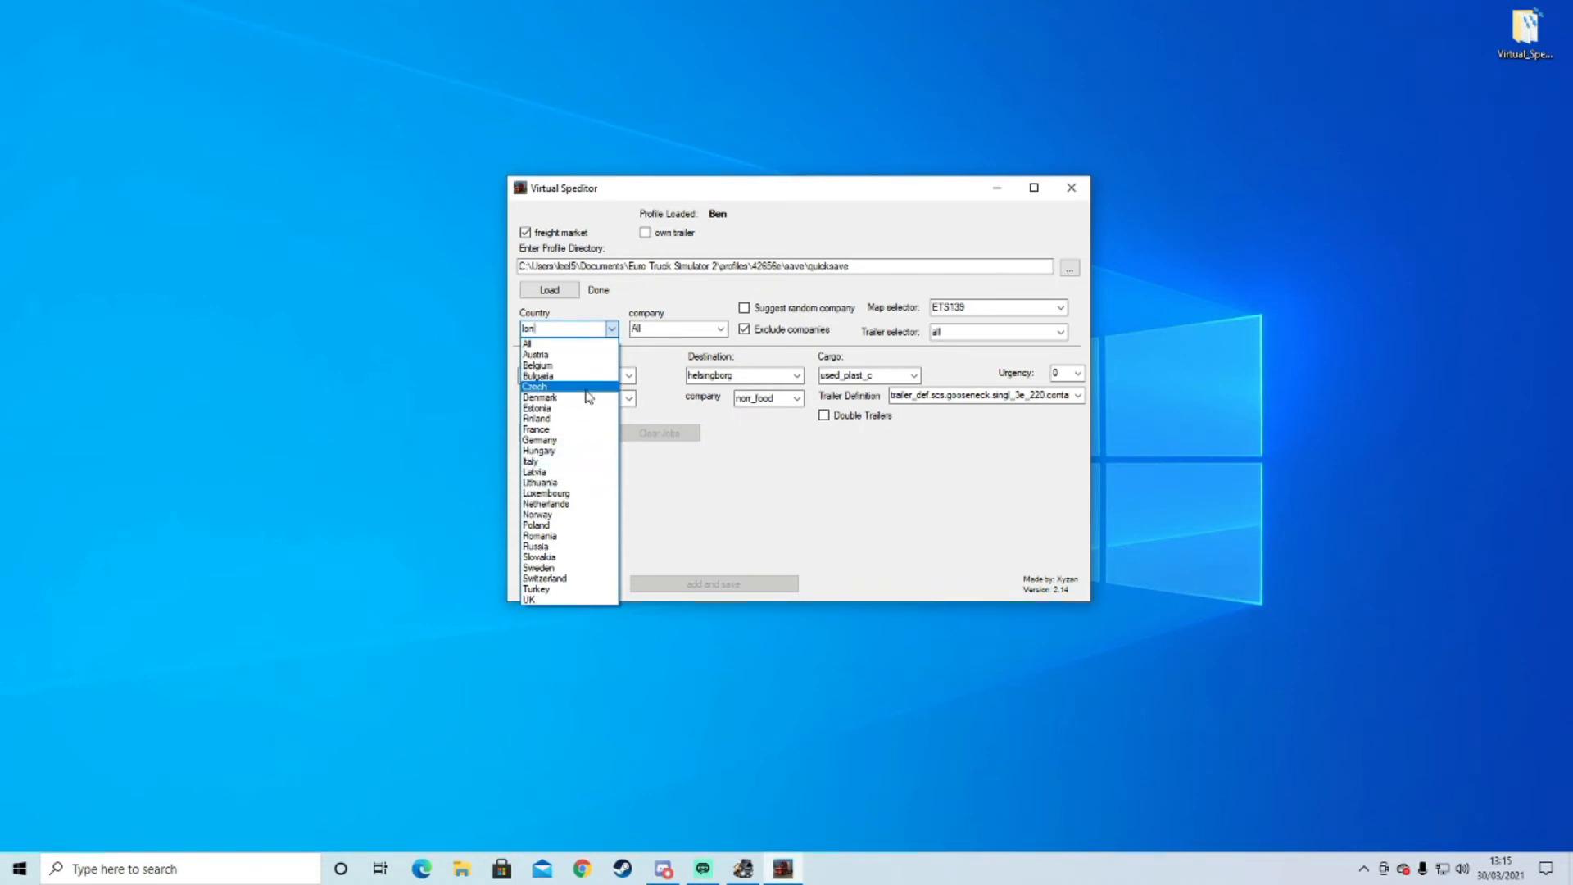
Choose UK as country with source london and origin company posped.
left_click(529, 600)
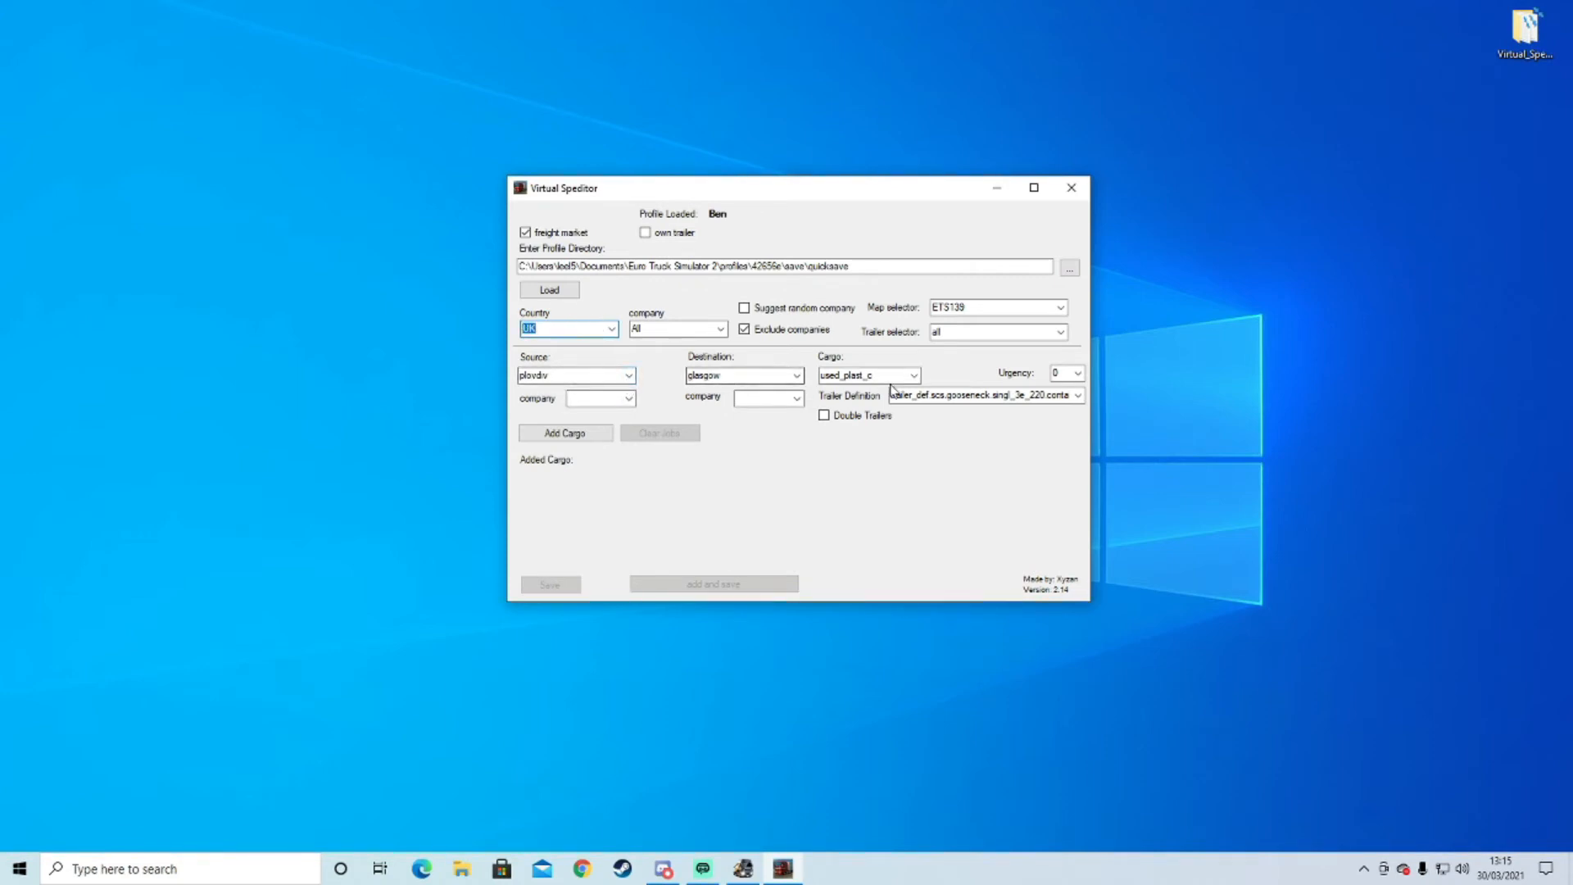
left_click(576, 374)
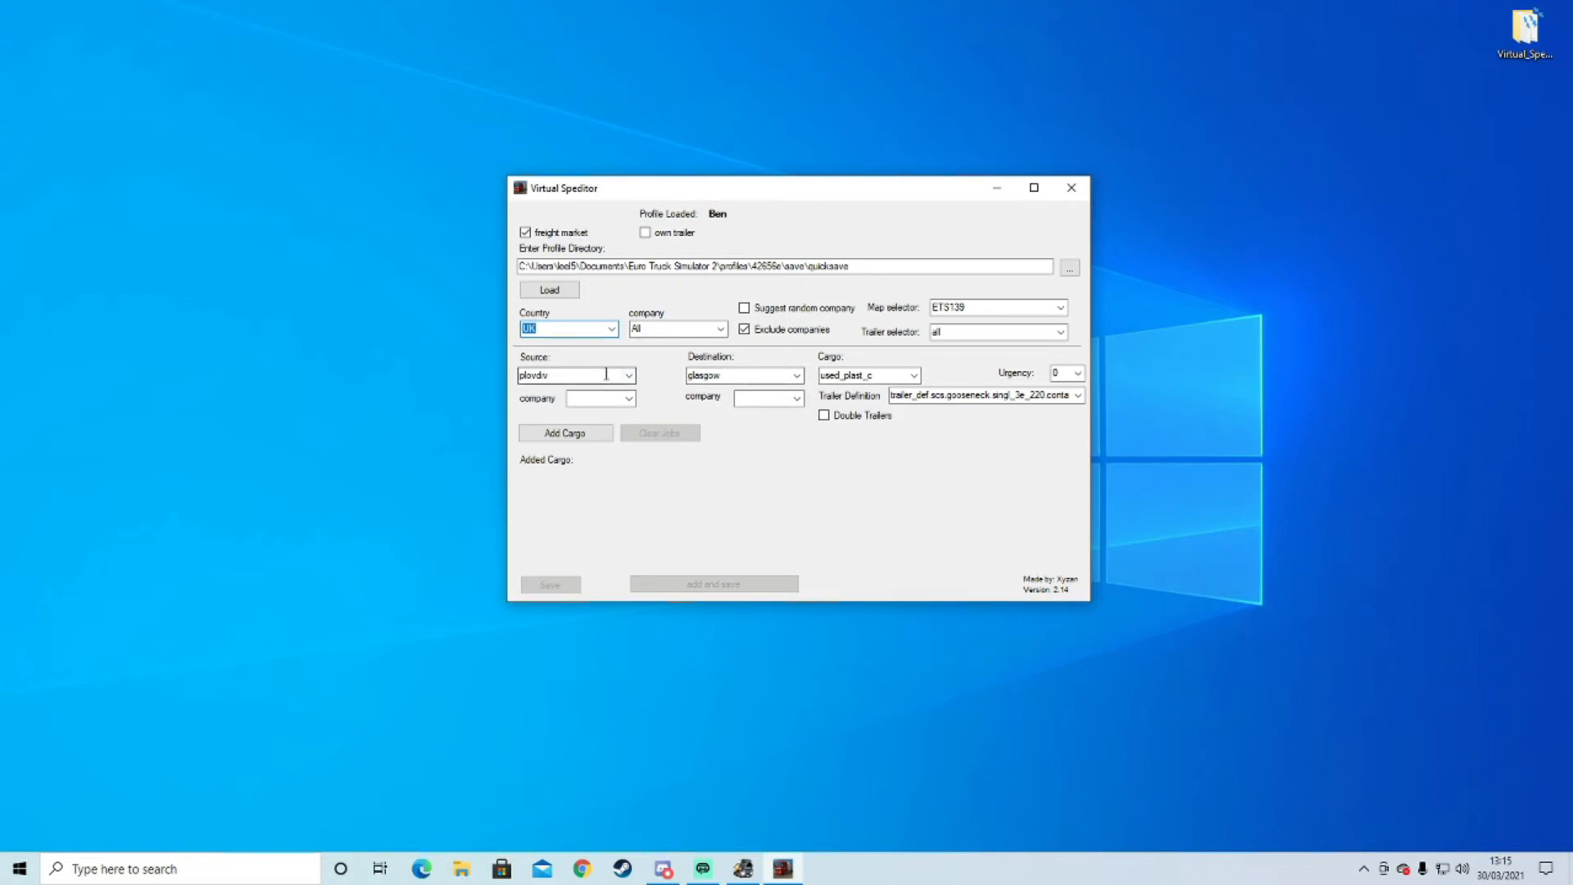
left_click(627, 373)
type("lo")
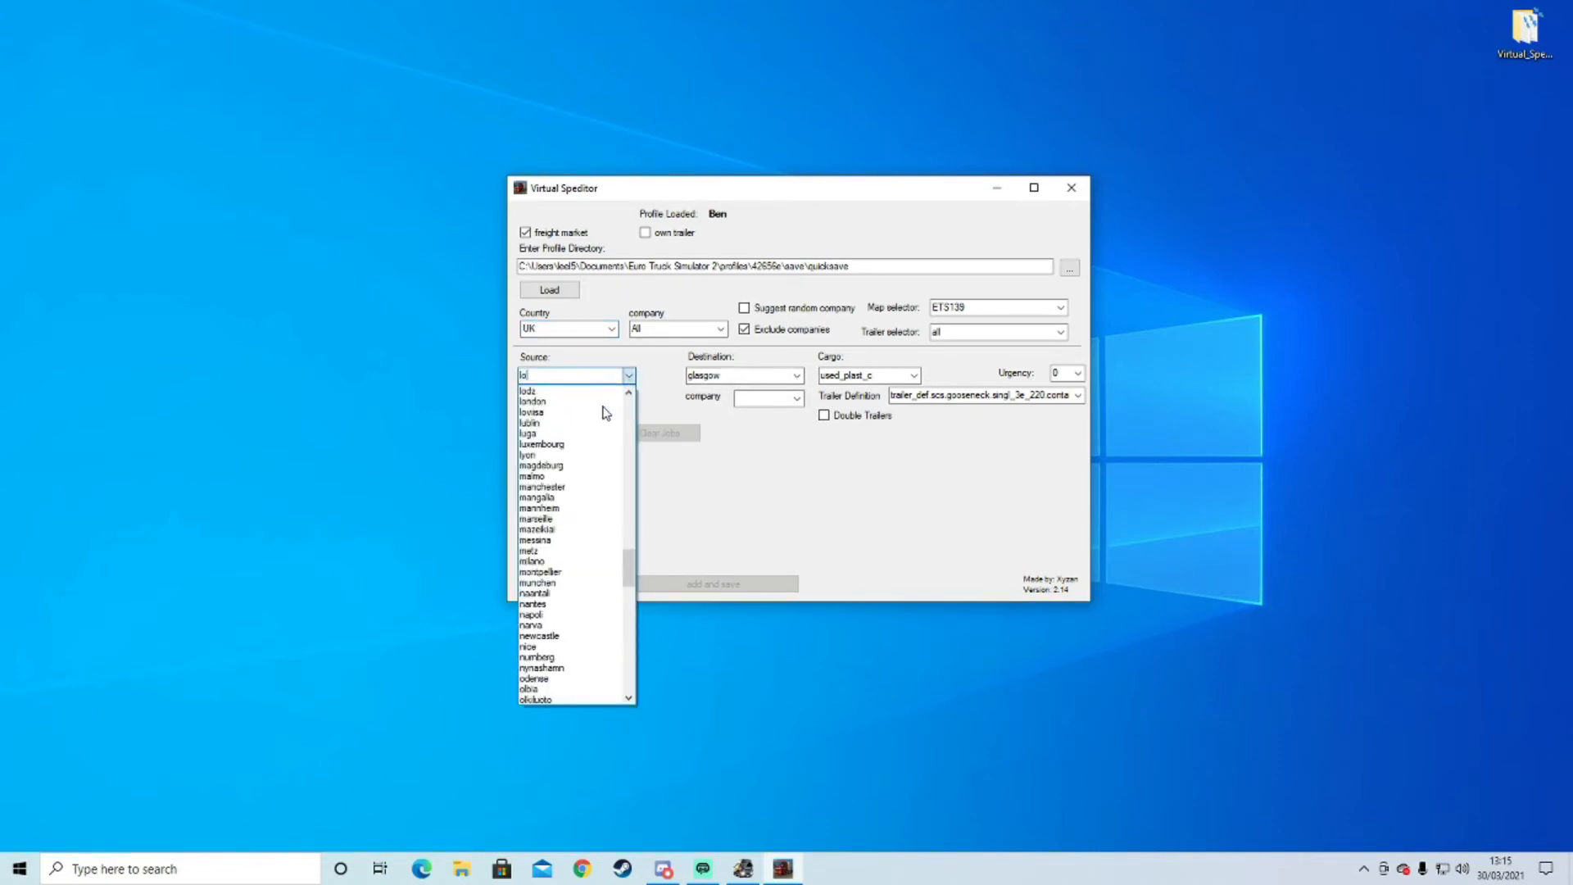
left_click(532, 400)
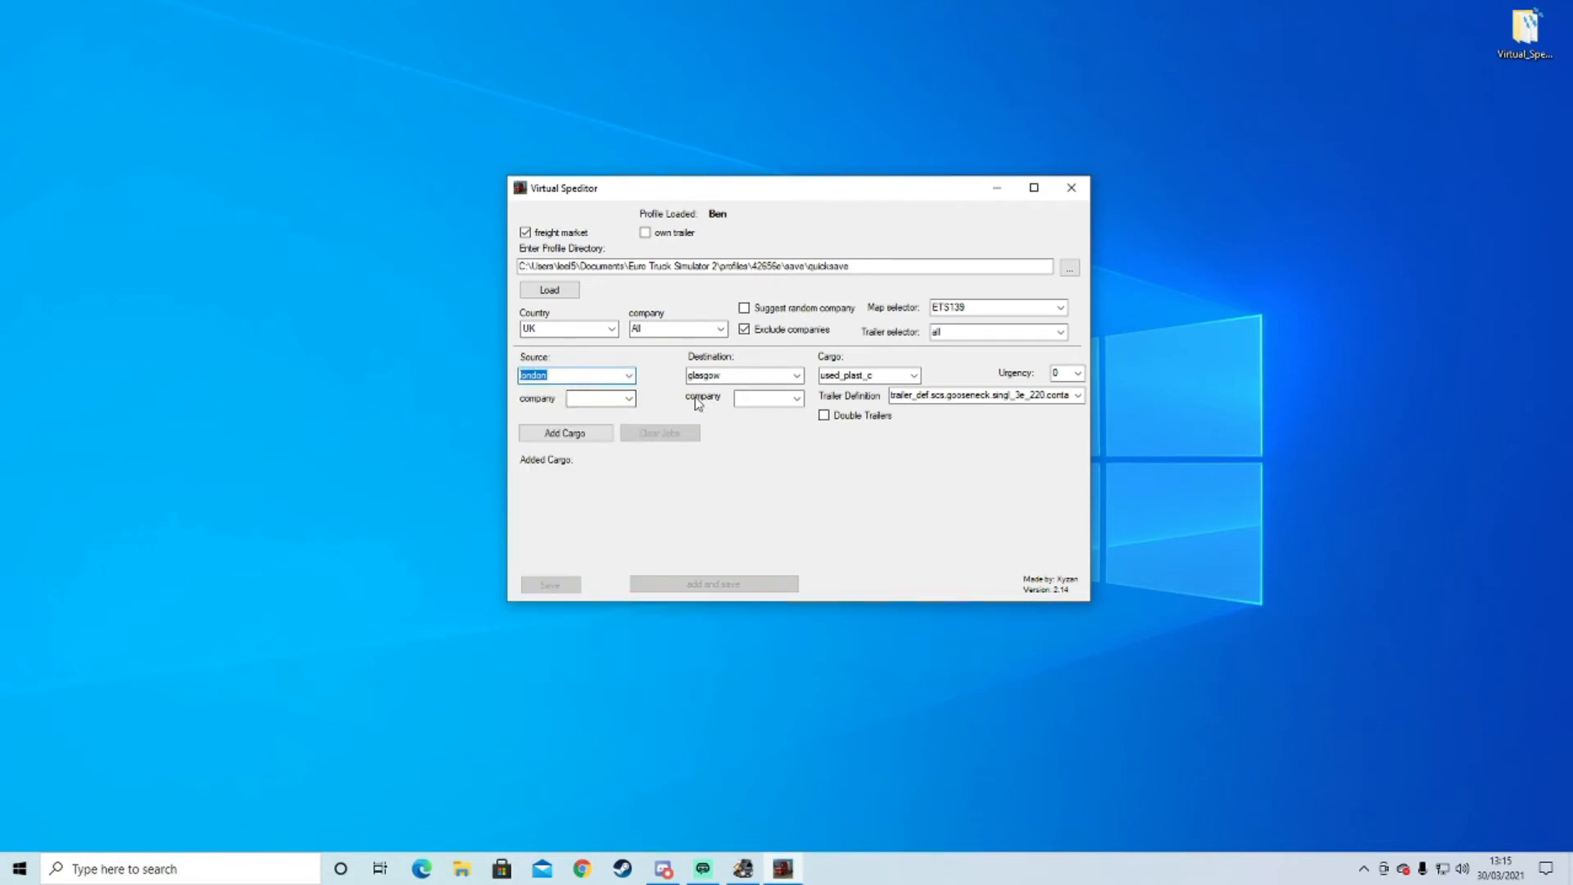
left_click(625, 399)
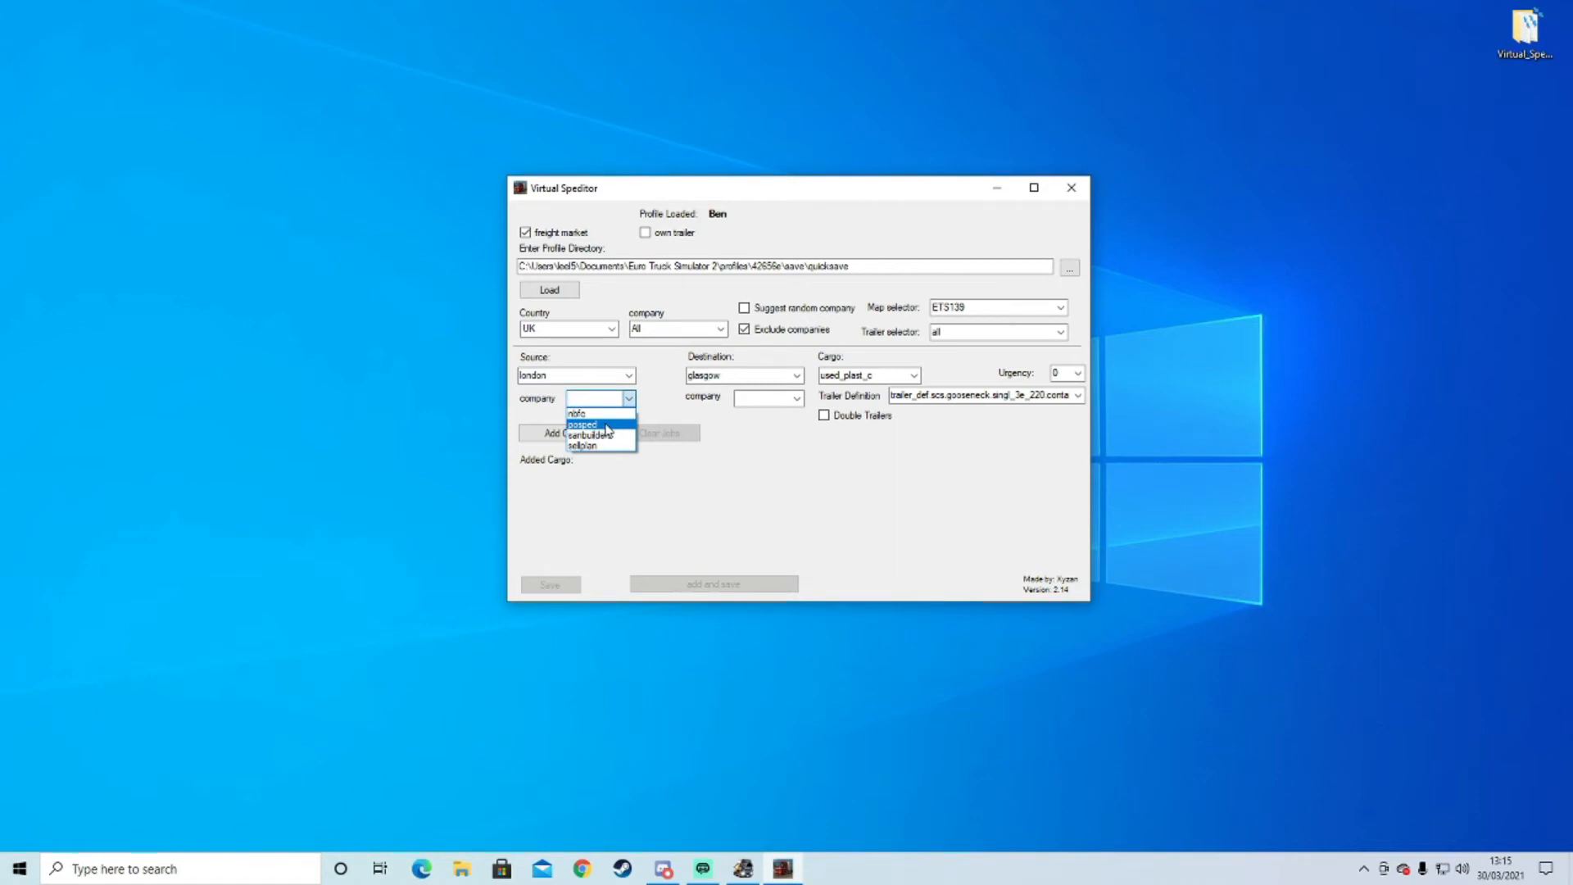
left_click(588, 423)
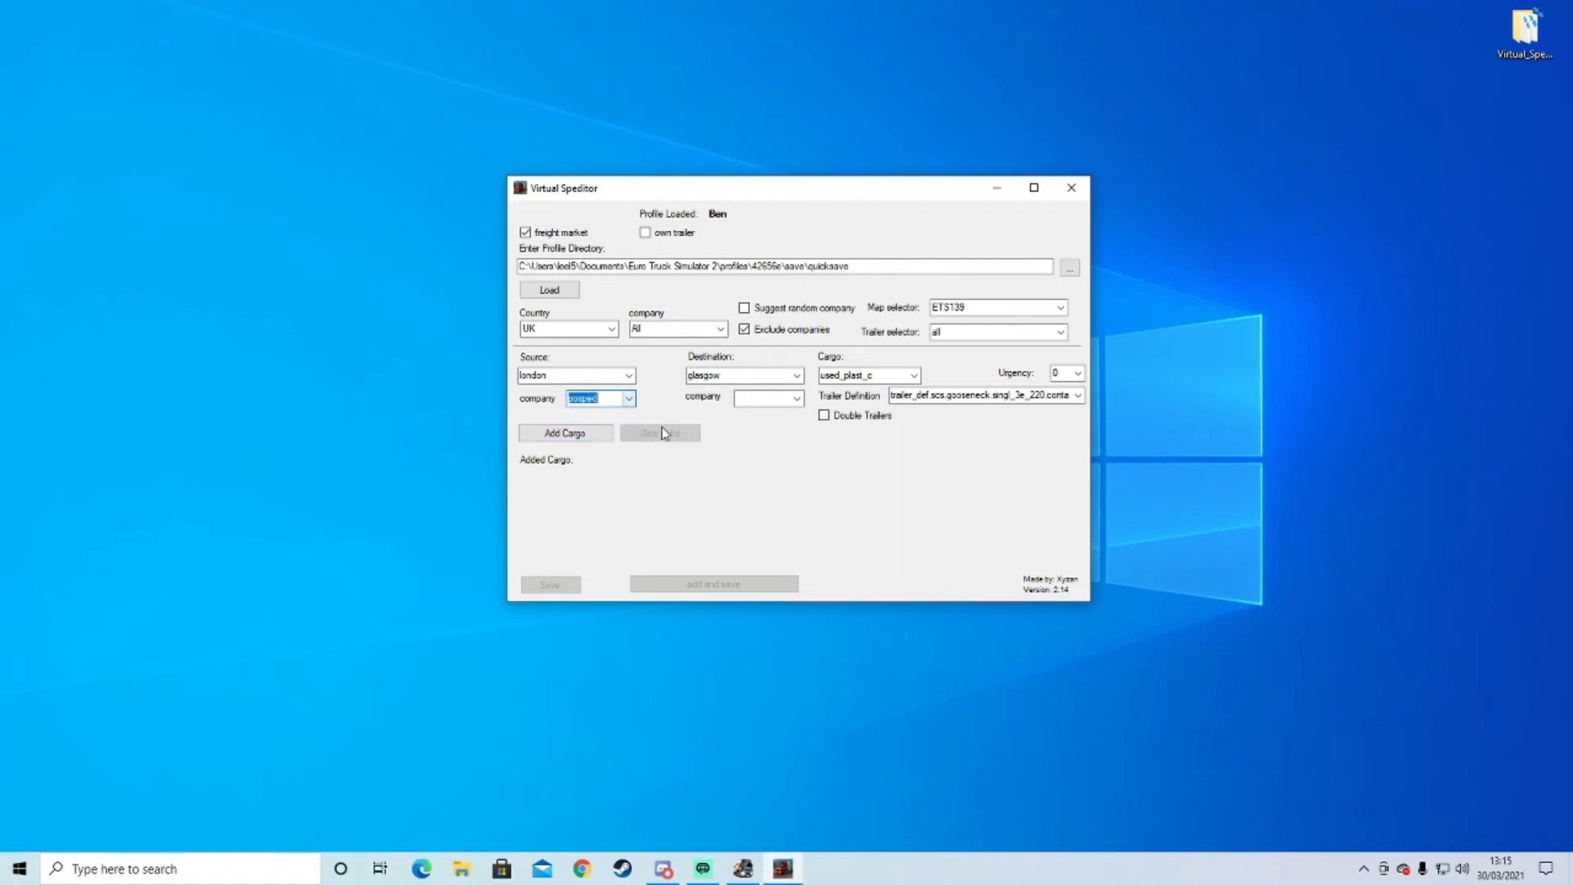
Set destination glasgow with company wgcc, cargo truck_rims, and add the 662 km job to the list.
left_click(767, 398)
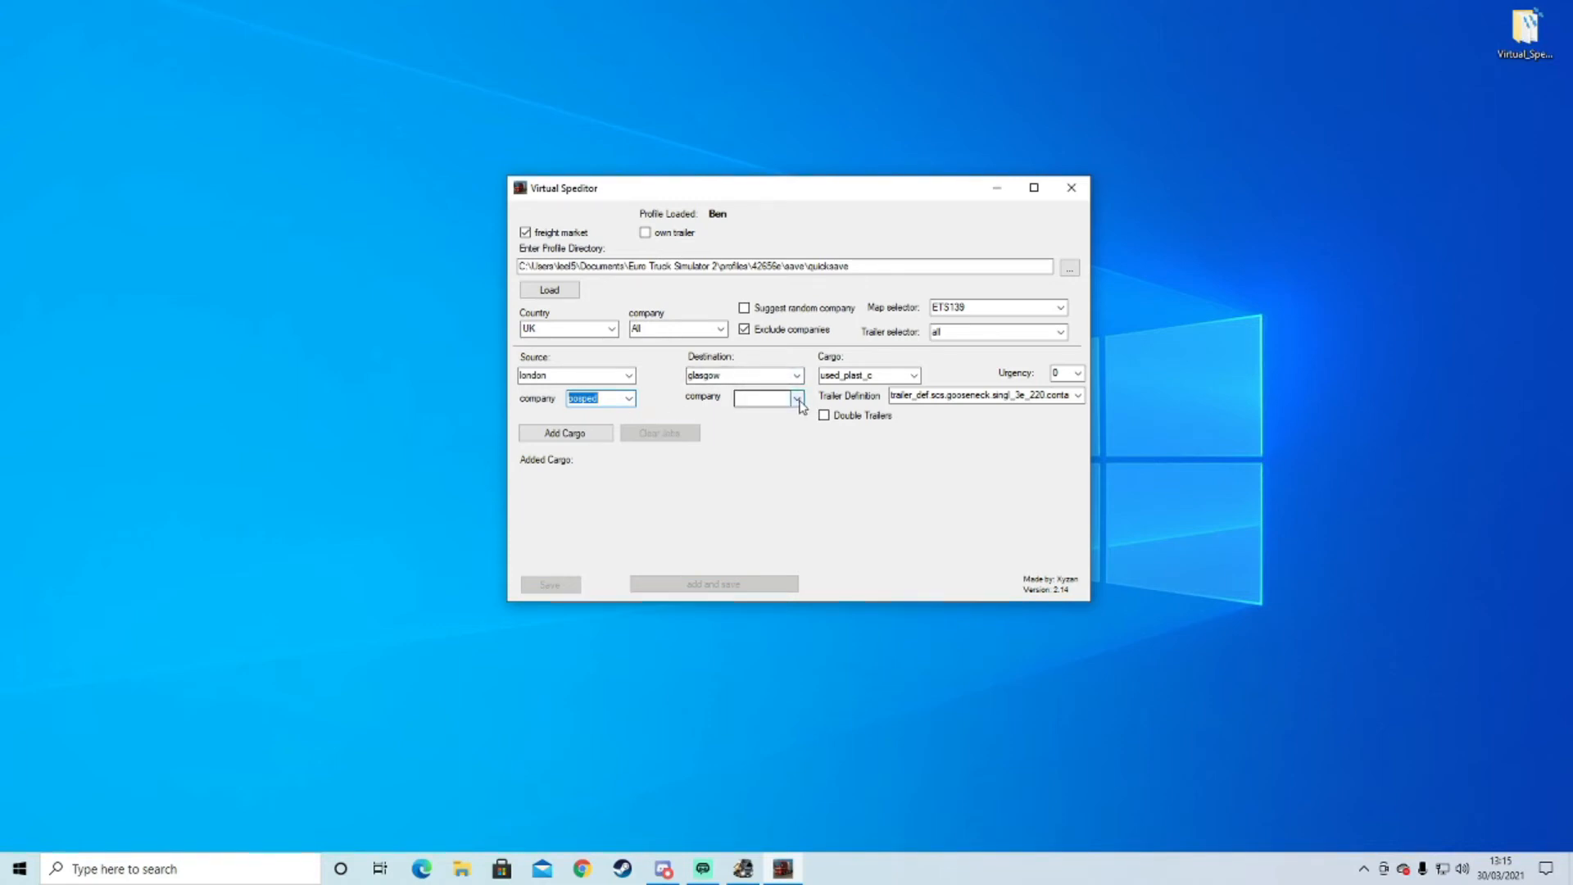
left_click(797, 398)
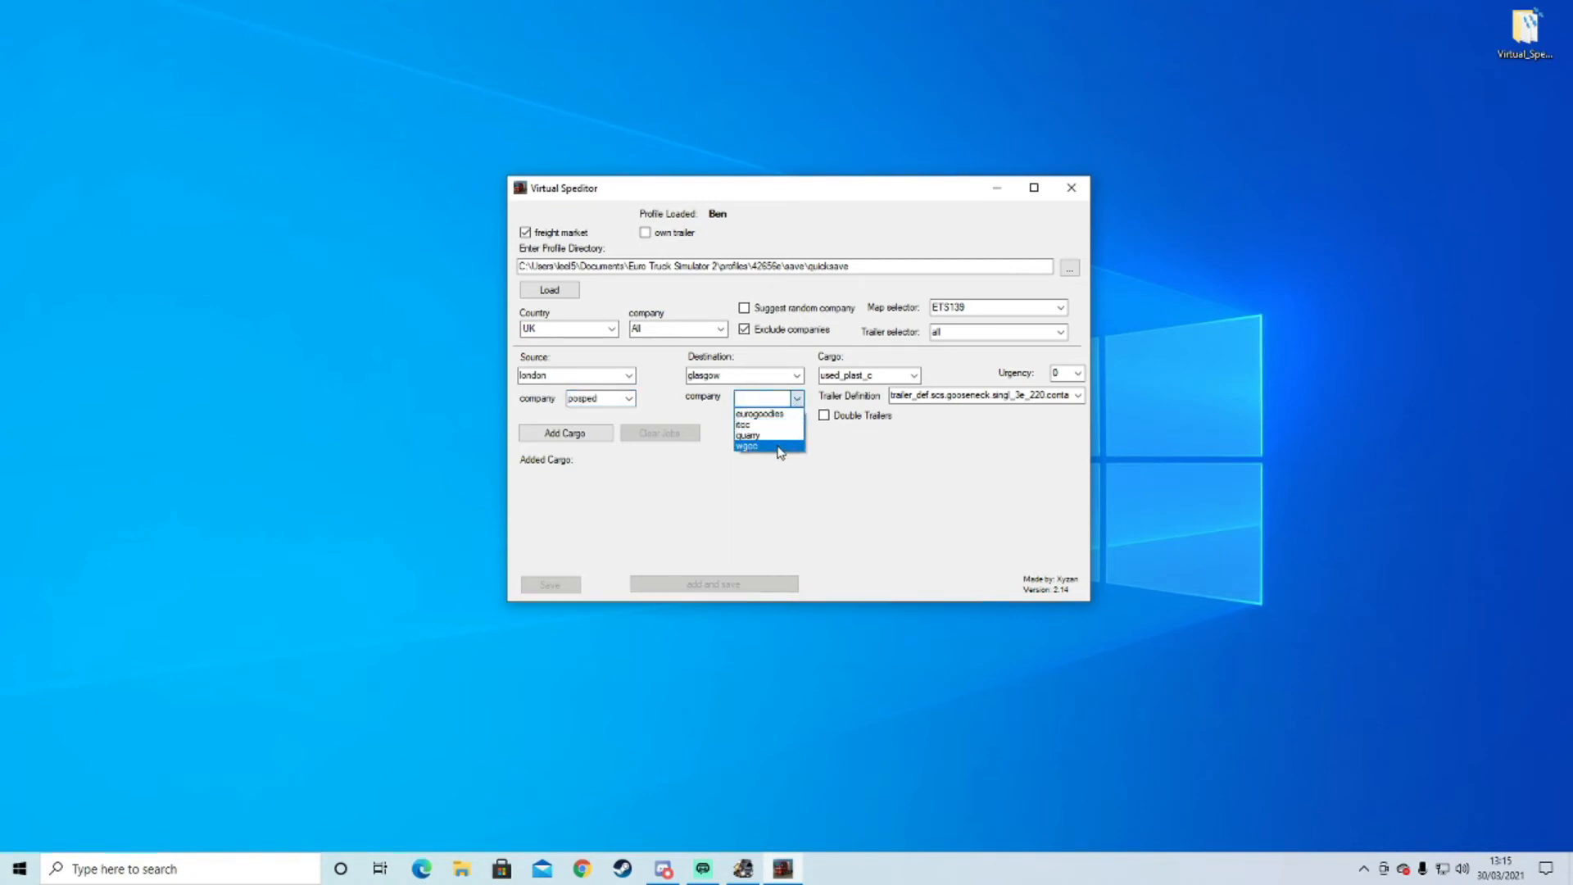
left_click(747, 446)
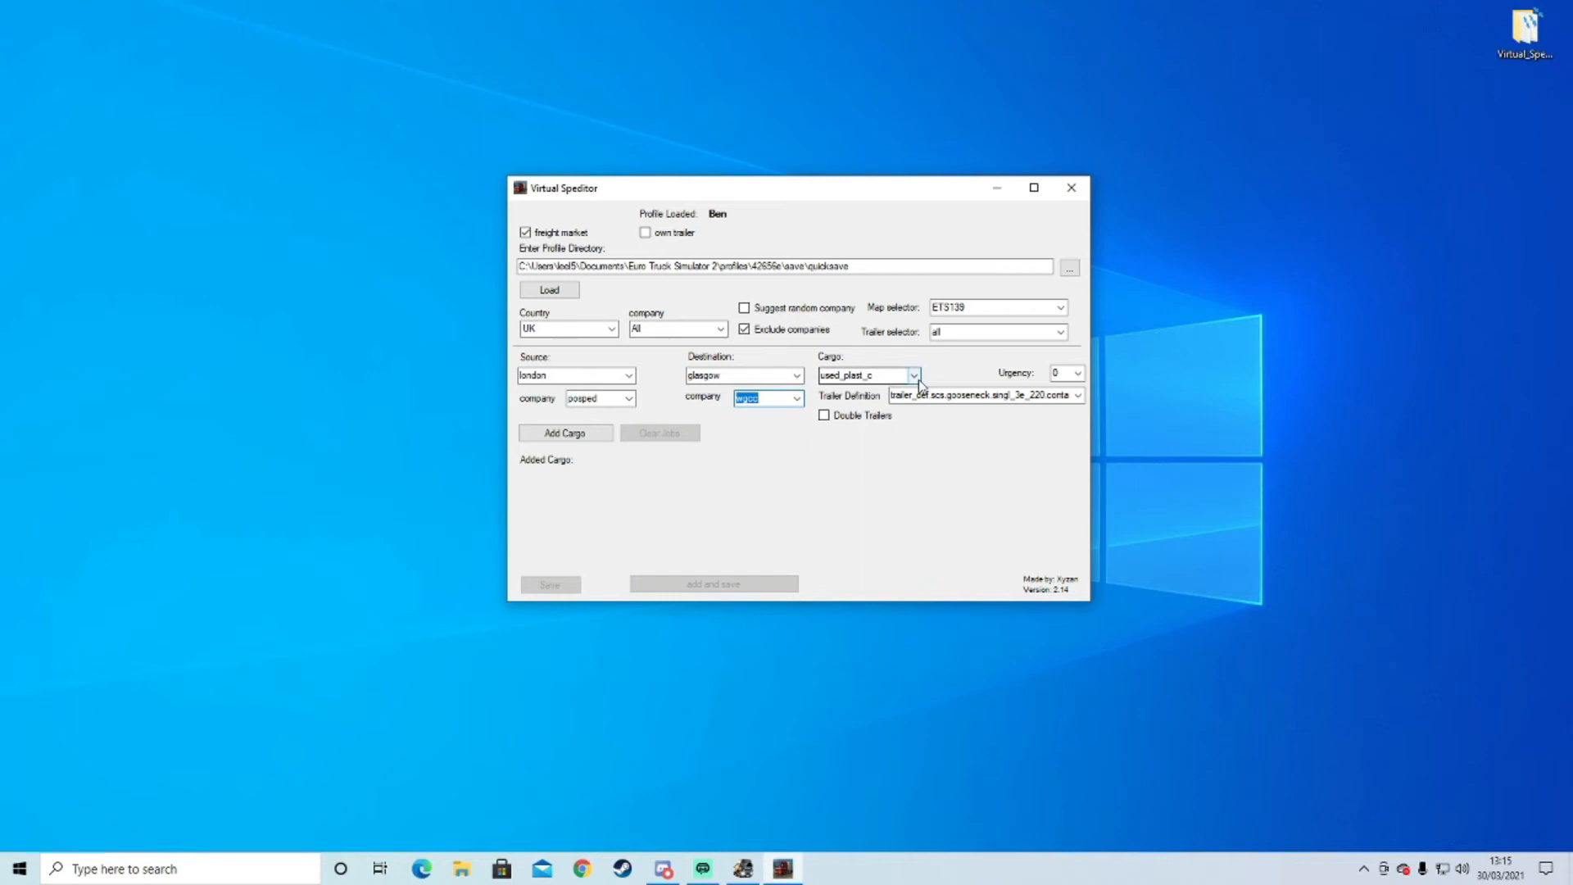
left_click(911, 373)
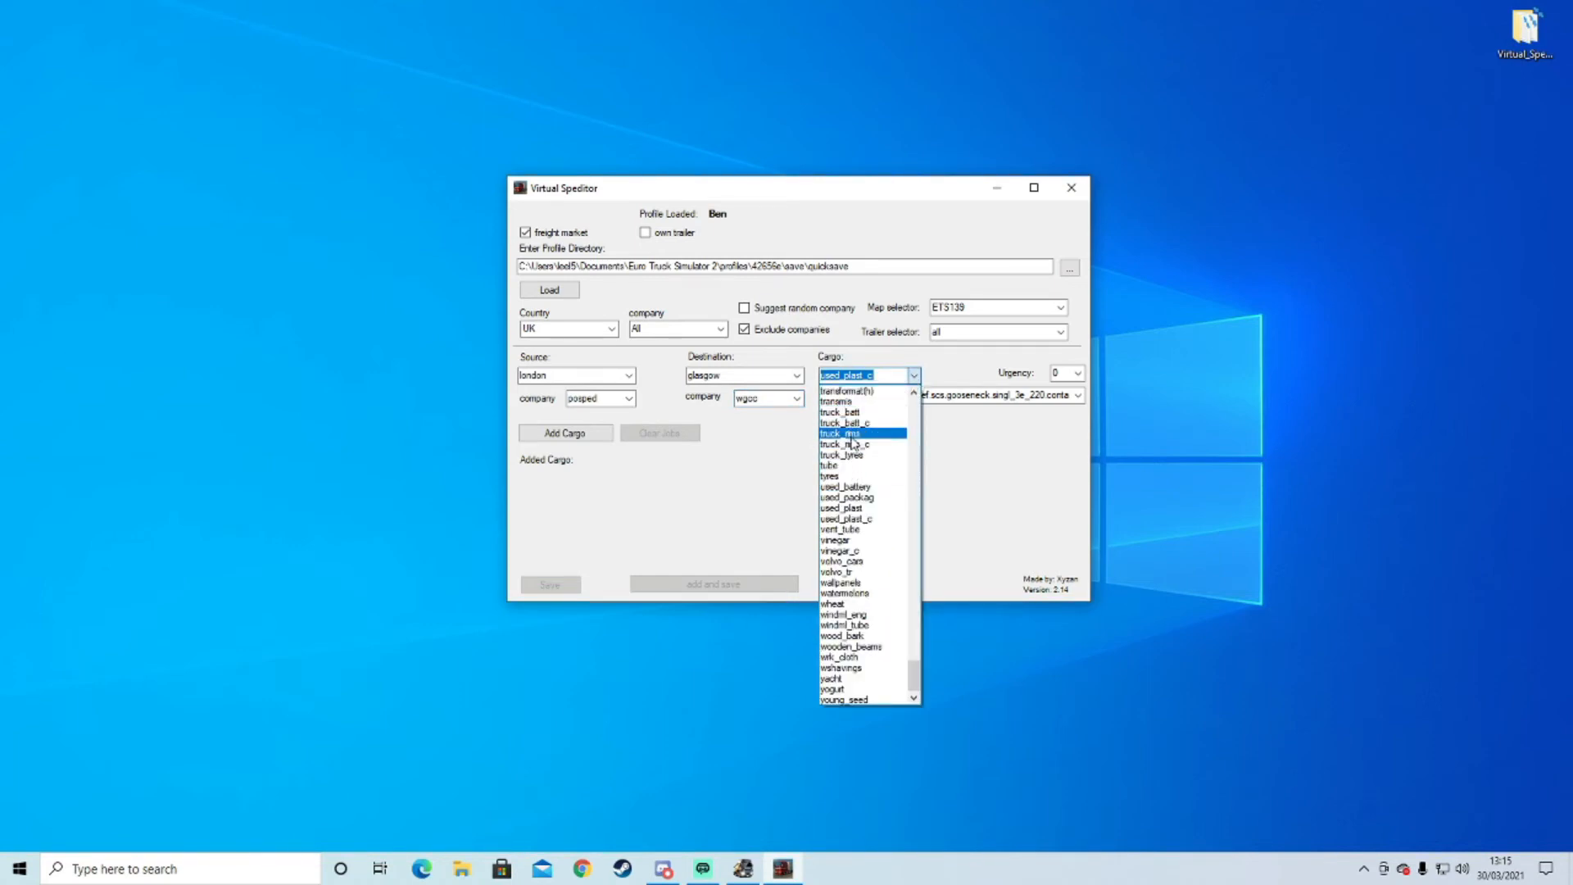
left_click(846, 433)
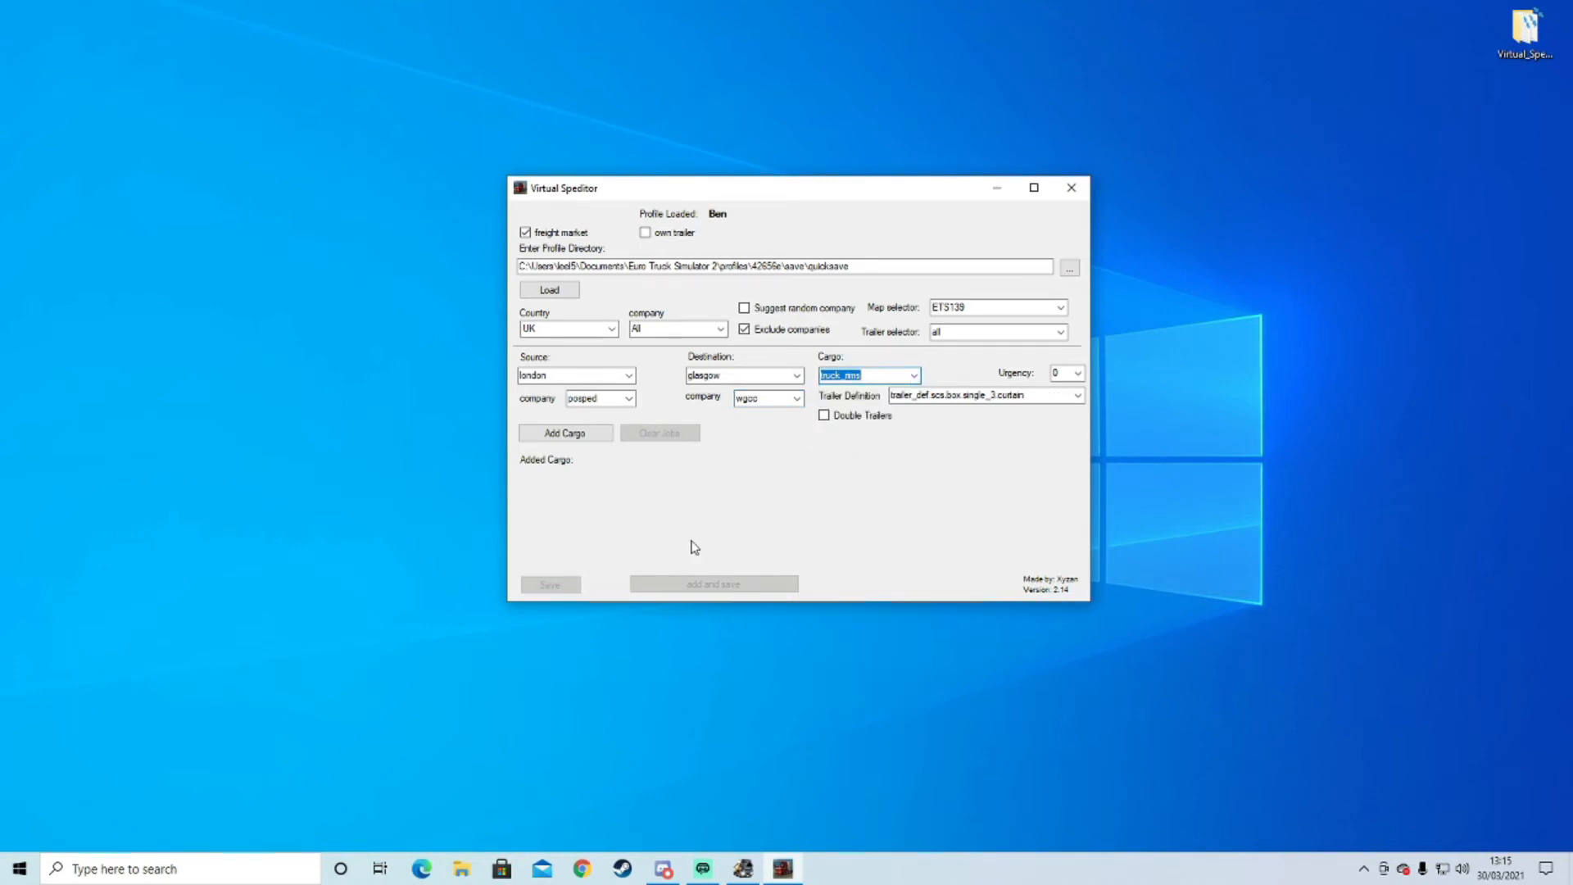
mouse_move(642, 498)
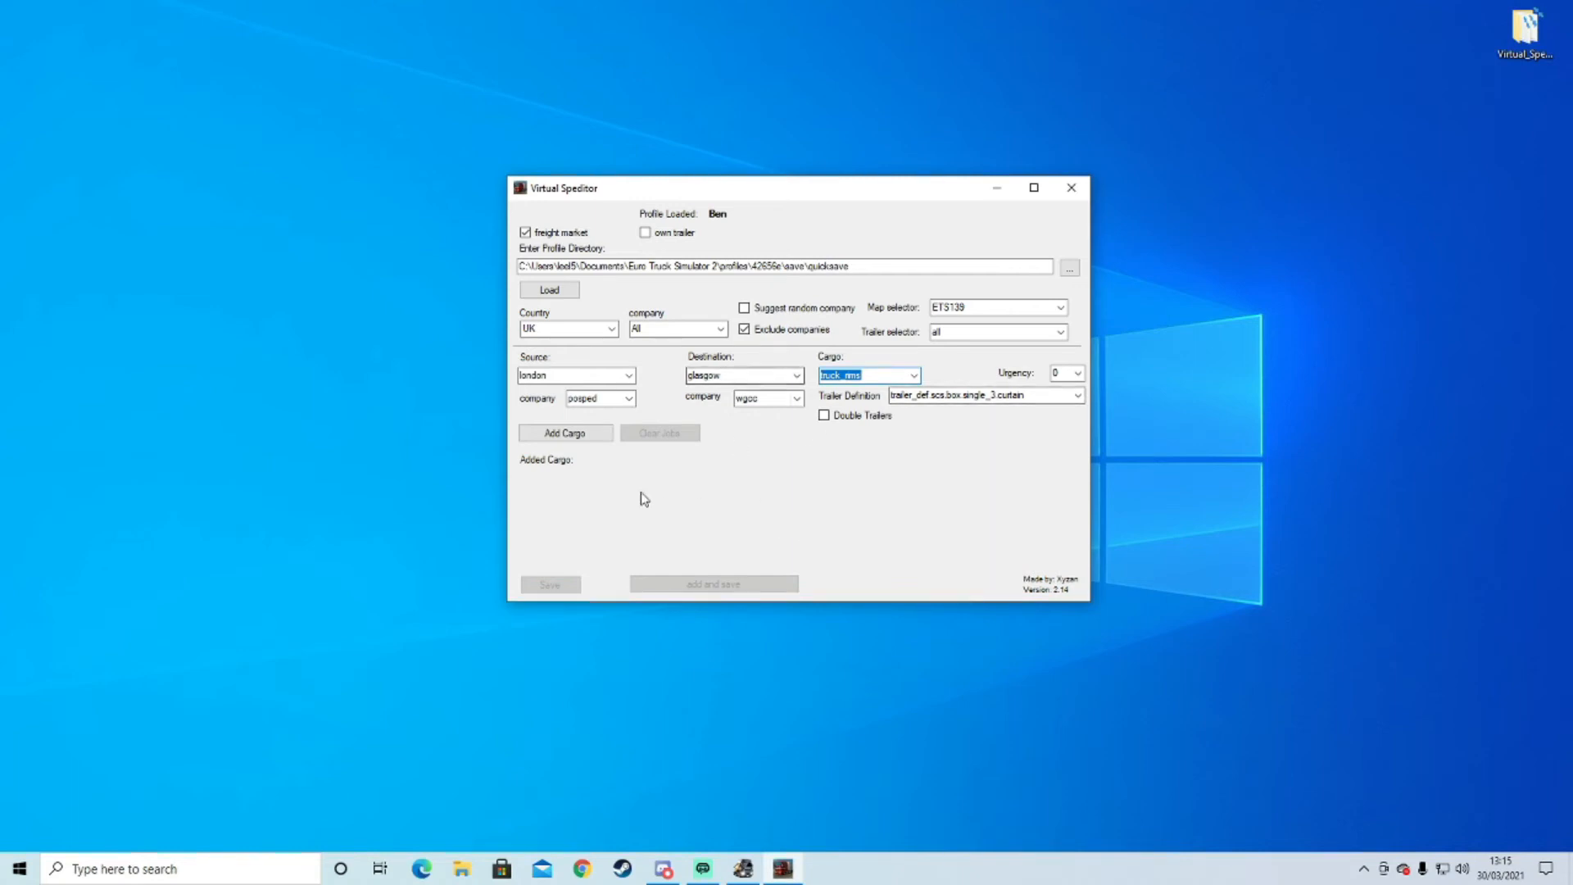
left_click(563, 432)
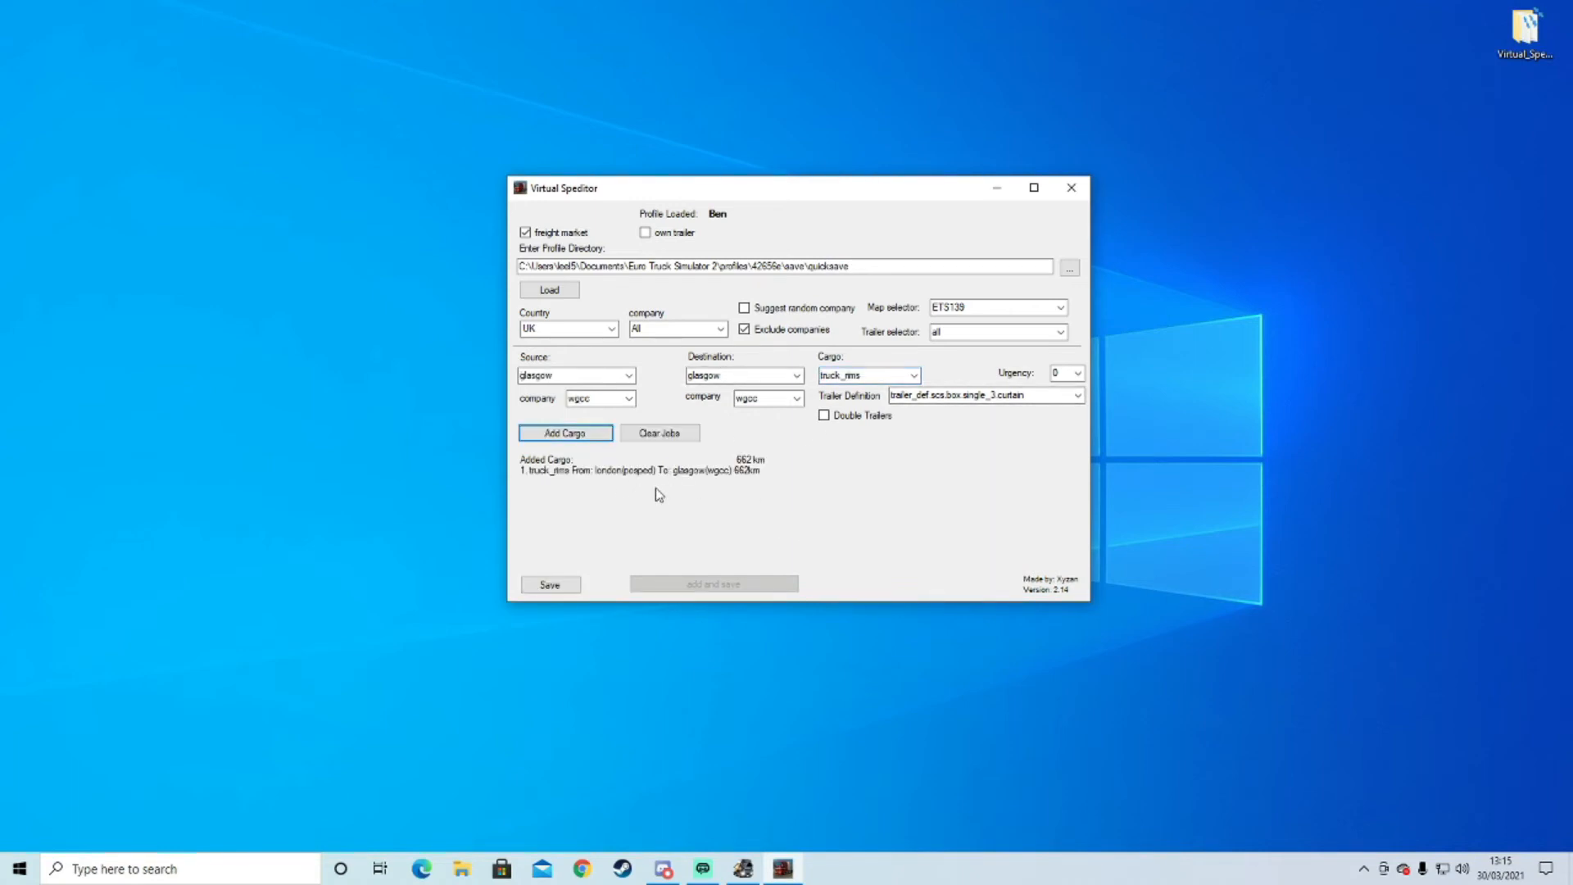
mouse_move(534, 480)
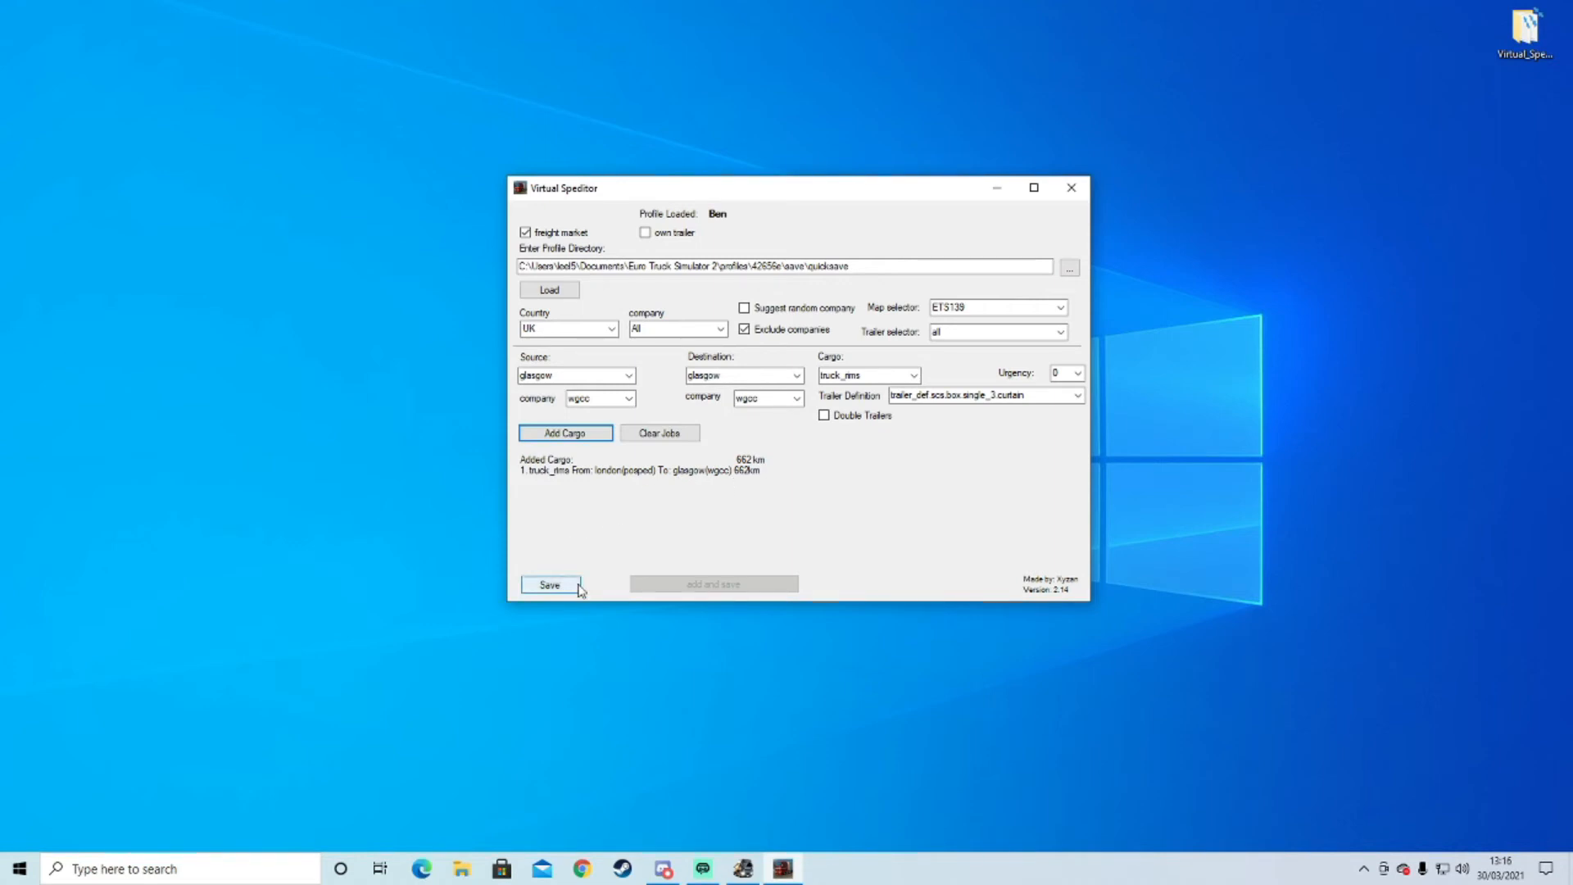
Save the job into the quicksave file and reload that quicksave in Euro Truck Simulator 2.
left_click(550, 583)
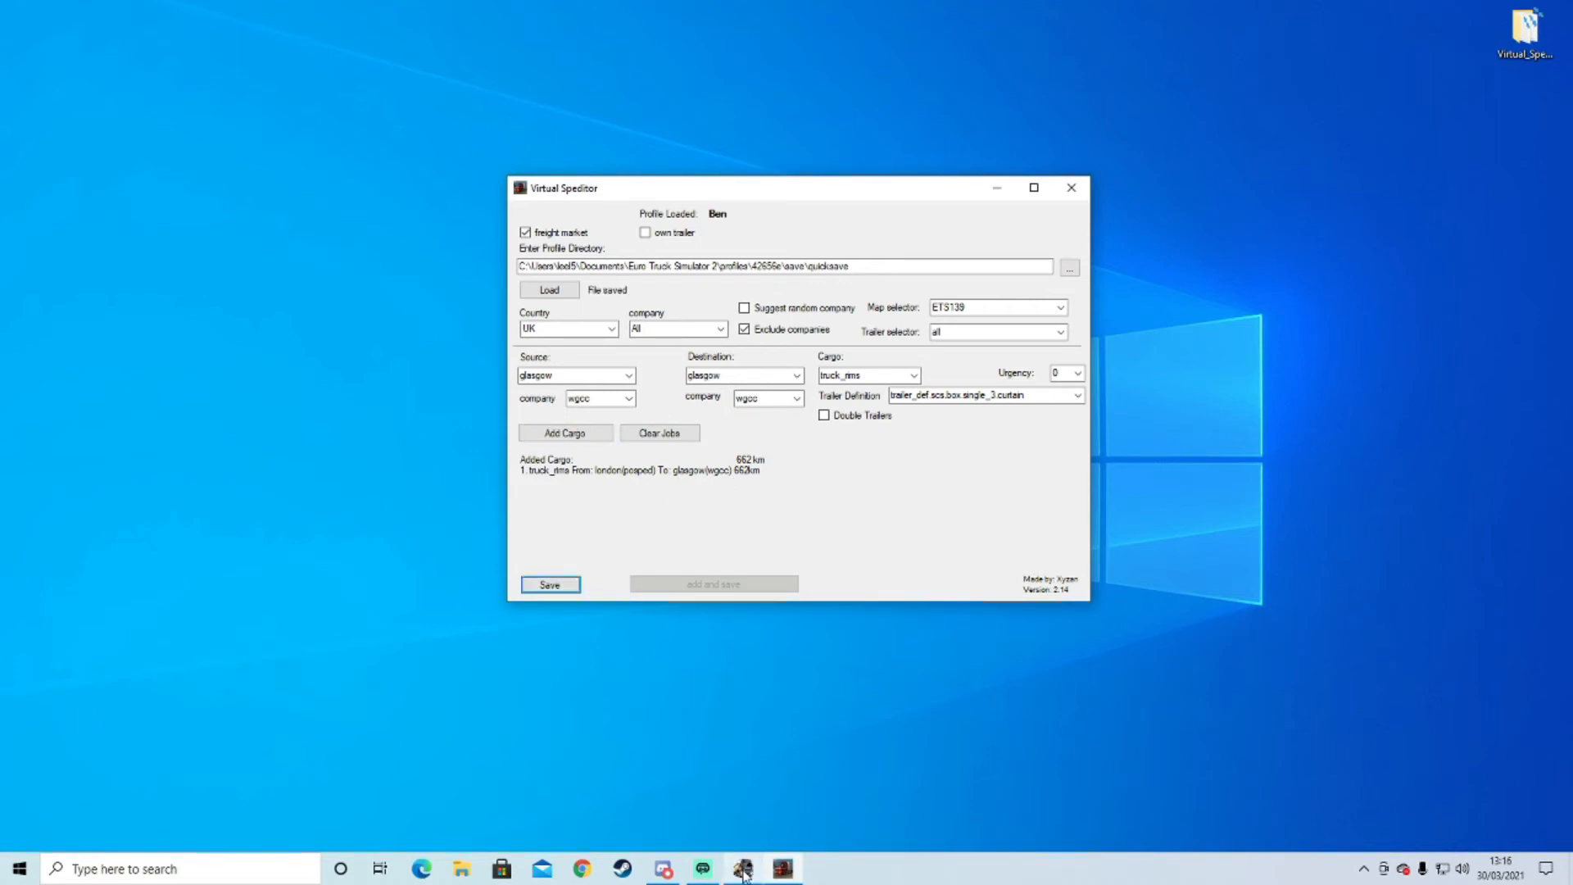
left_click(744, 868)
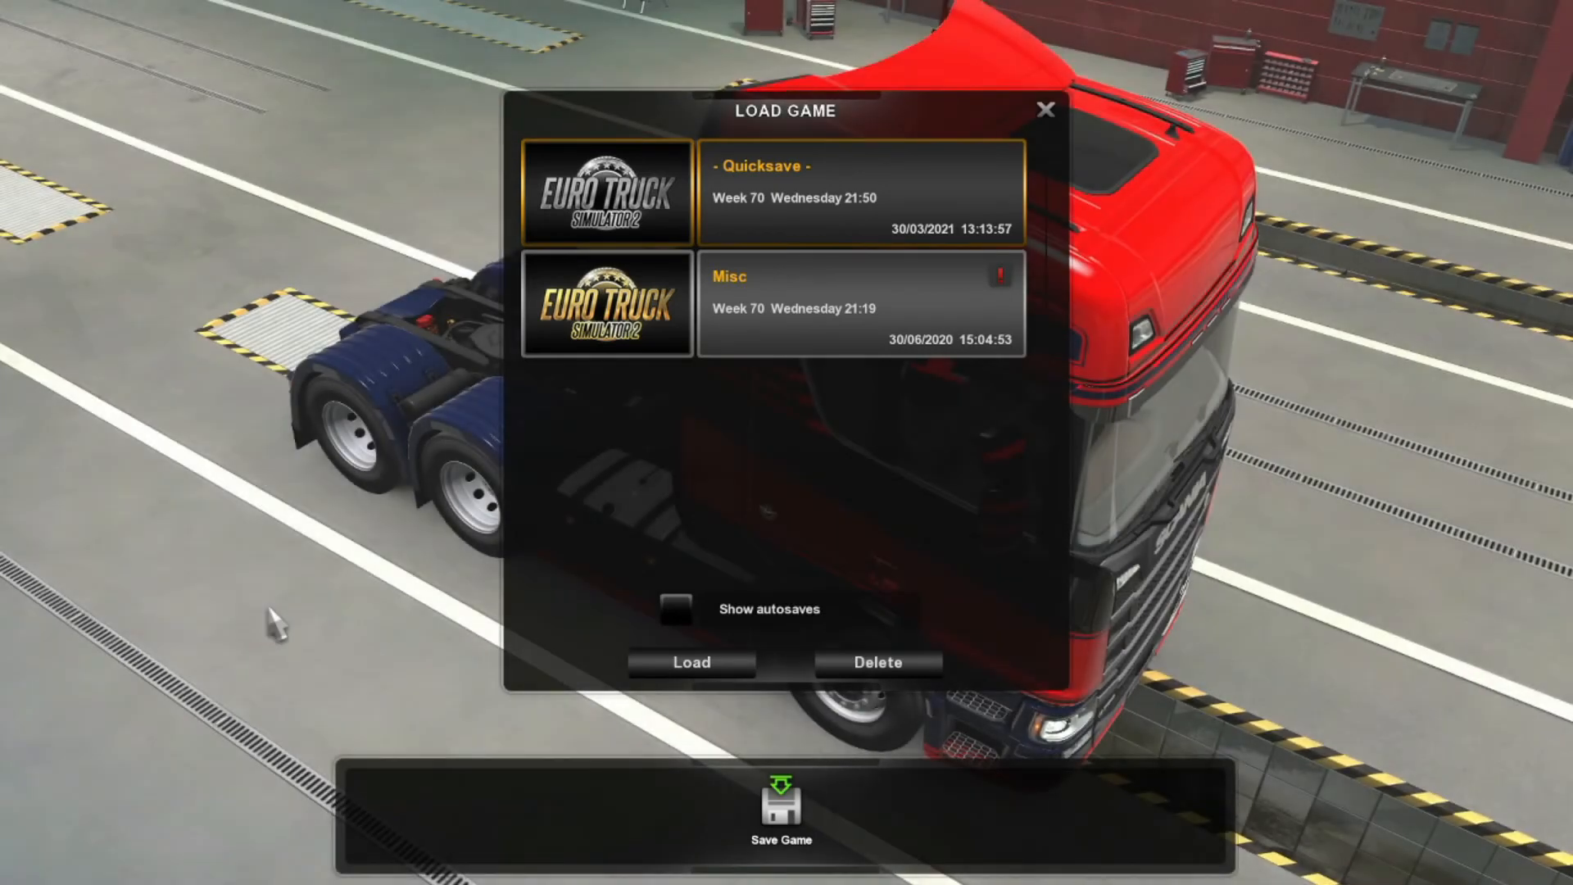
mouse_move(776, 185)
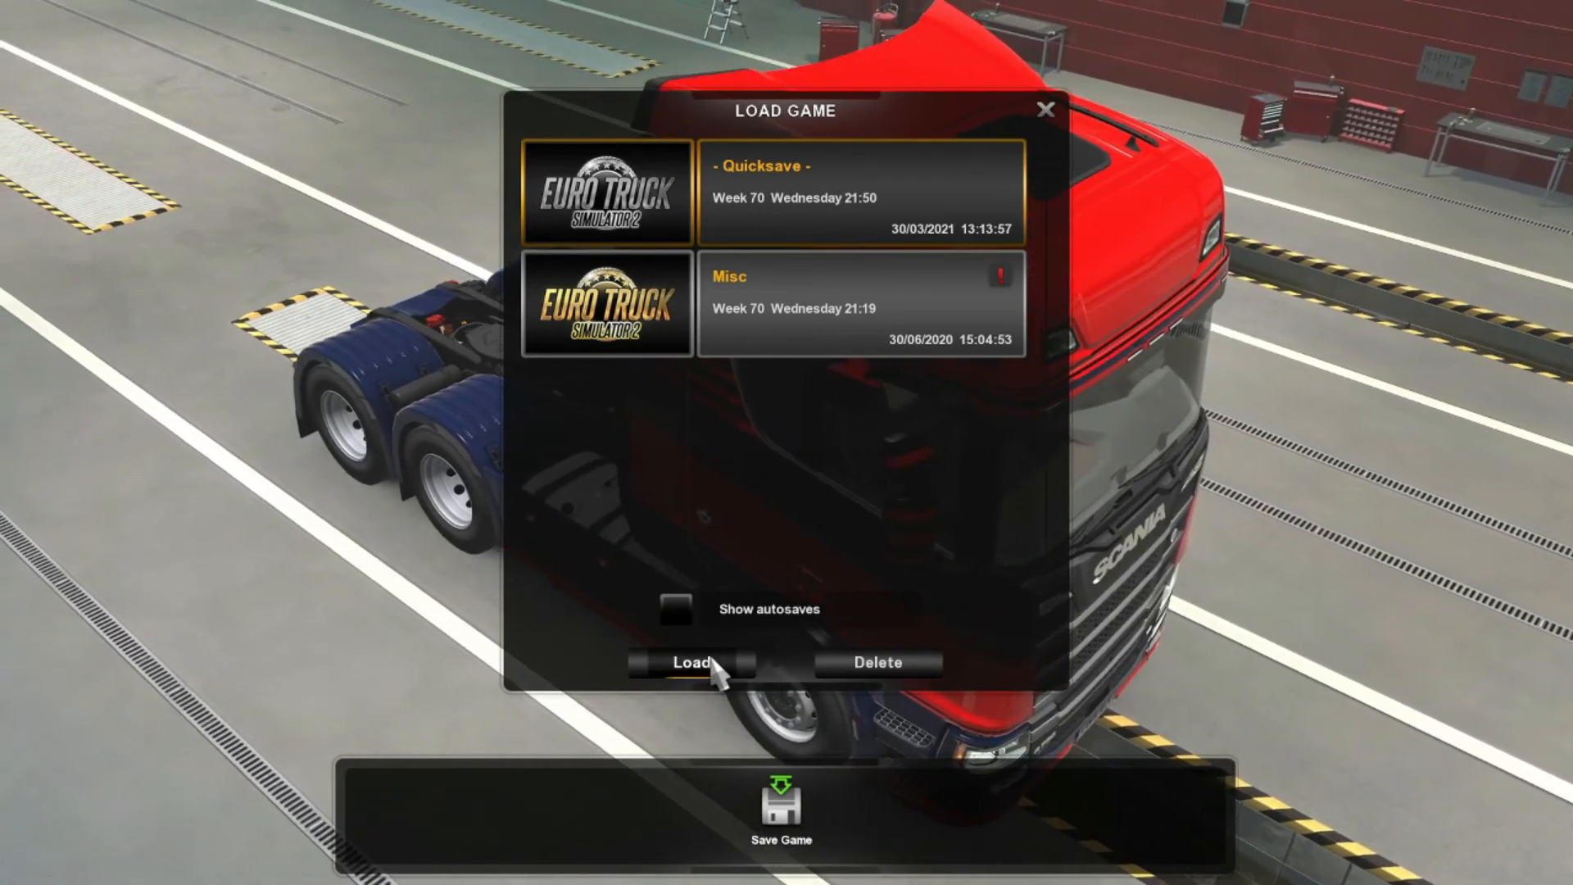
left_click(689, 662)
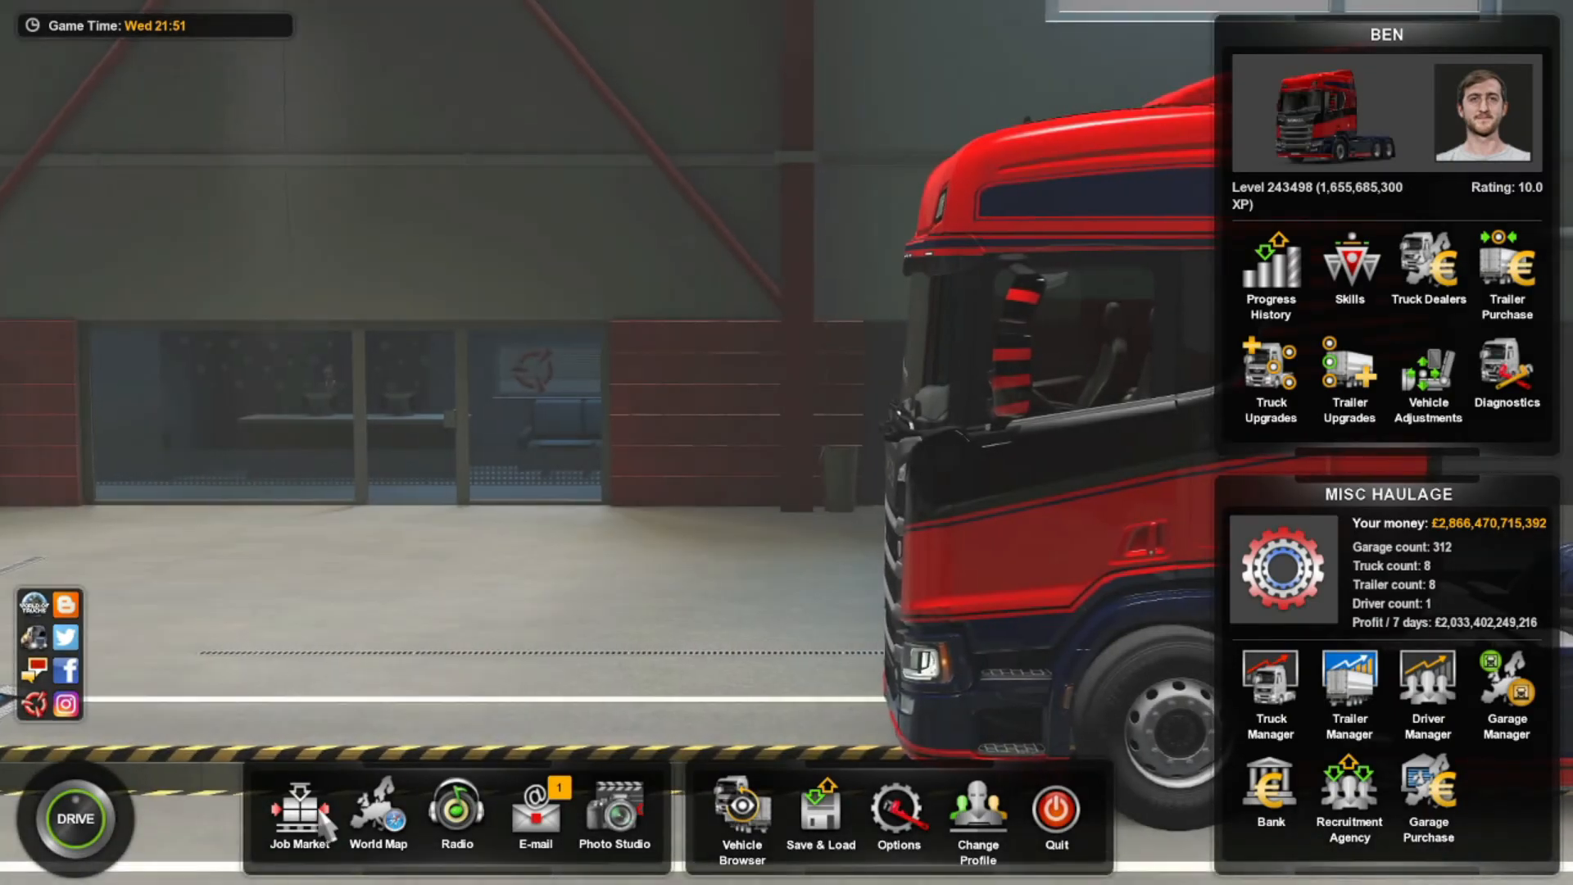
Accept the Truck Rims (12 t) London to Glasgow offer from the Freight Market.
left_click(297, 818)
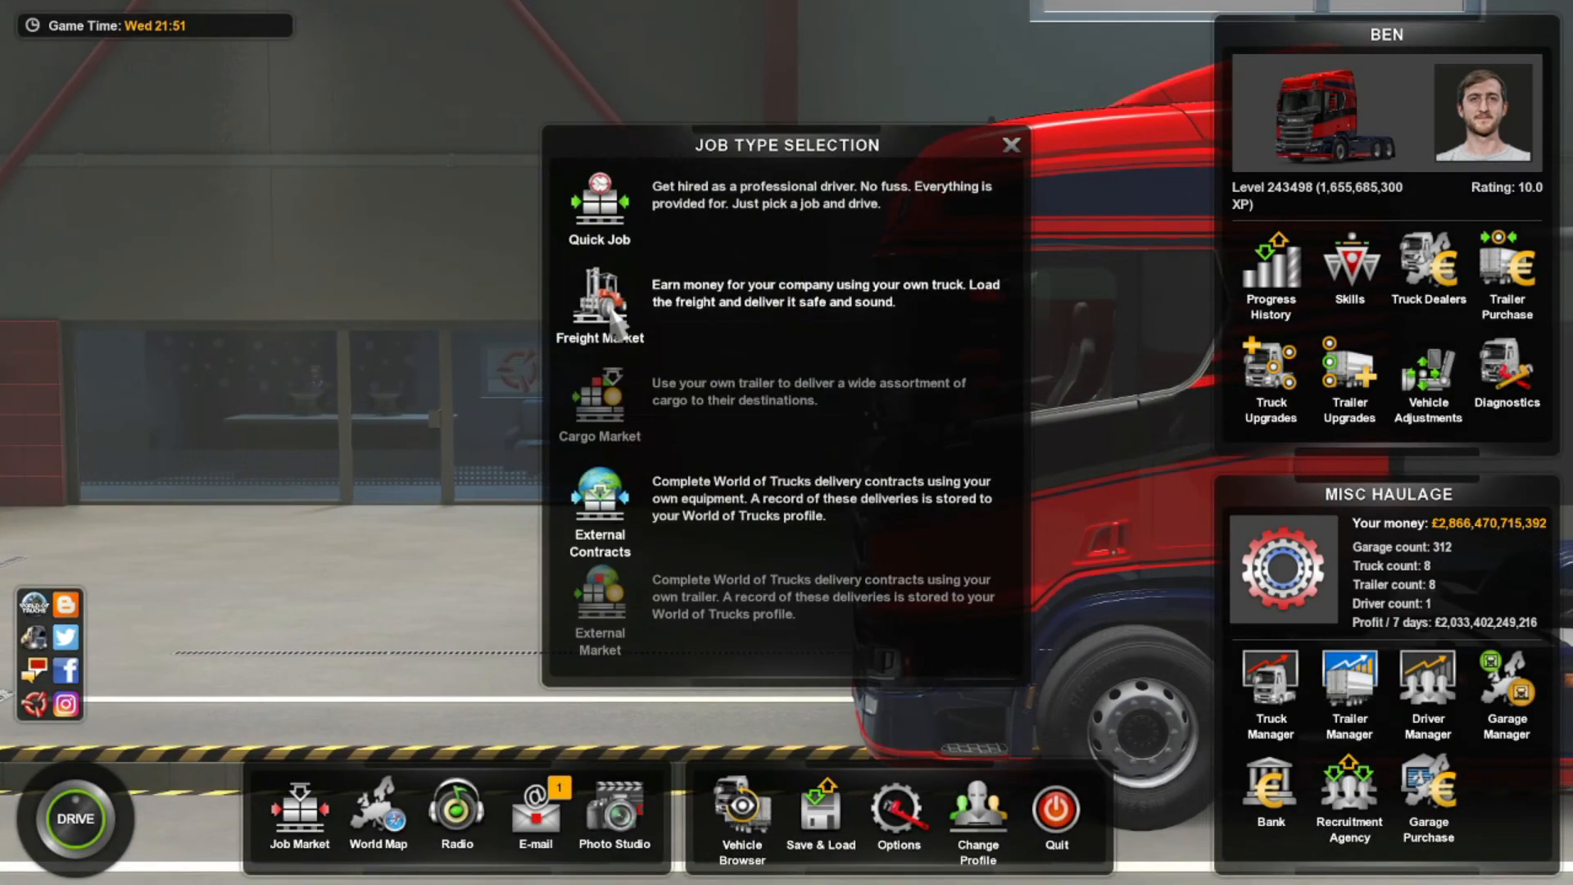
left_click(599, 302)
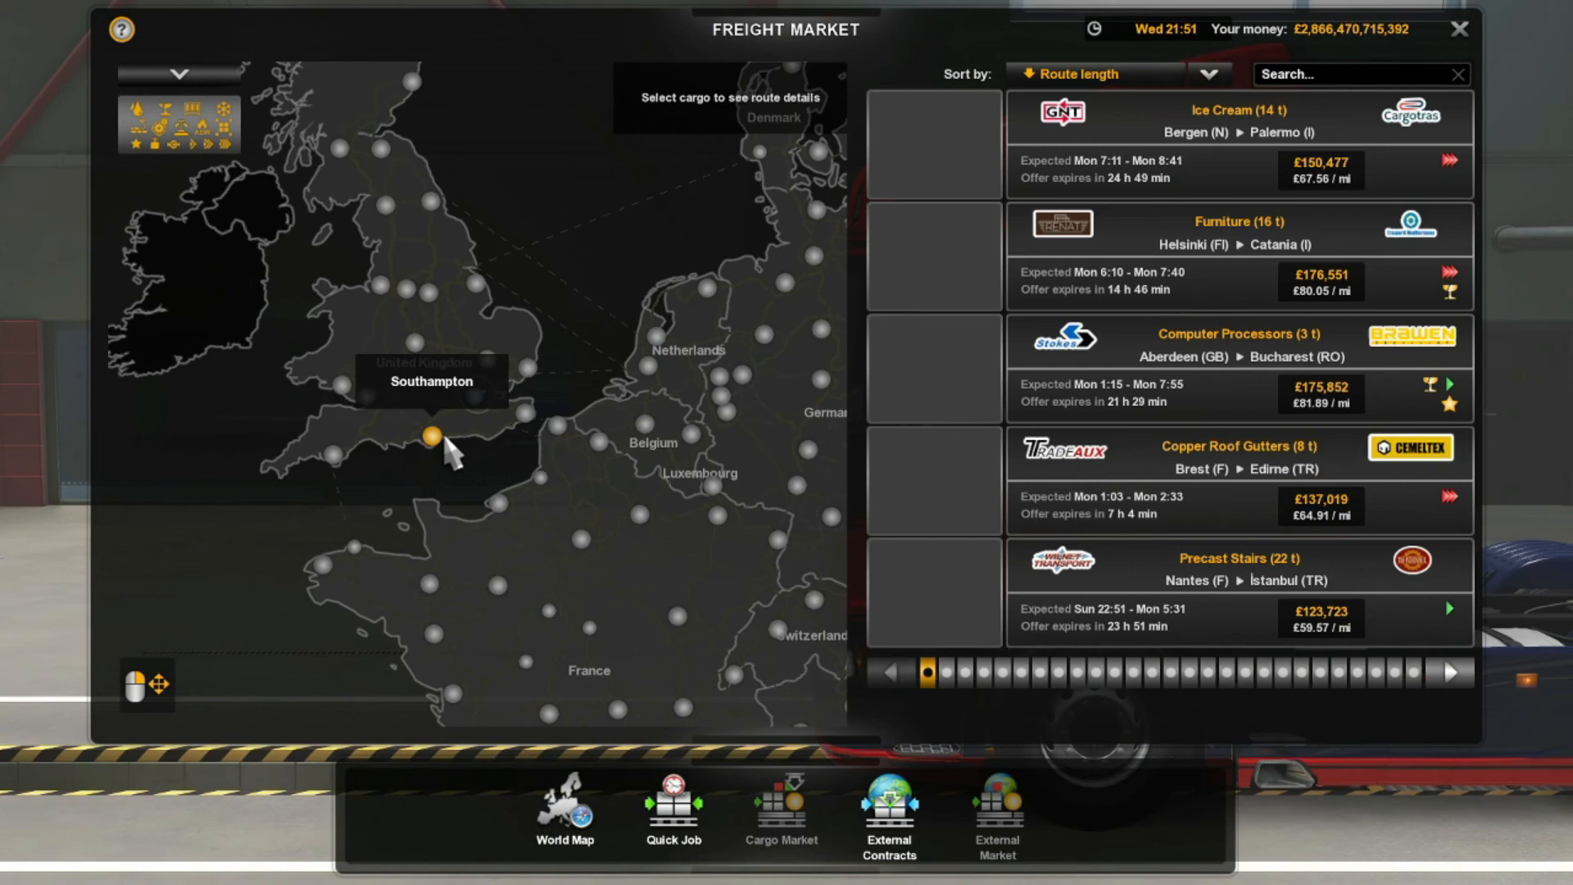
left_click(475, 394)
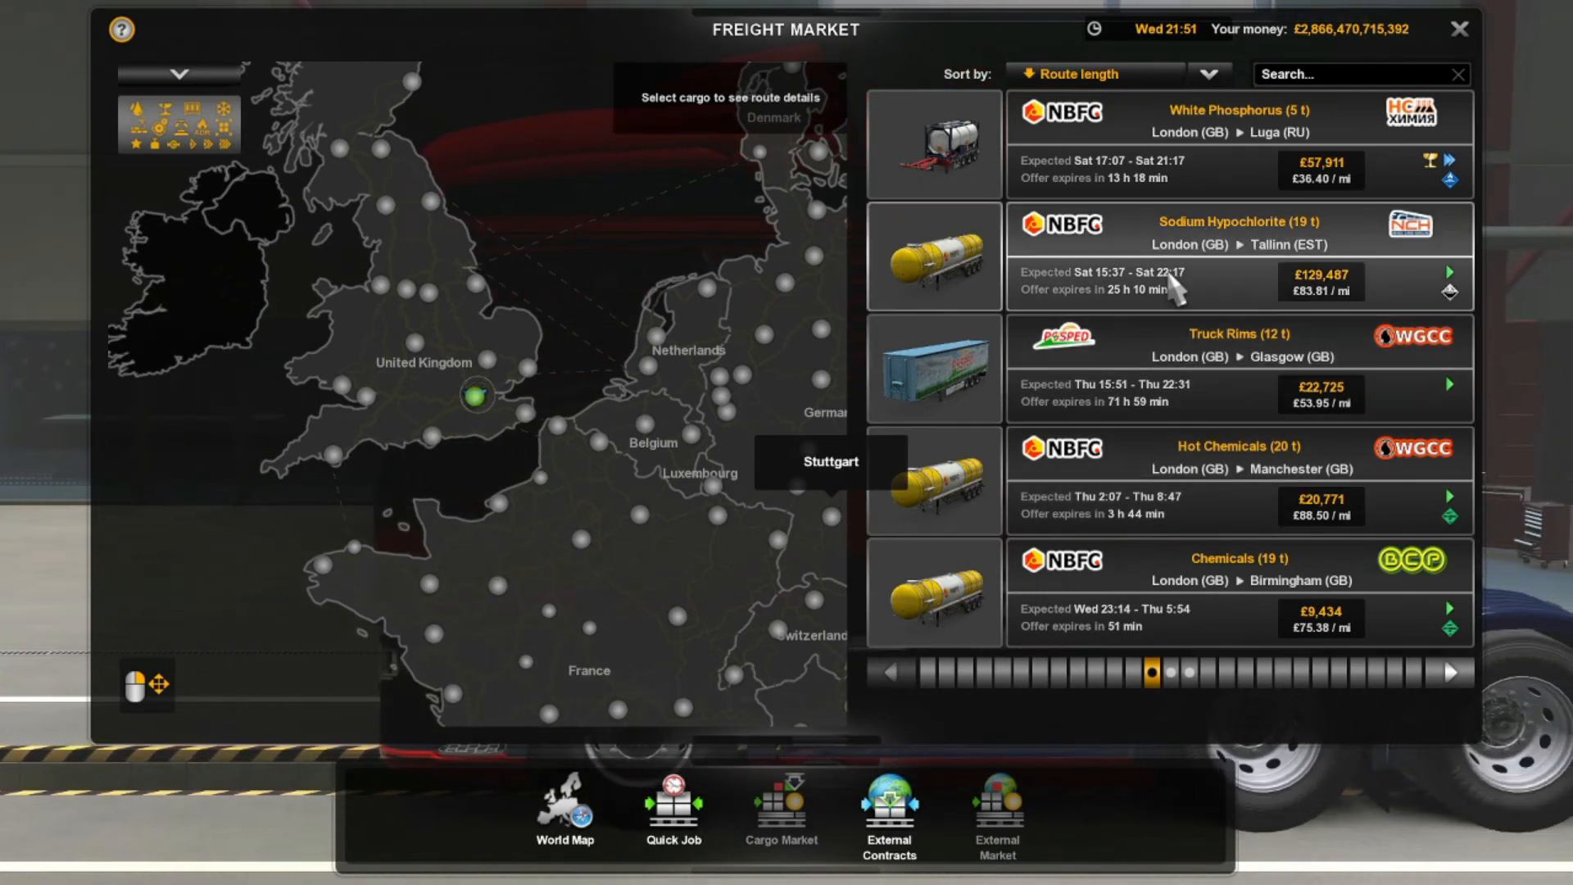
mouse_move(1168, 100)
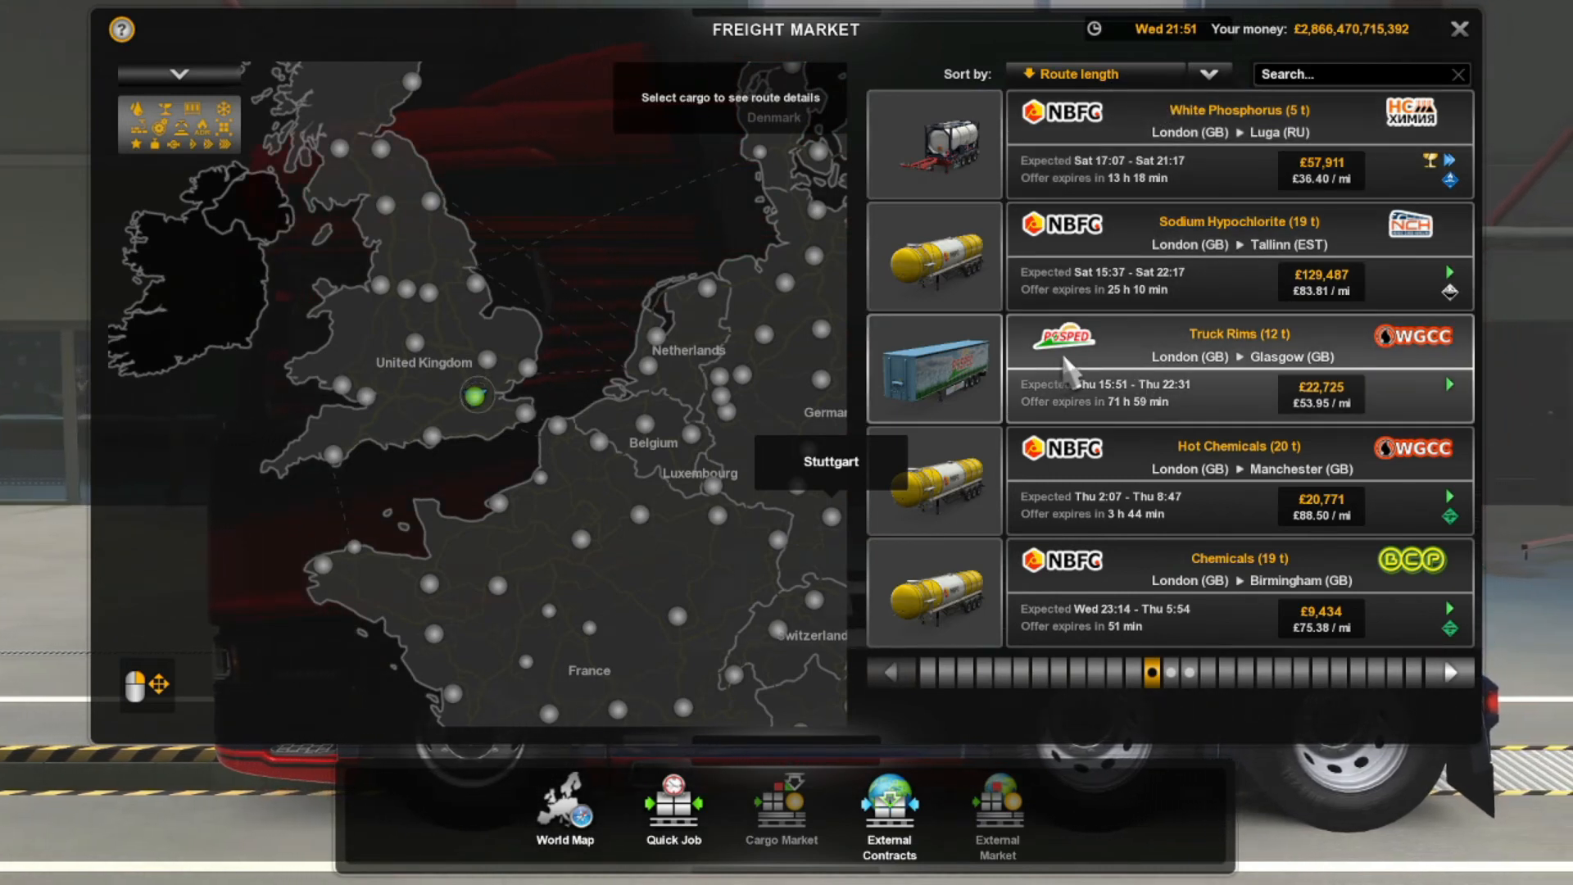
mouse_move(1268, 351)
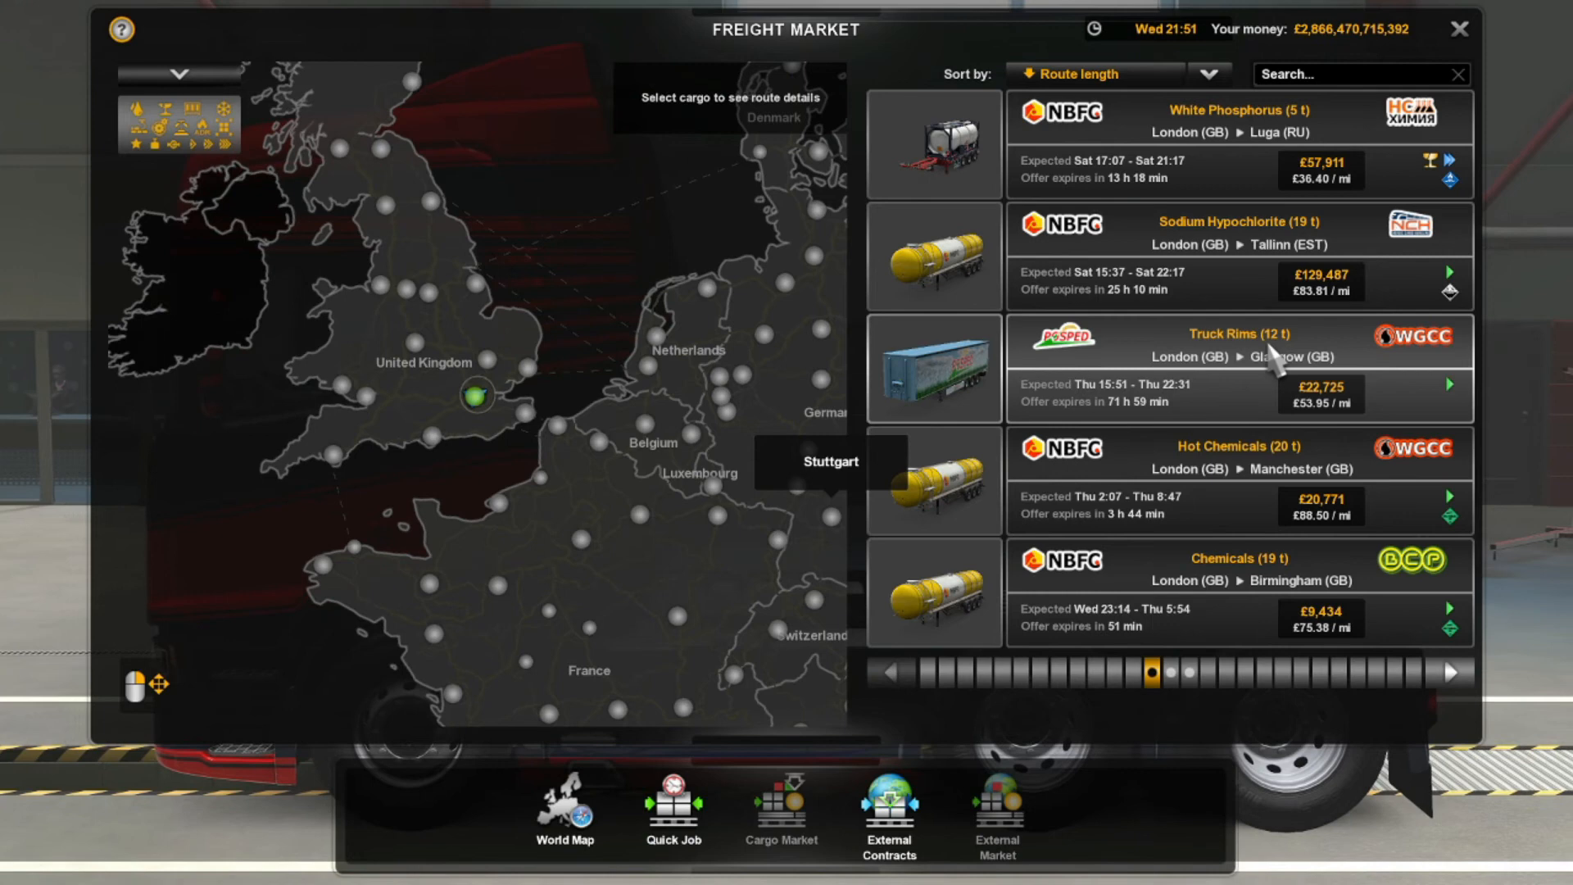
mouse_move(1195, 372)
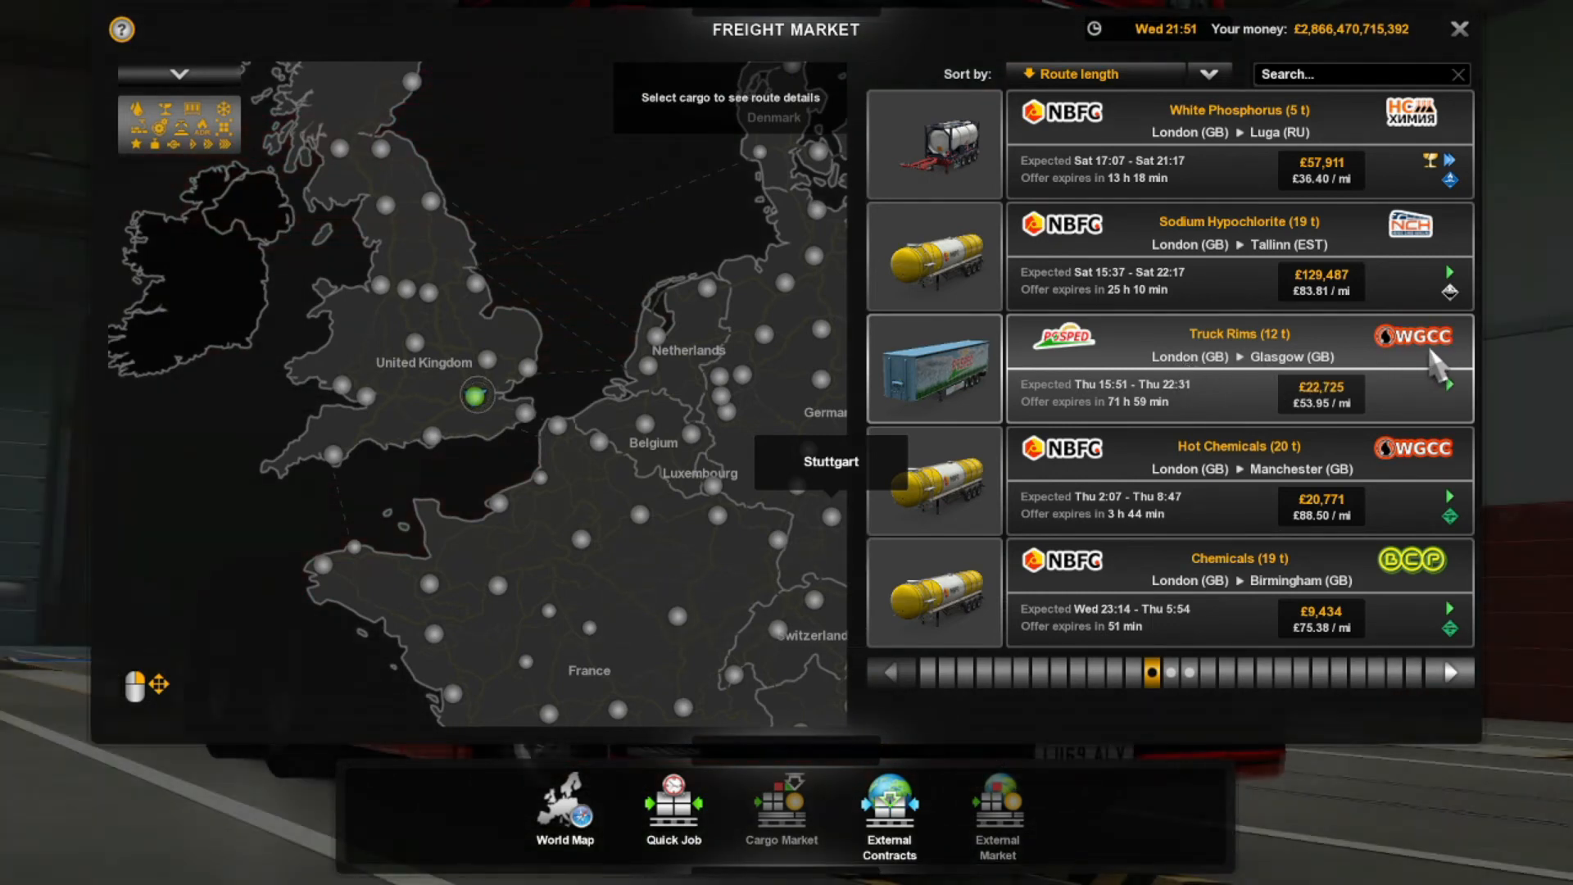
left_click(1234, 369)
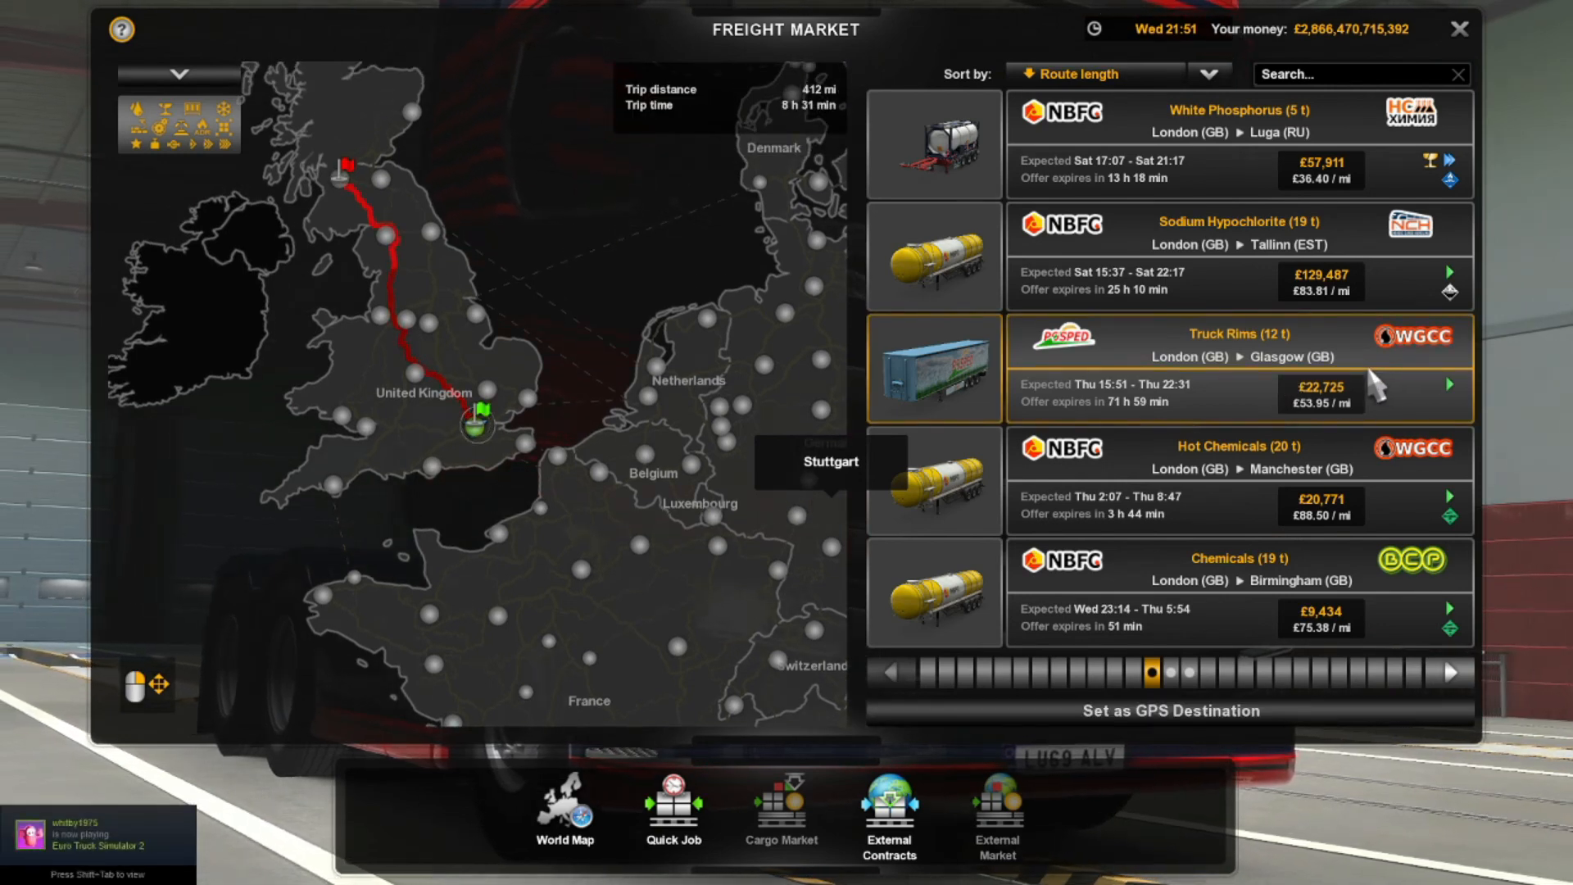
mouse_move(1333, 401)
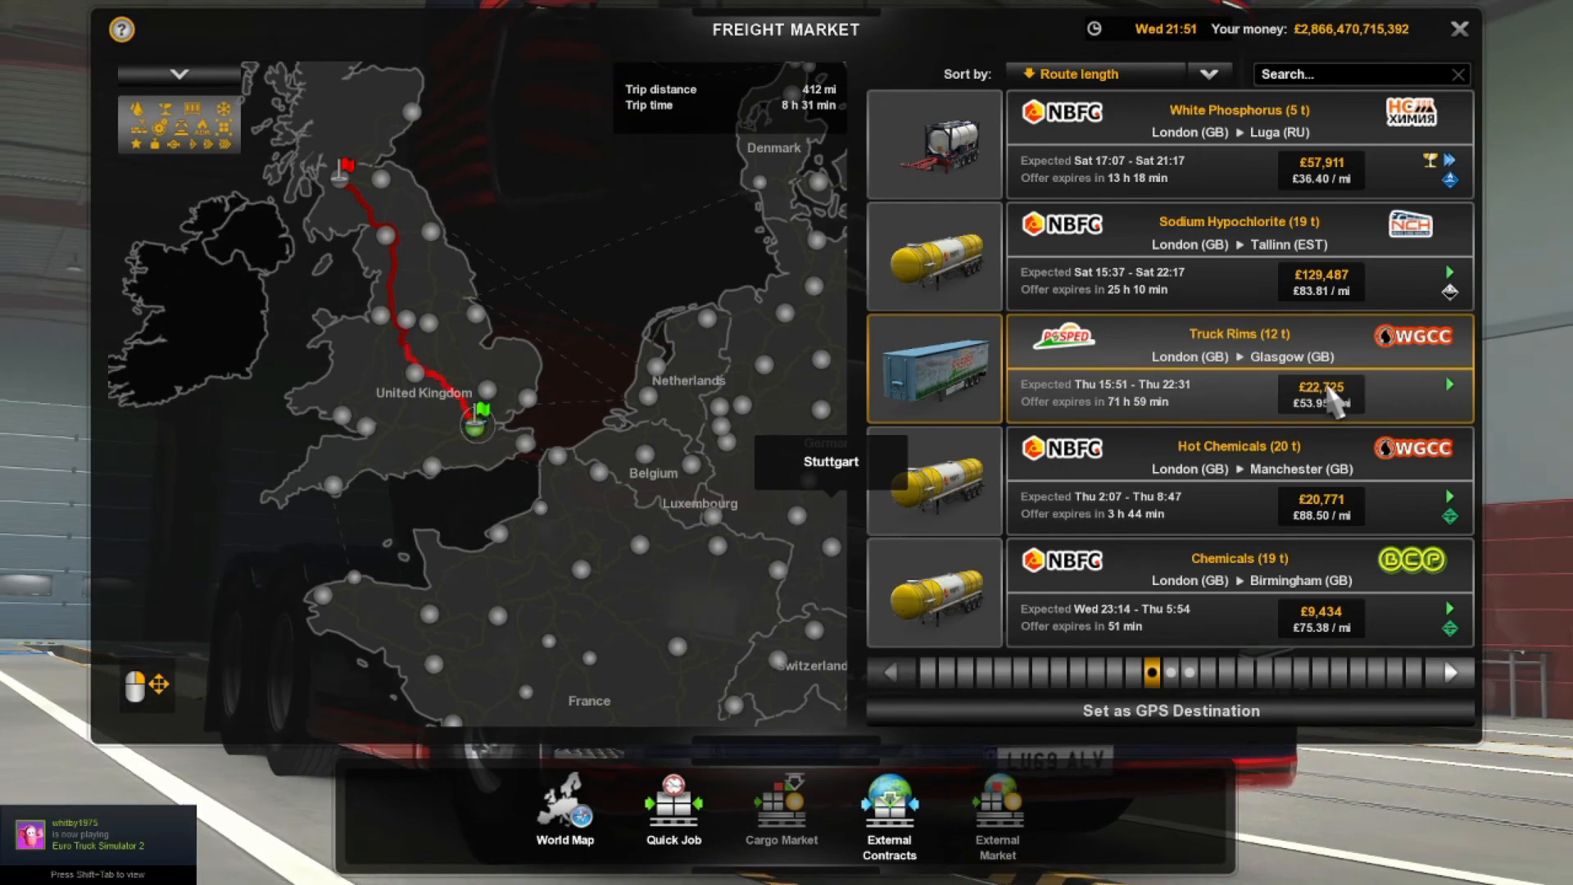
left_click(1458, 28)
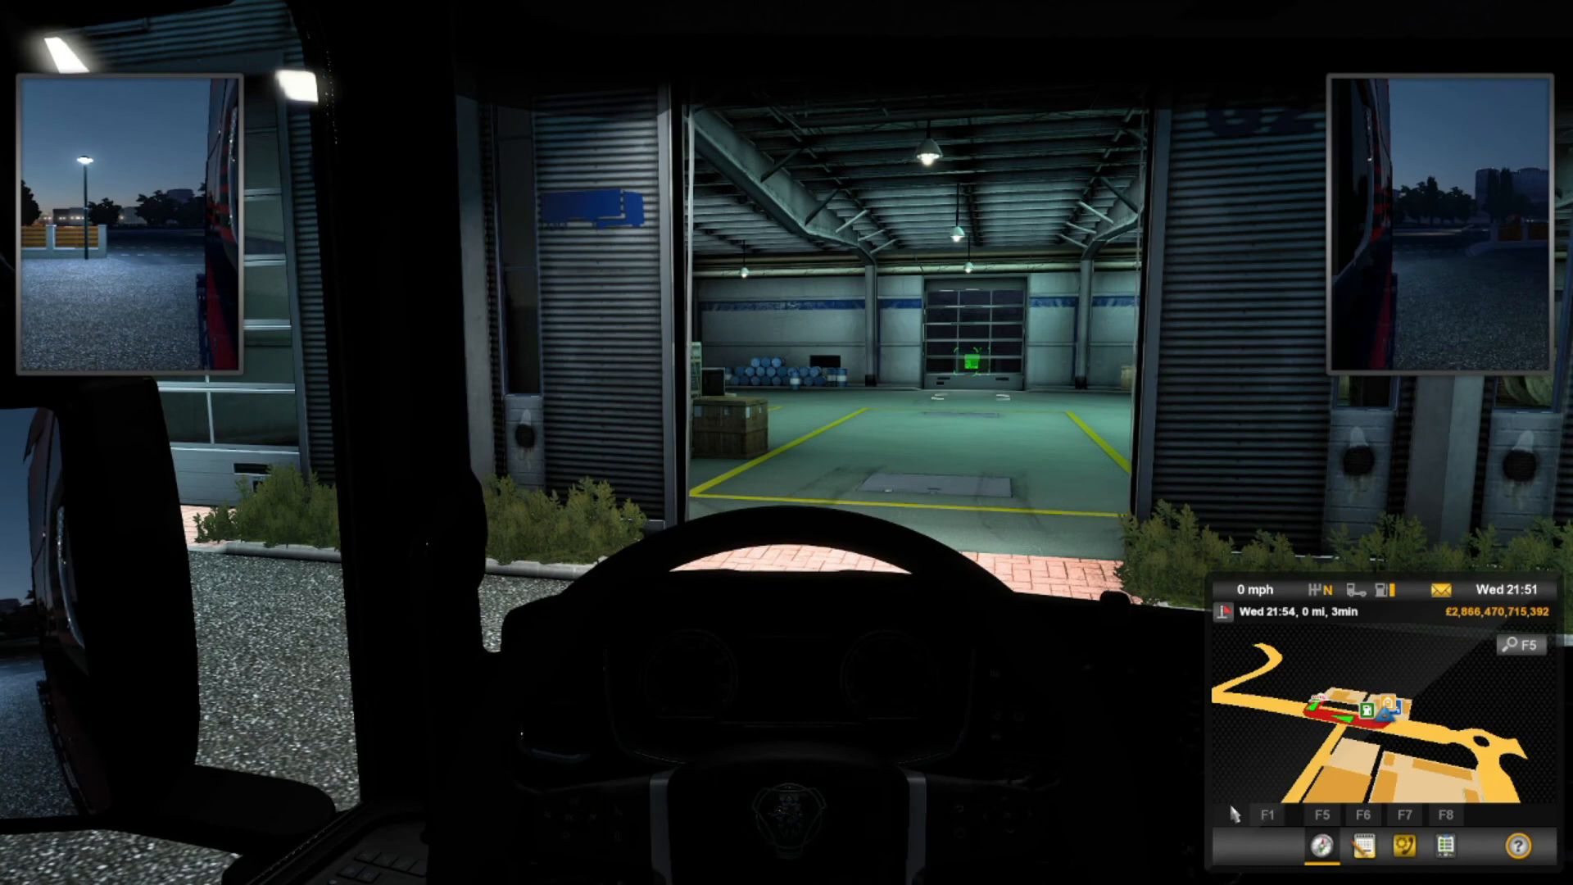